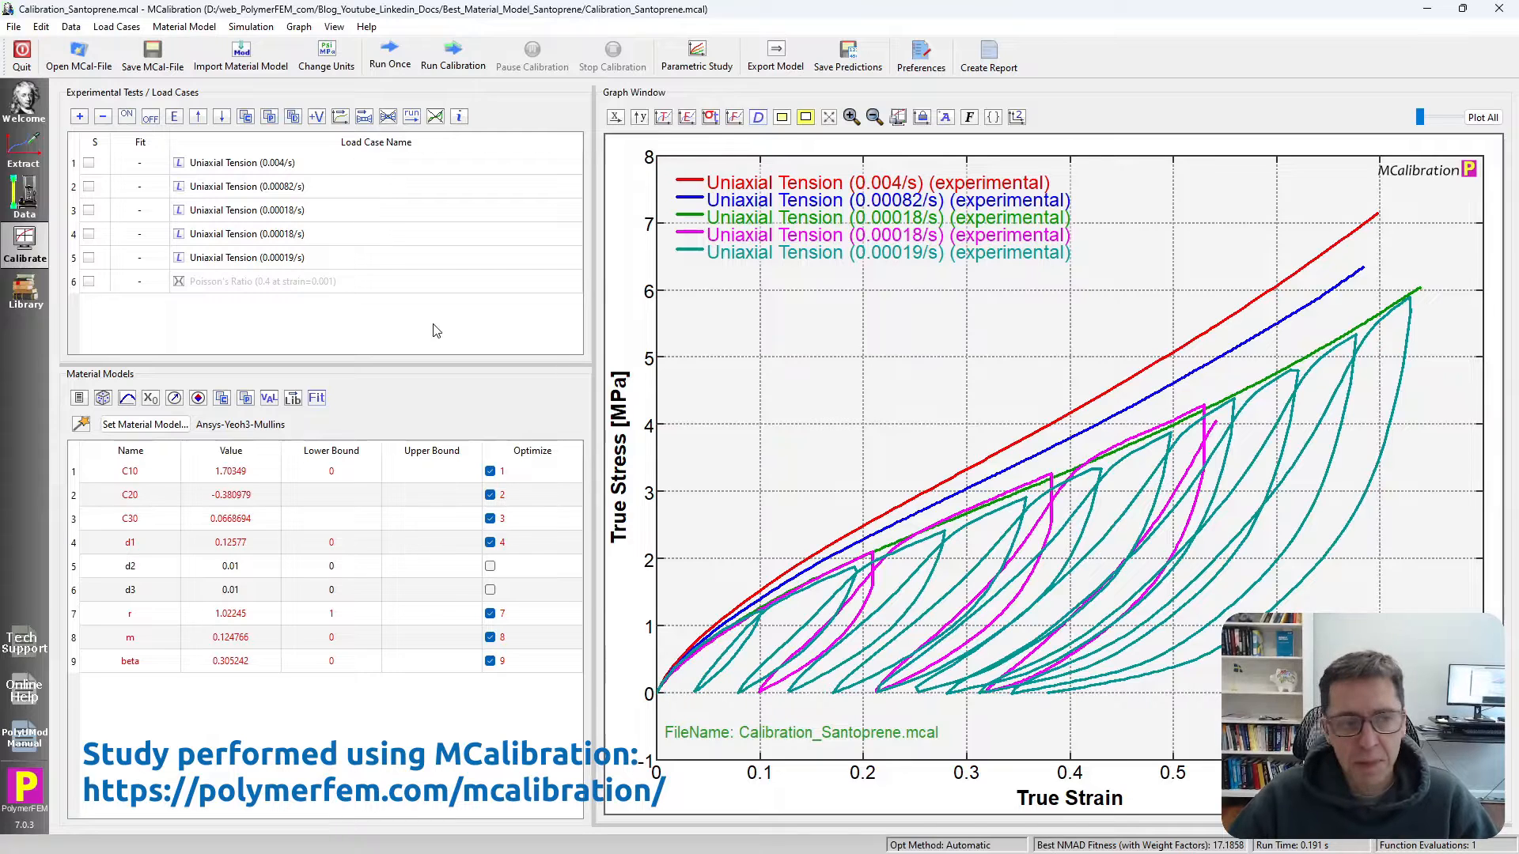
Step: Highlight the tension curves, then disable the 0.004/s and 0.00082/s load cases
{"action": "left_click", "coordinate": [242, 162]}
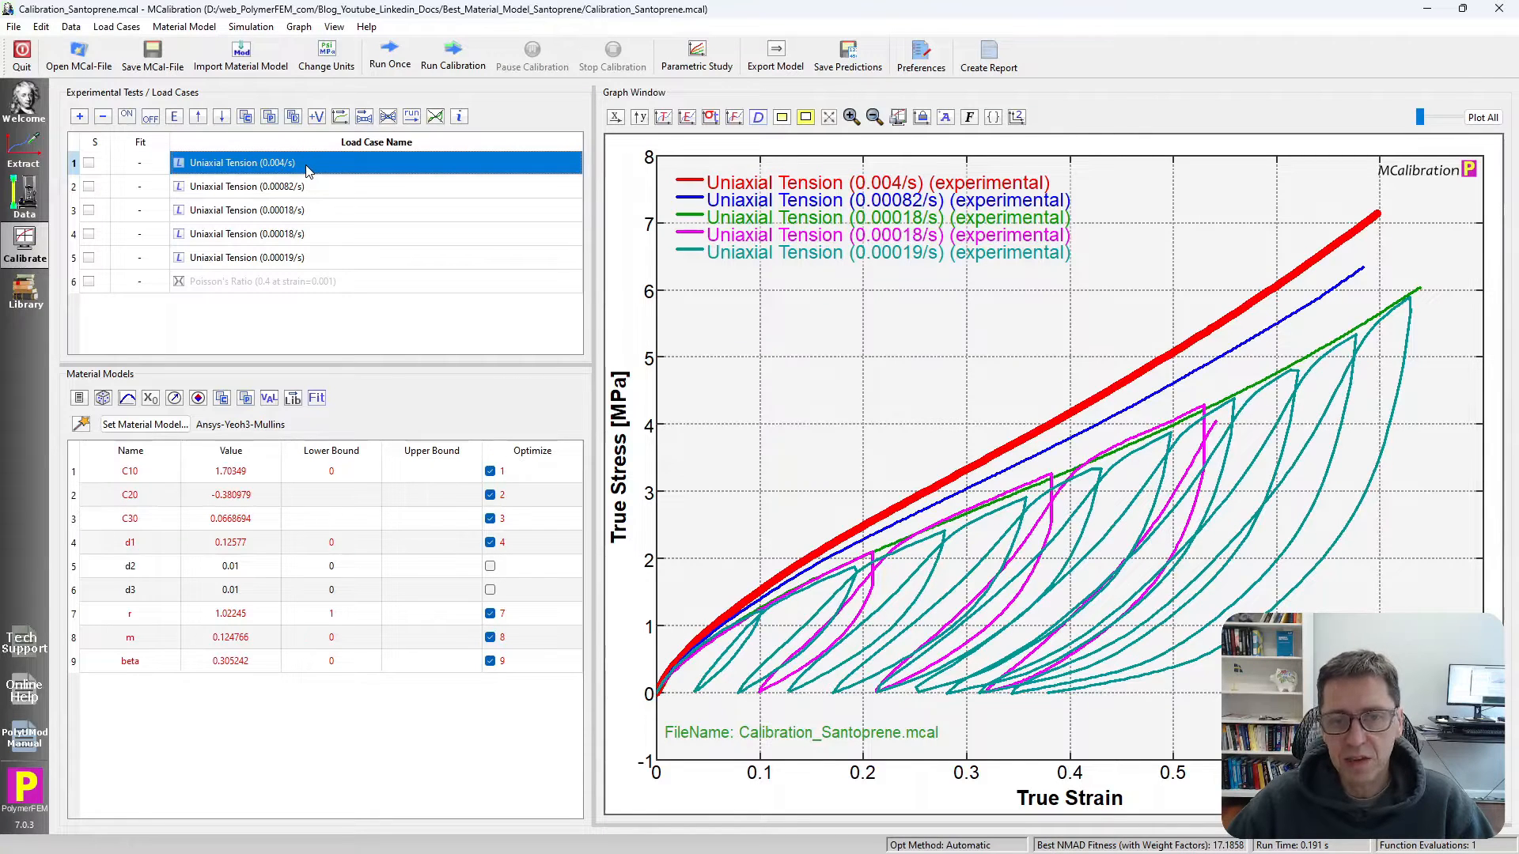
{"action": "left_click", "coordinate": [246, 186]}
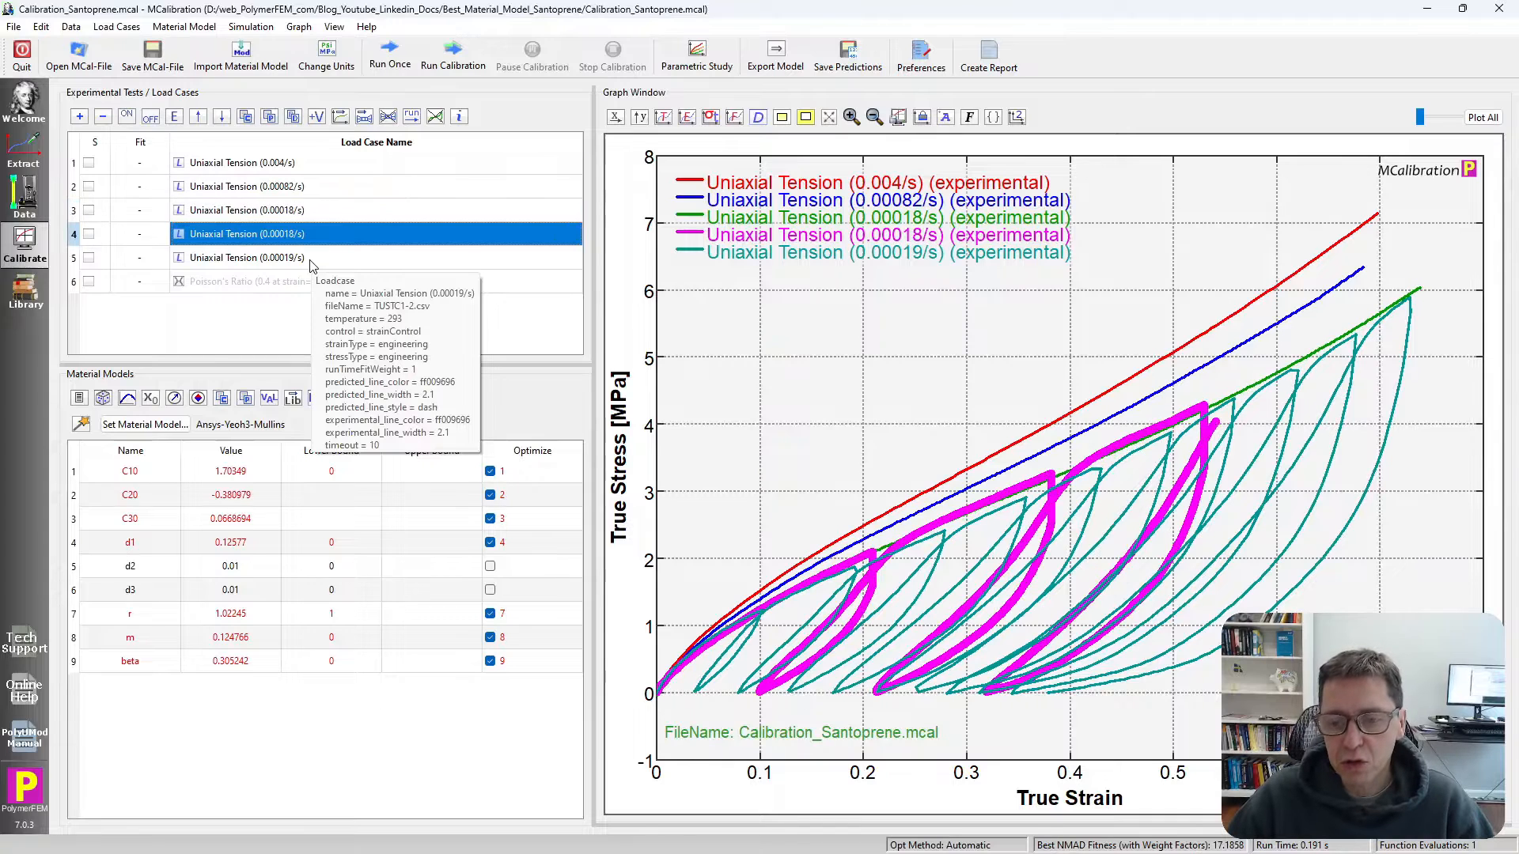
{"action": "left_click", "coordinate": [246, 186]}
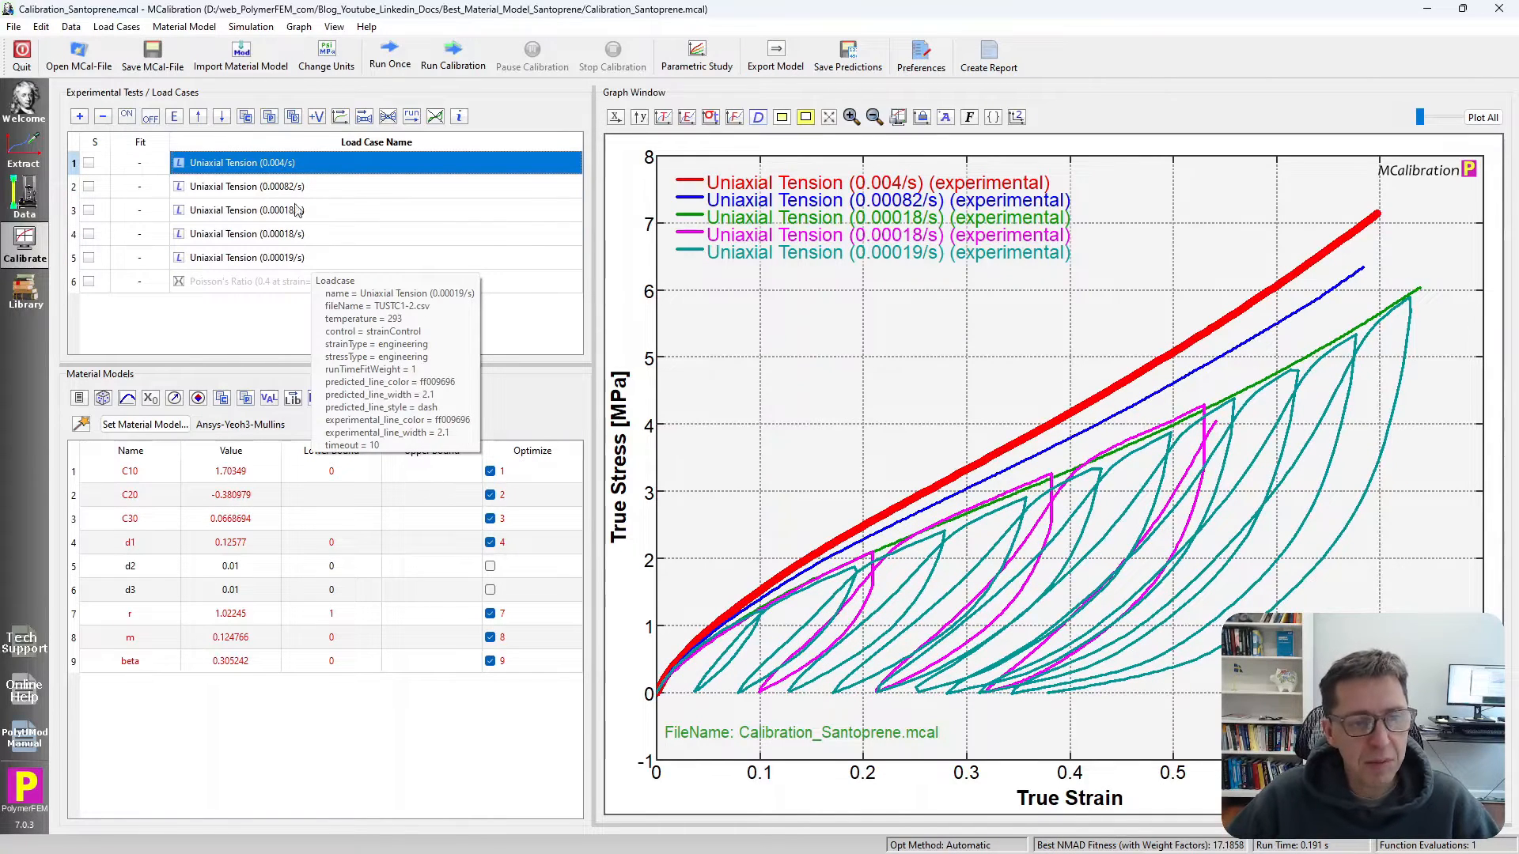
{"action": "left_click", "coordinate": [246, 186]}
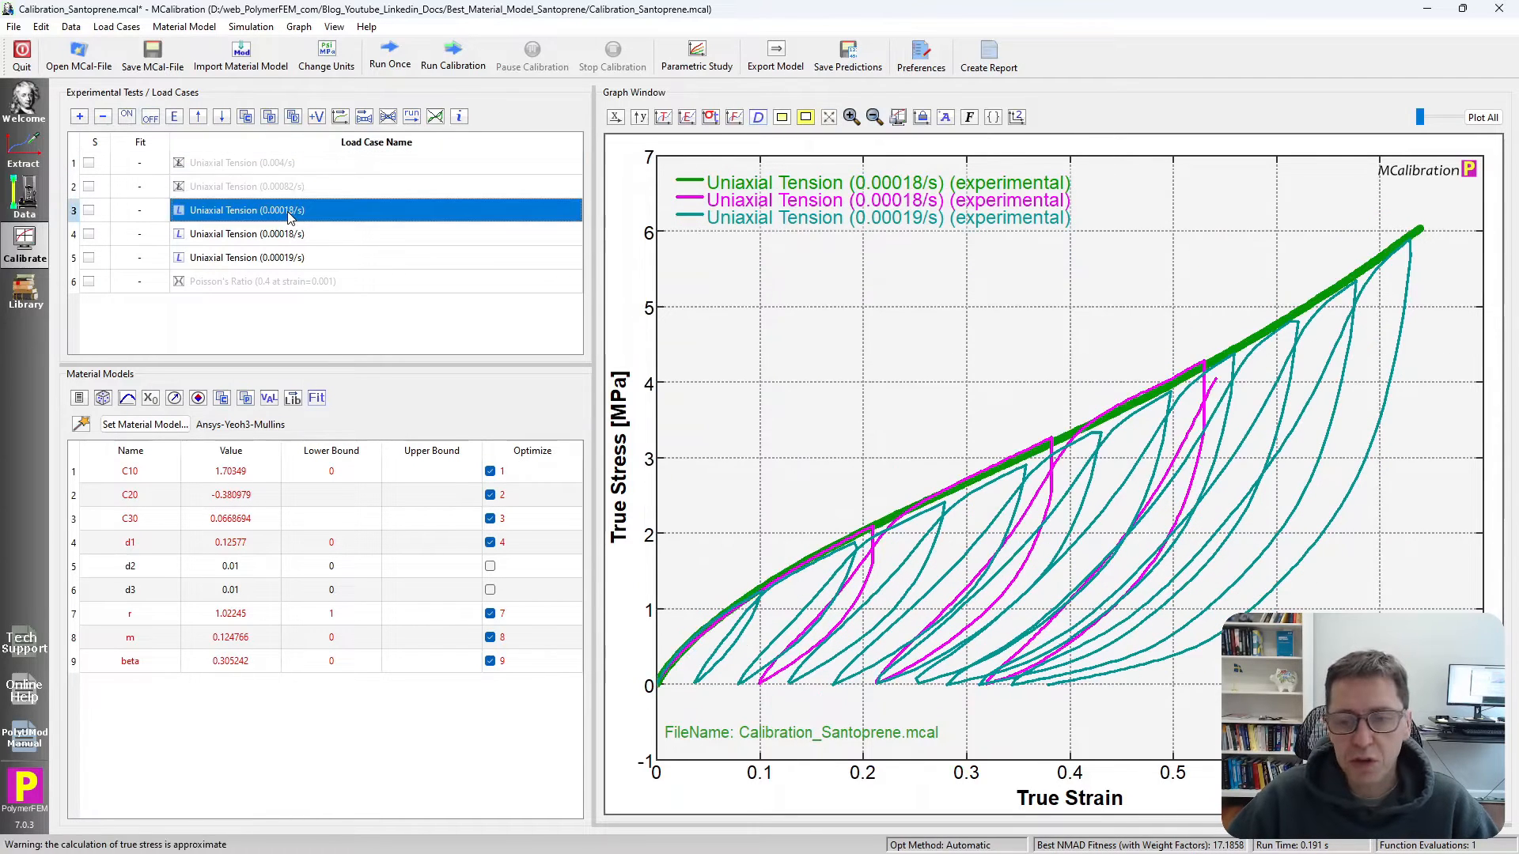
Step: Hide the monotonic 0.00018/s test and add a second graph plotting engineering strain
{"action": "left_click", "coordinate": [246, 257]}
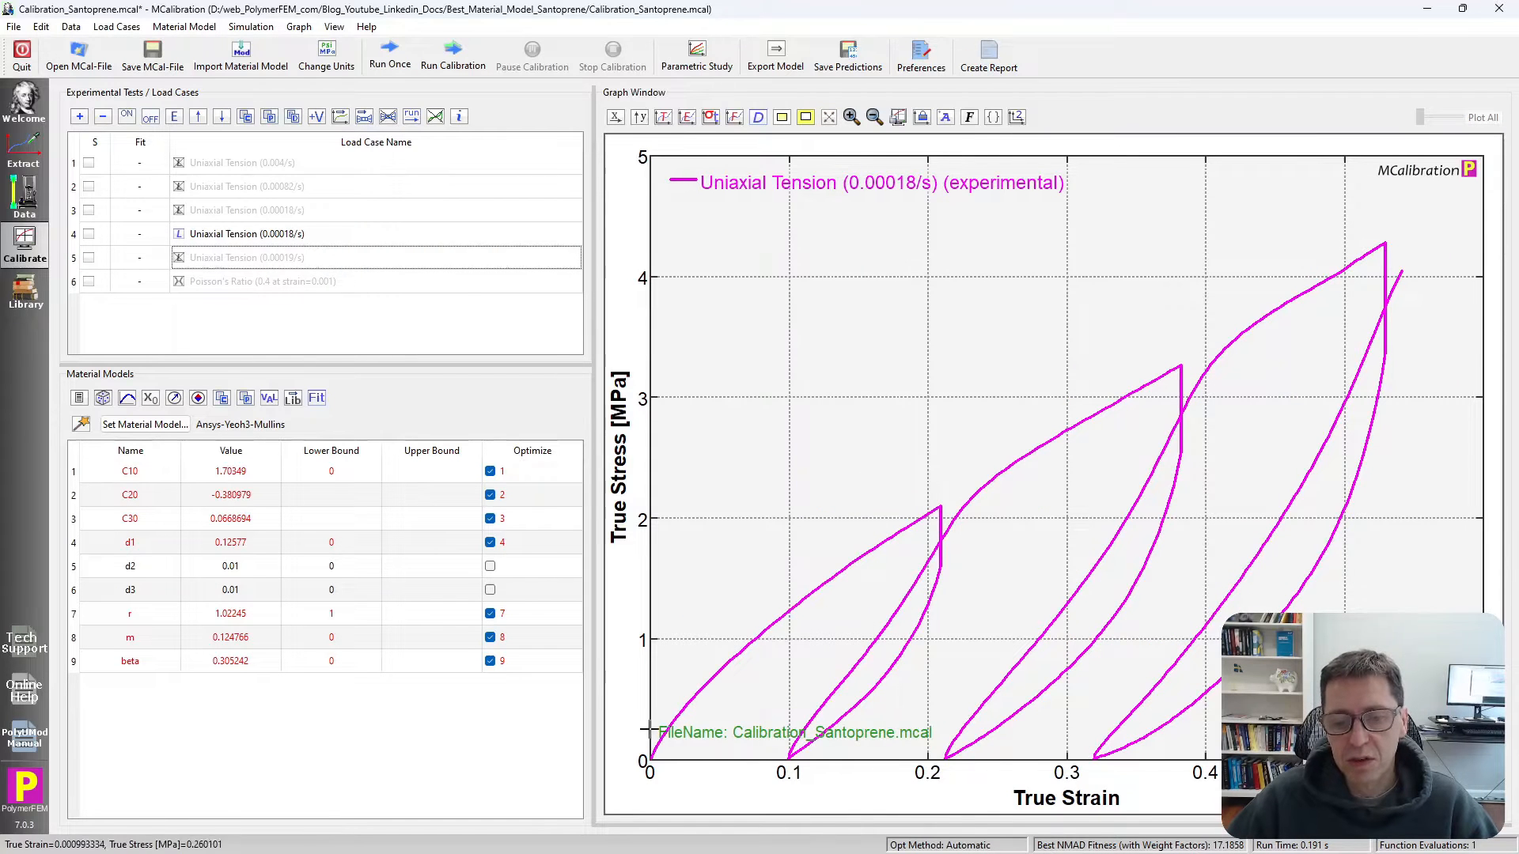
{"action": "mouse_move", "coordinate": [1168, 387]}
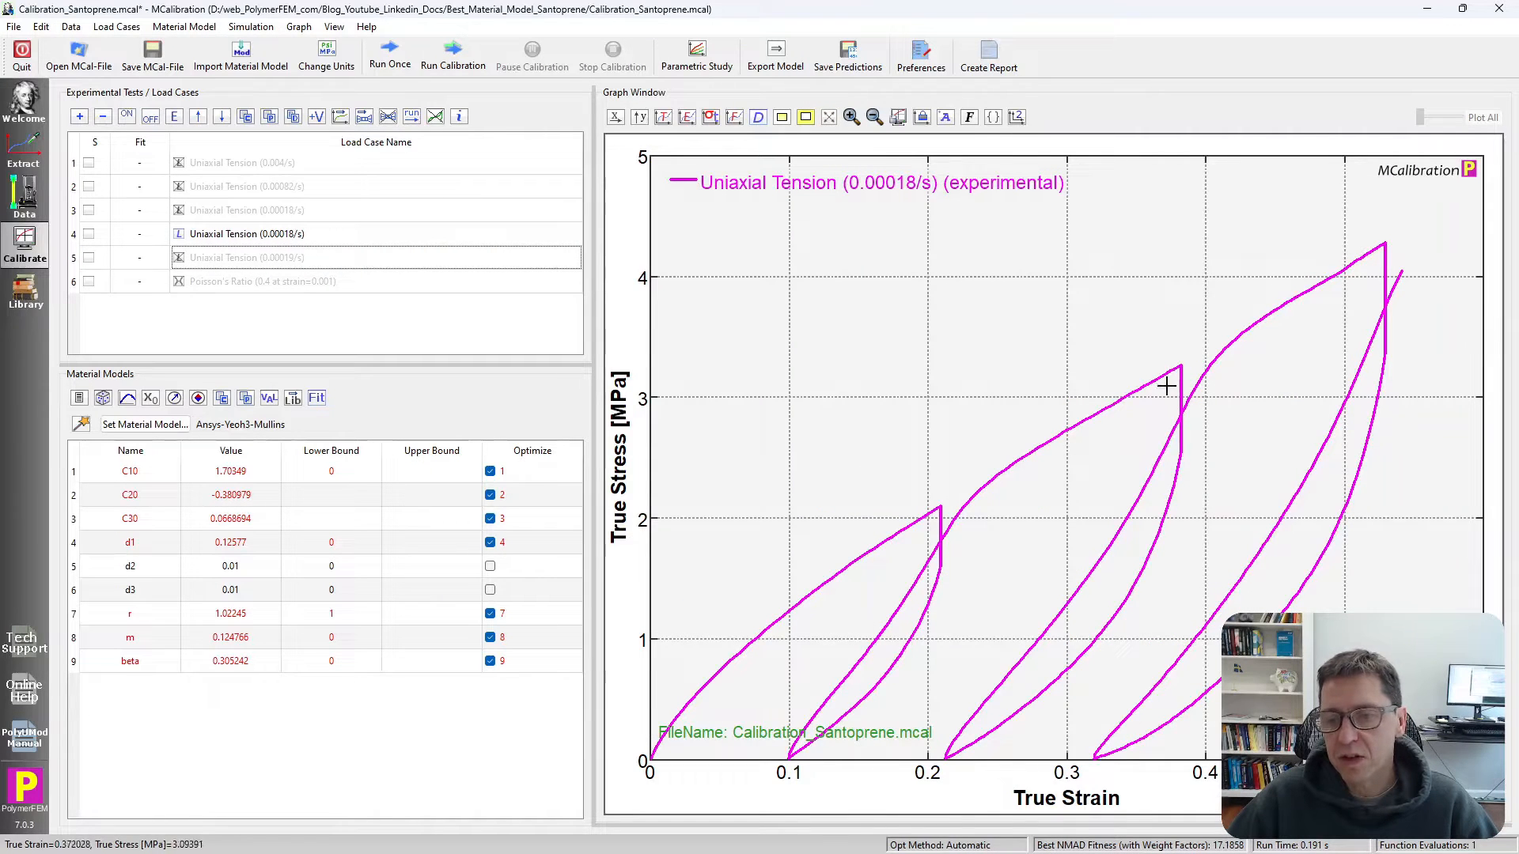
{"action": "left_click", "coordinate": [1016, 116]}
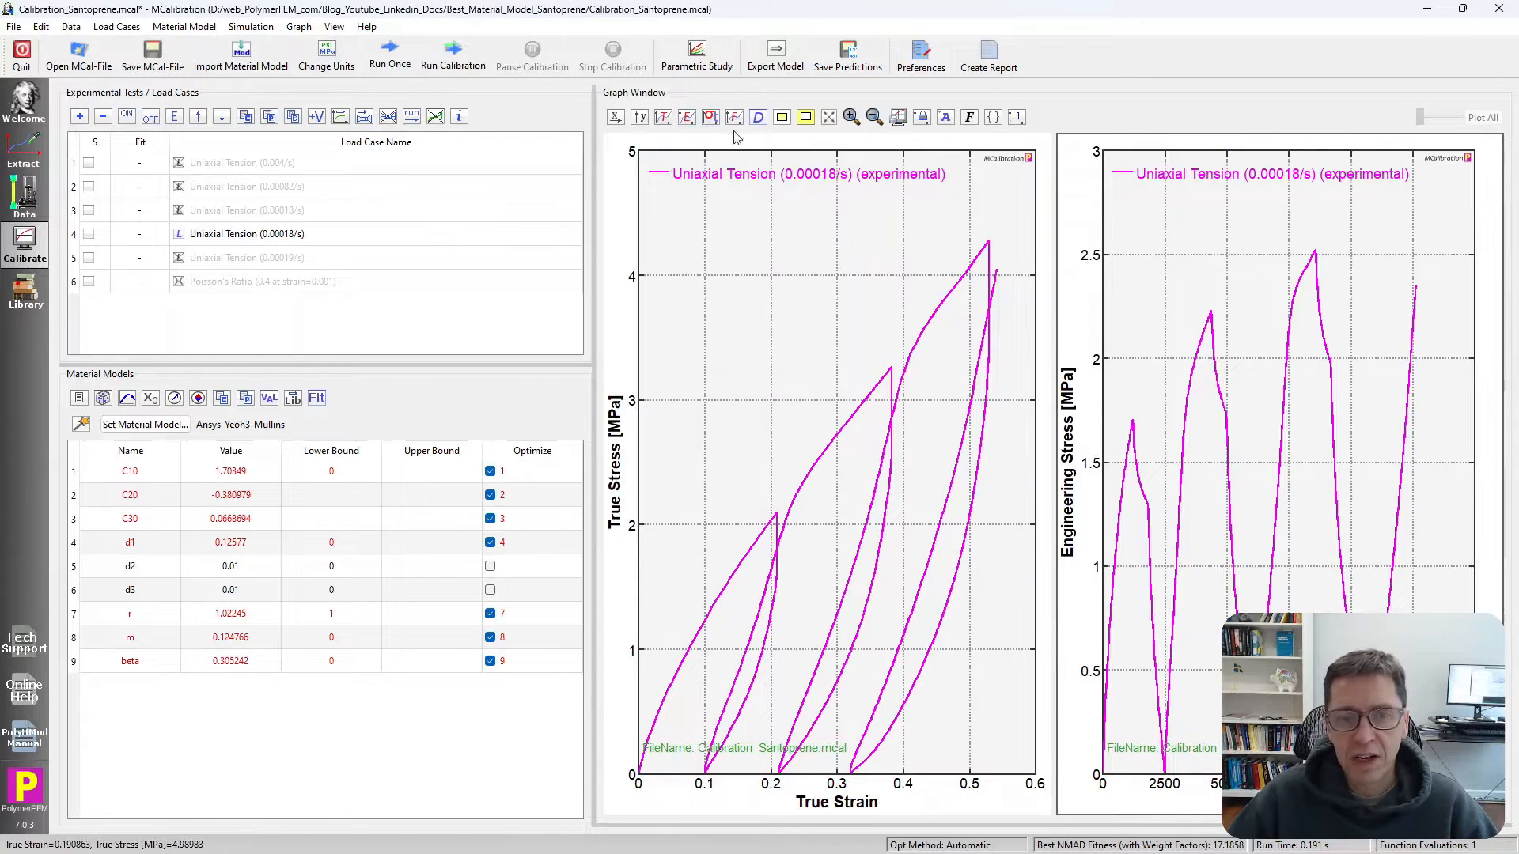
{"action": "mouse_move", "coordinate": [1133, 419]}
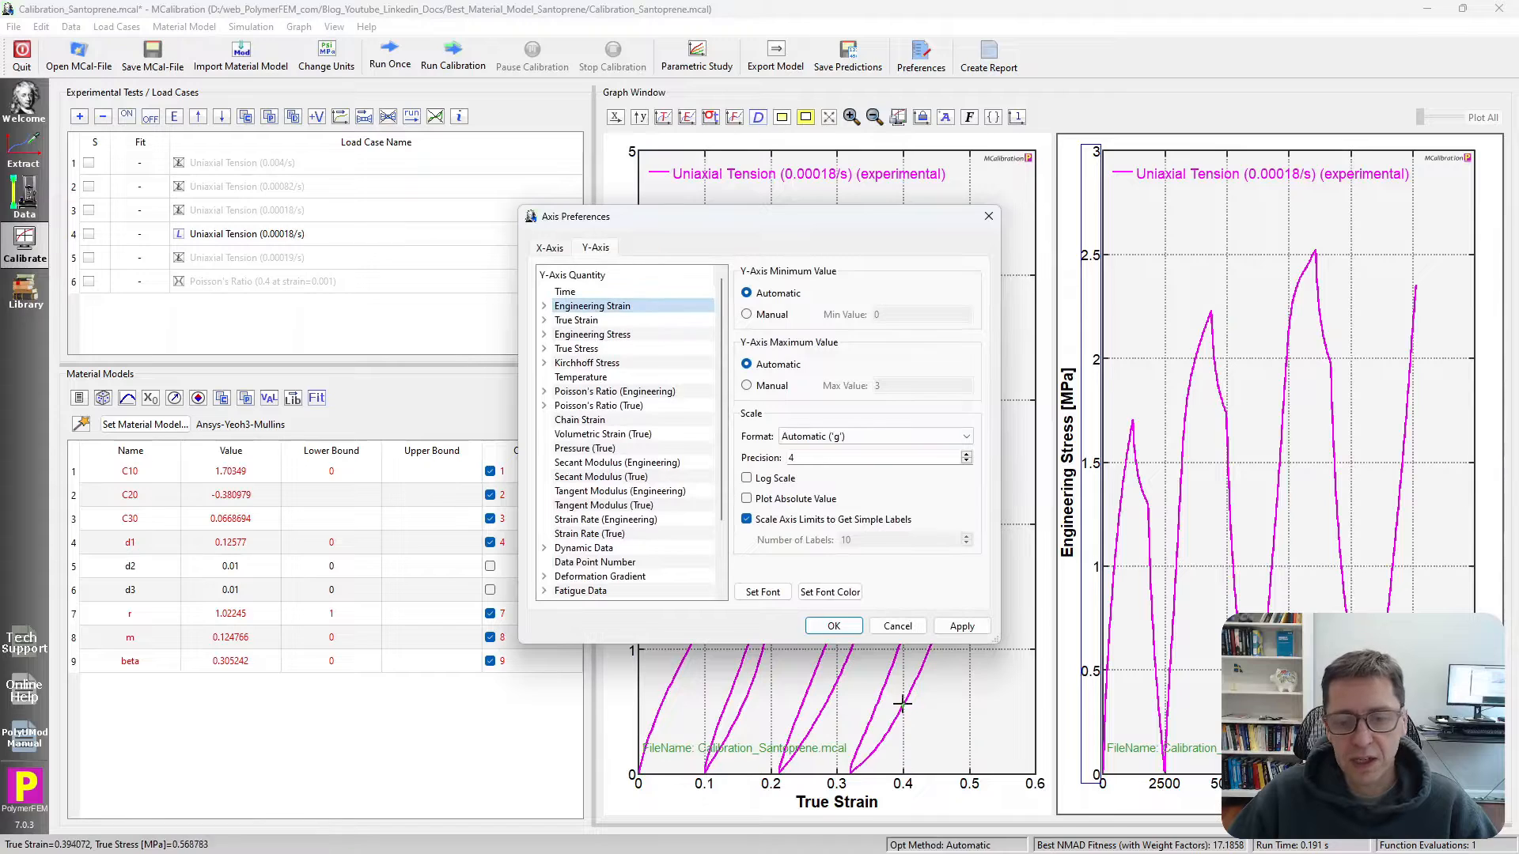
{"action": "left_click", "coordinate": [832, 625]}
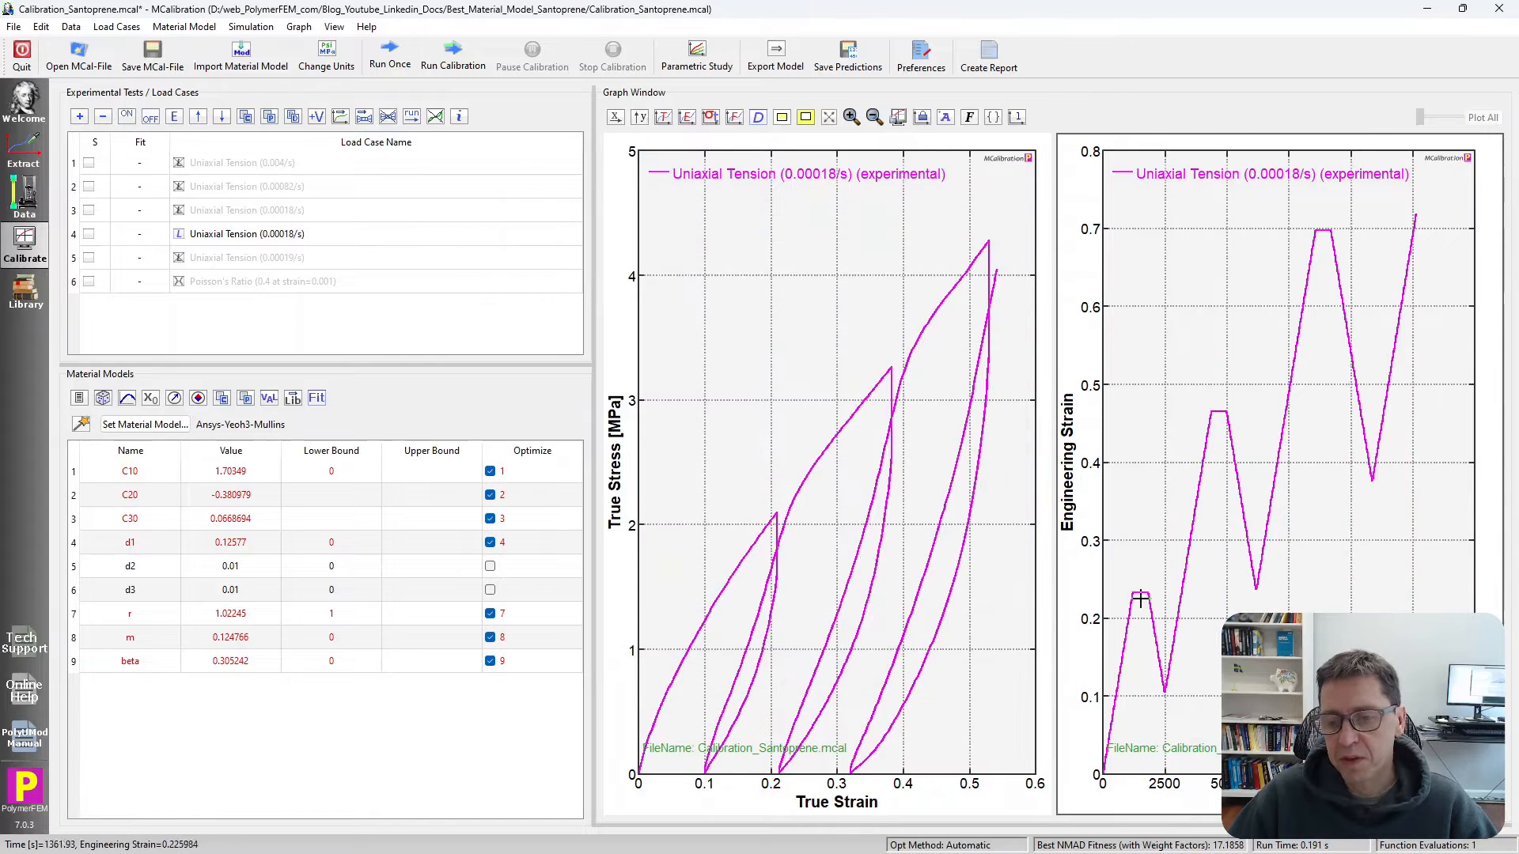
{"action": "mouse_move", "coordinate": [1283, 495]}
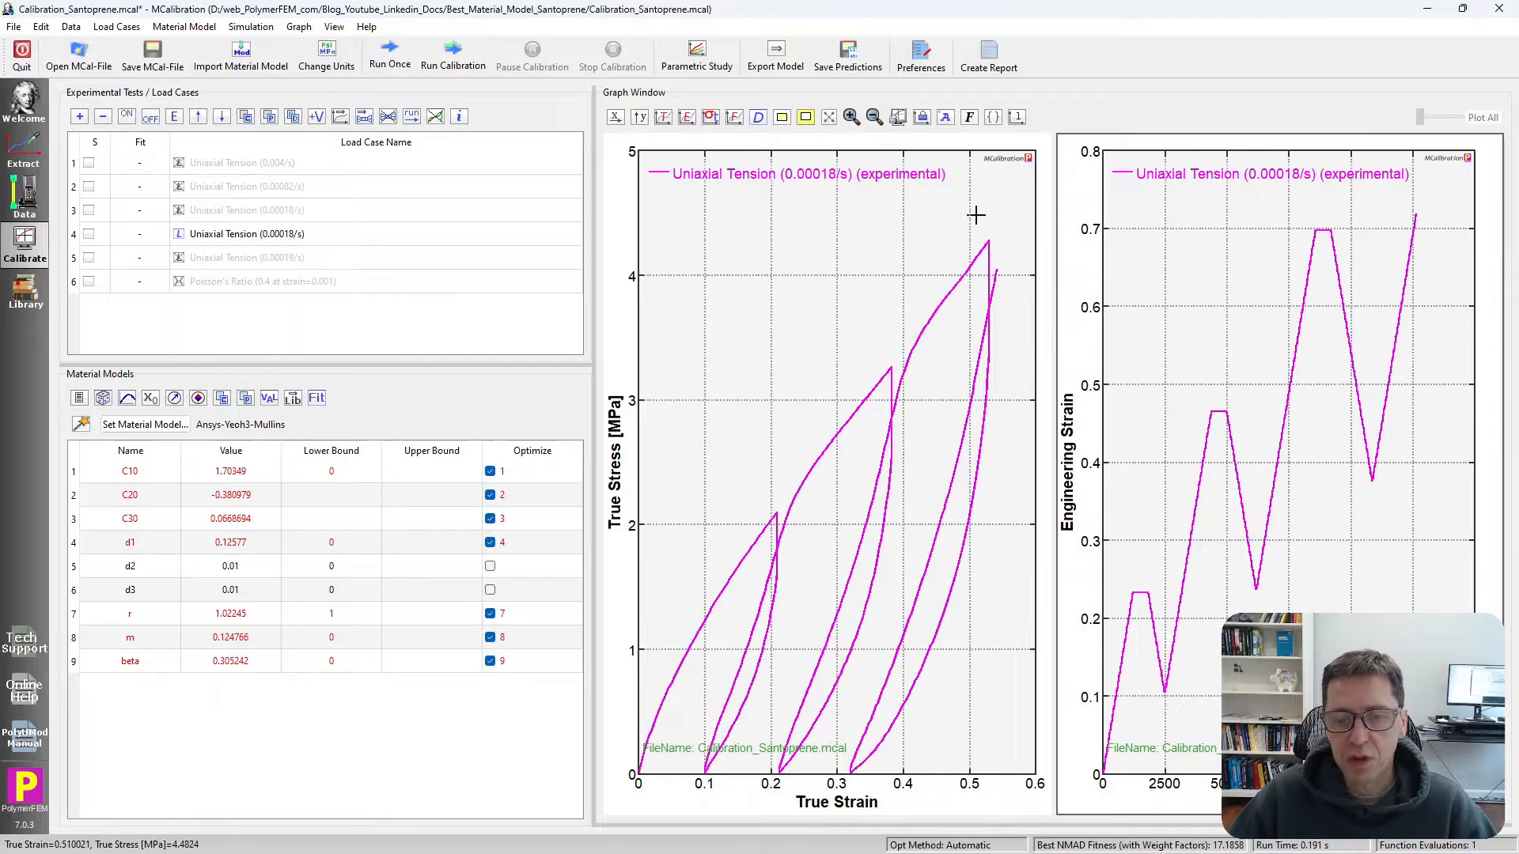
{"action": "mouse_move", "coordinate": [964, 220]}
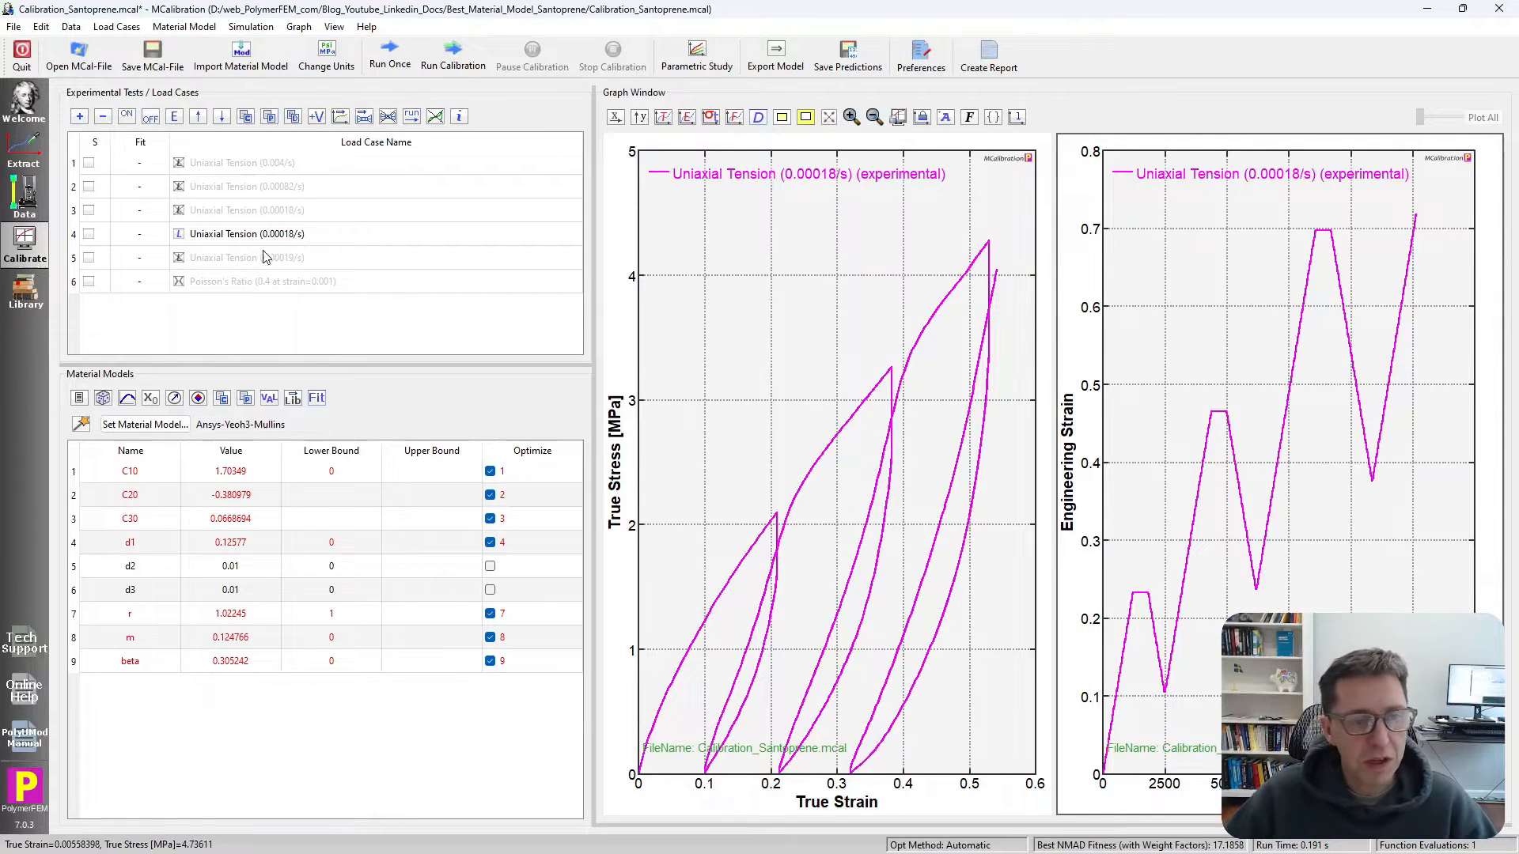
Step: Enable the 0.00018/s and 0.00019/s cyclic tension tests together
{"action": "left_click", "coordinate": [247, 256]}
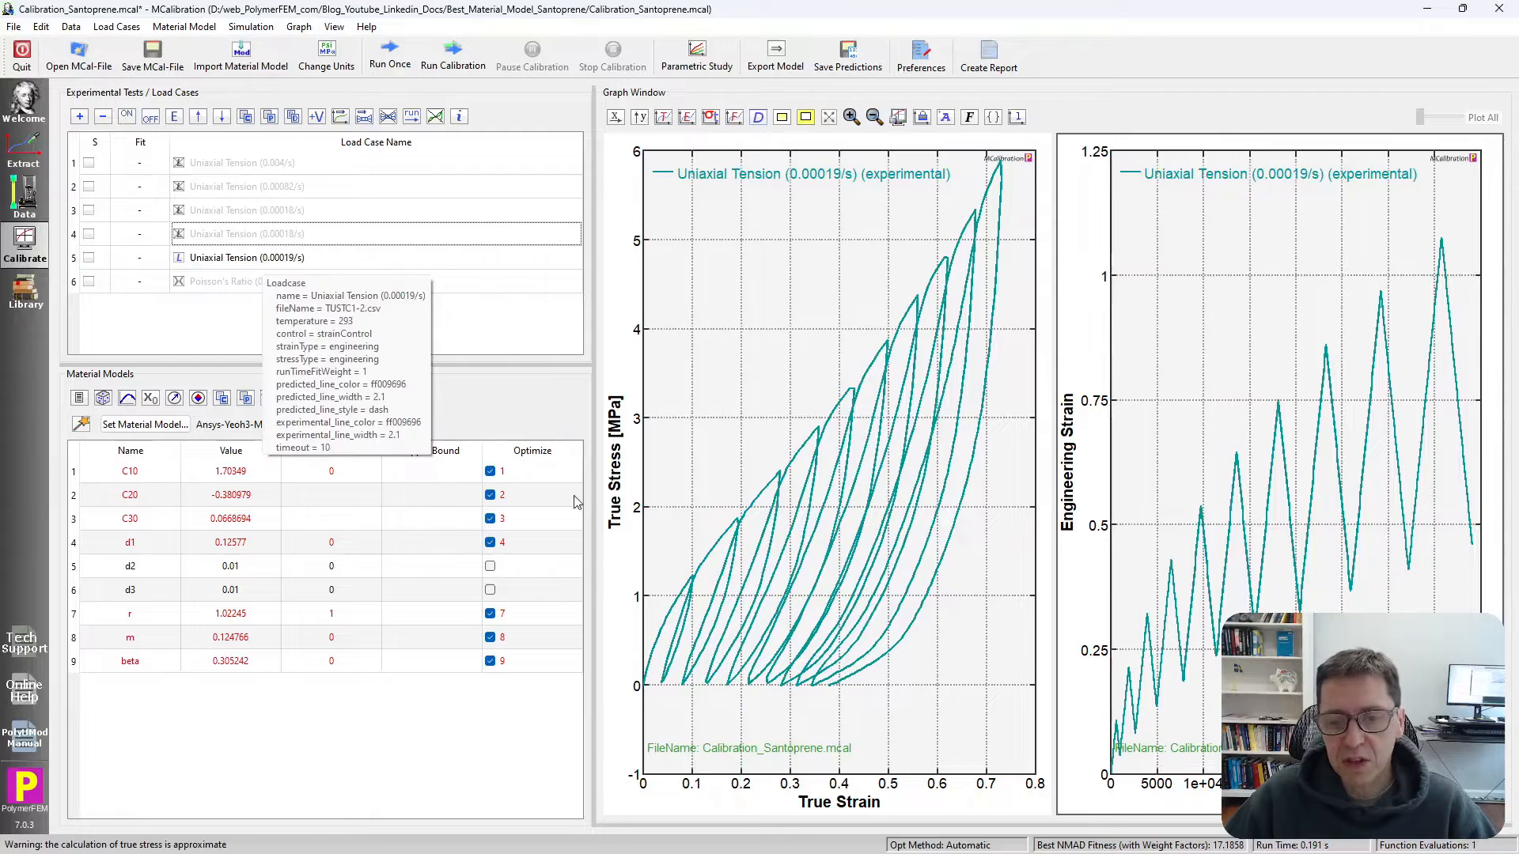
{"action": "mouse_move", "coordinate": [1260, 543]}
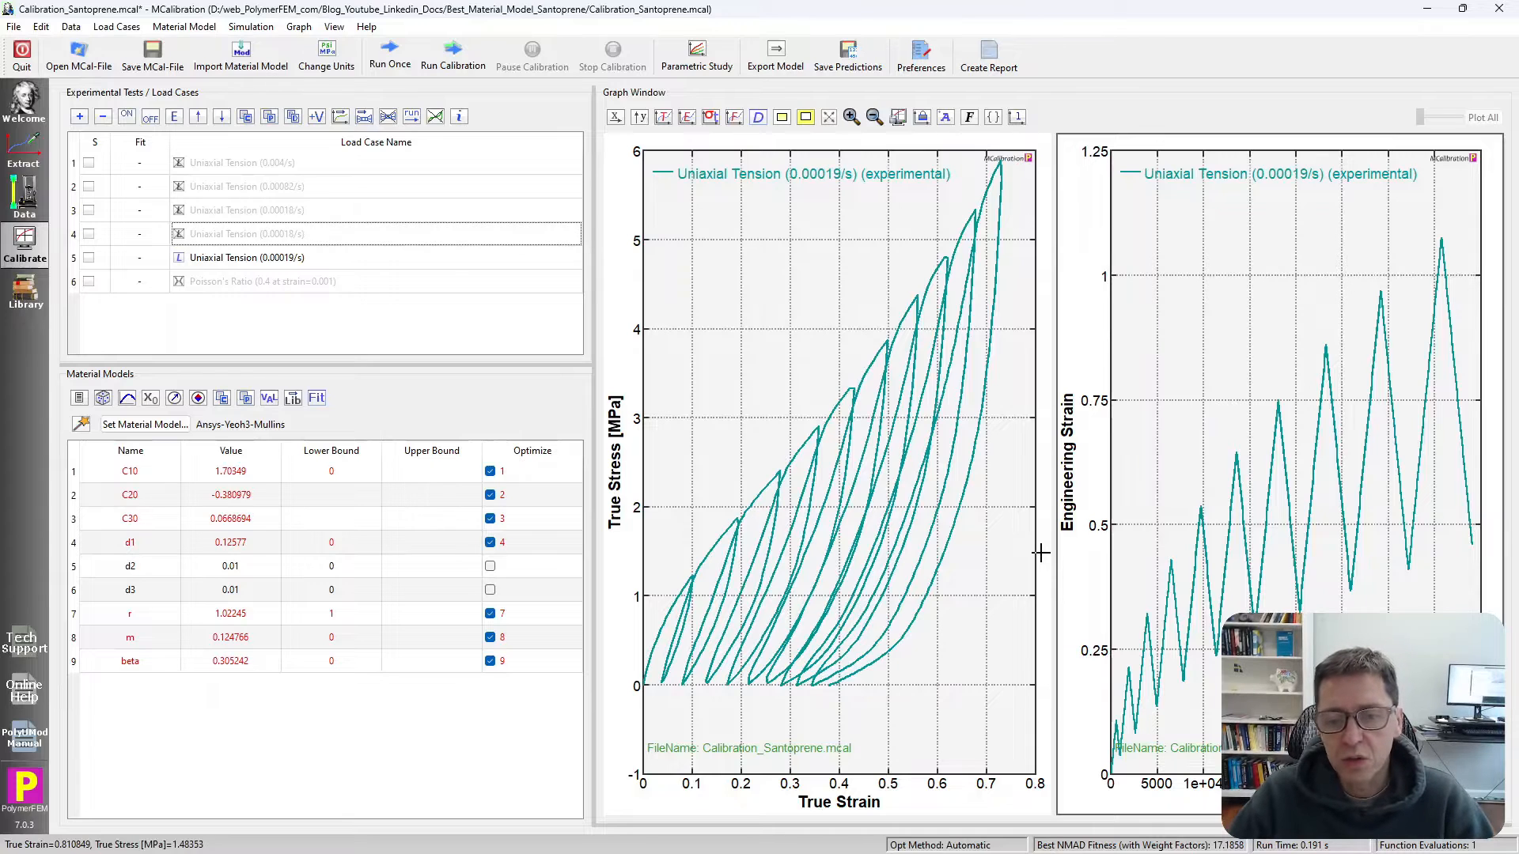
{"action": "mouse_move", "coordinate": [773, 698]}
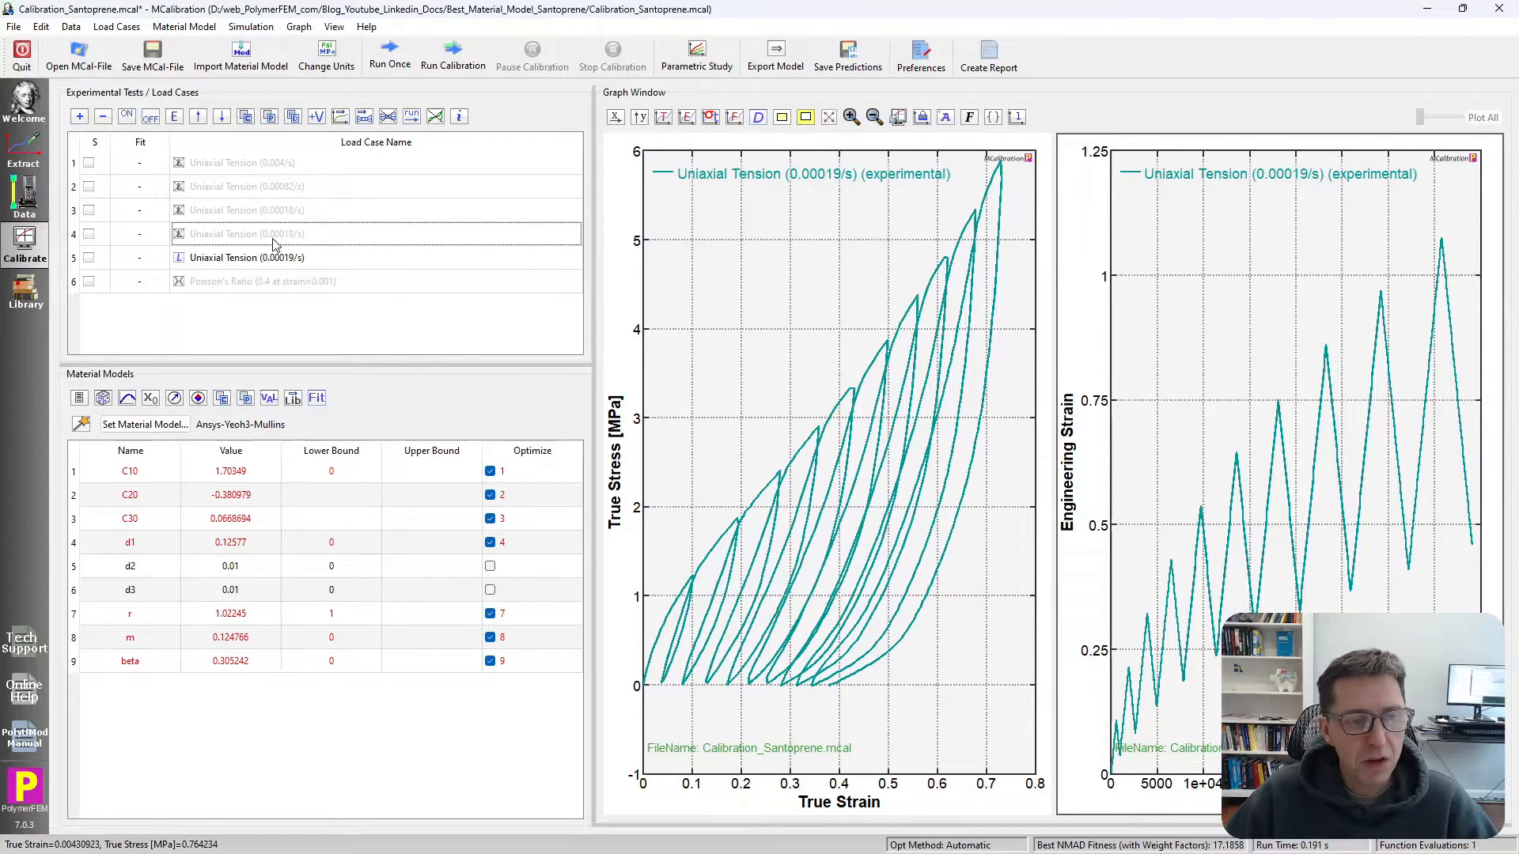
{"action": "left_click", "coordinate": [246, 234]}
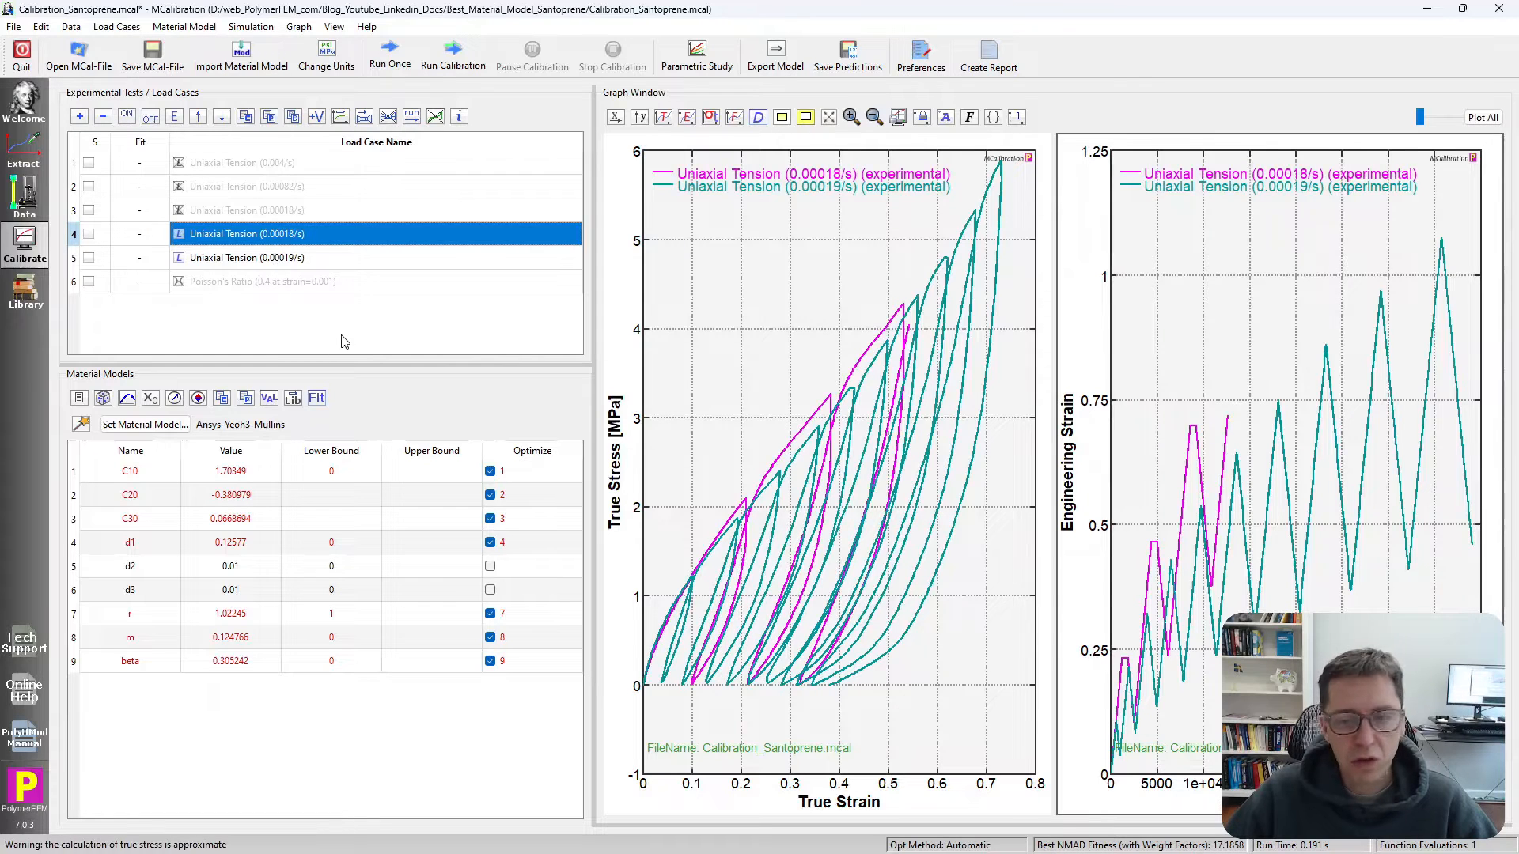
{"action": "left_click", "coordinate": [246, 256]}
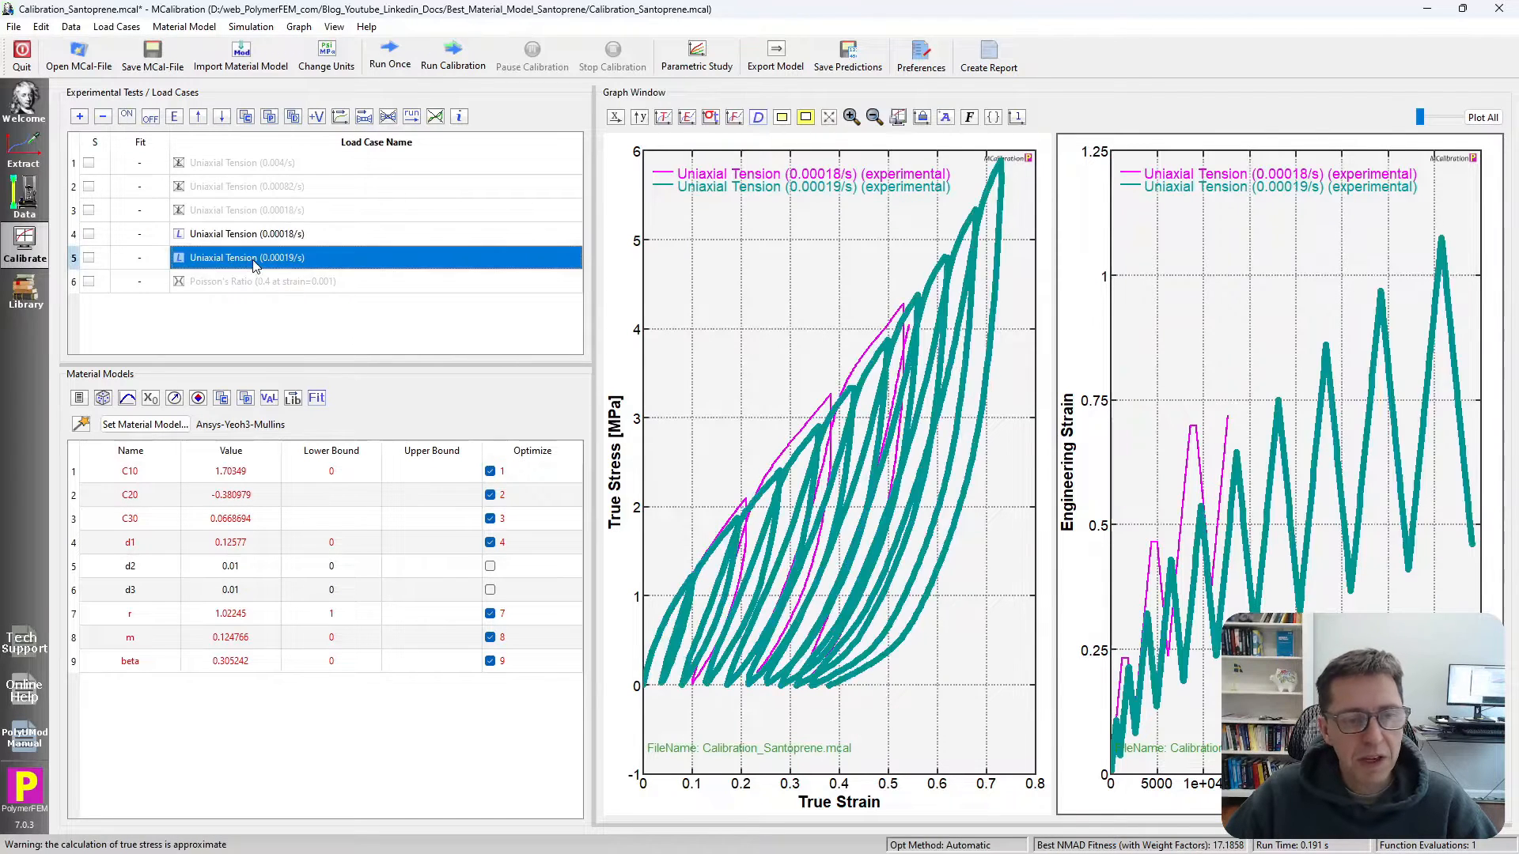
Step: Disable the 0.00019/s load case to inspect the 0.00018/s cyclic curve alone
{"action": "left_click", "coordinate": [246, 256]}
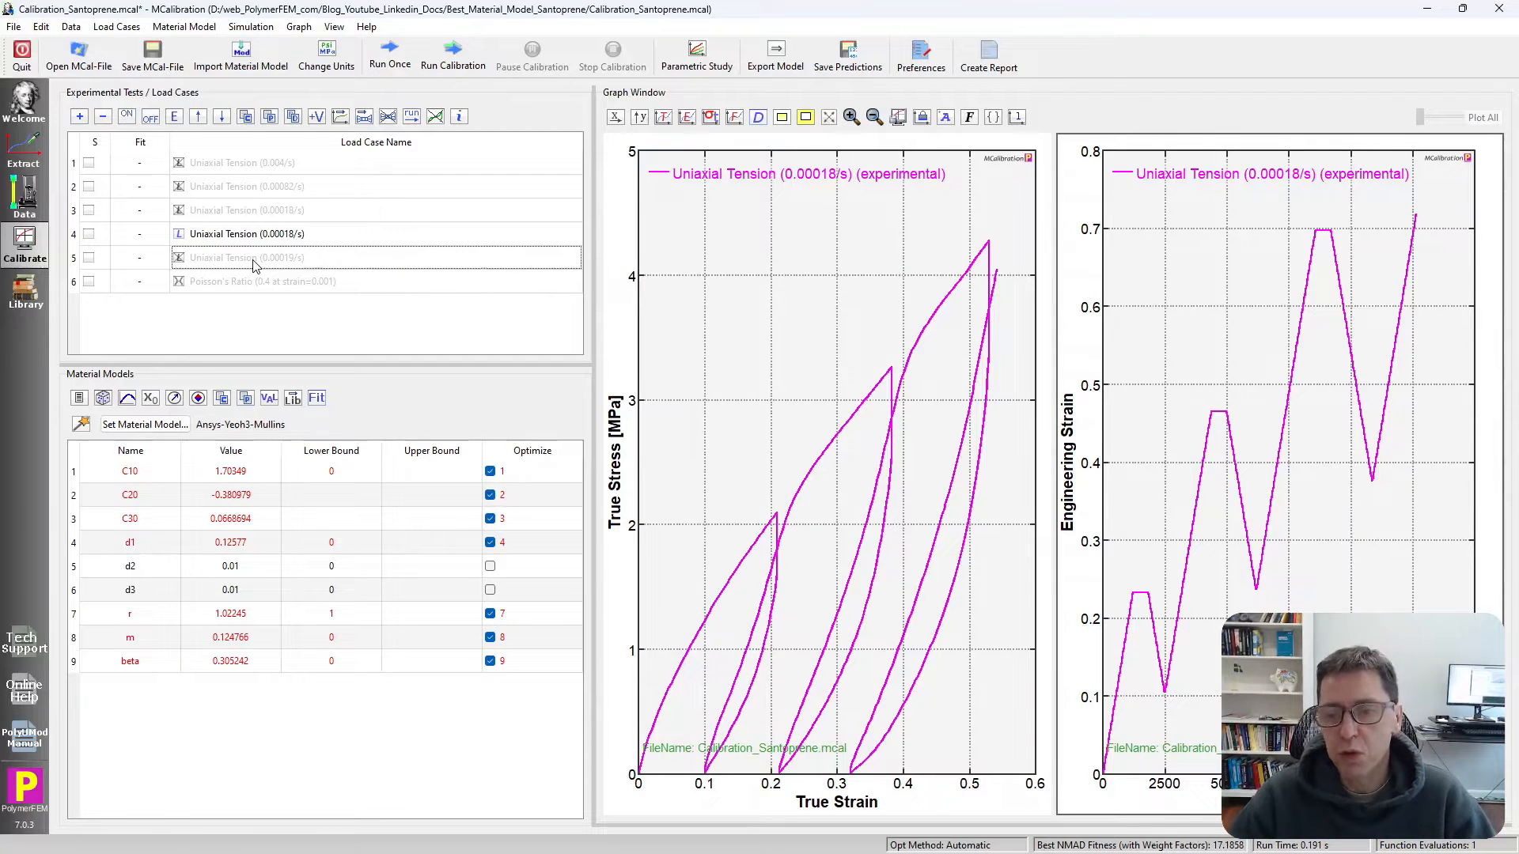
{"action": "mouse_move", "coordinate": [522, 568]}
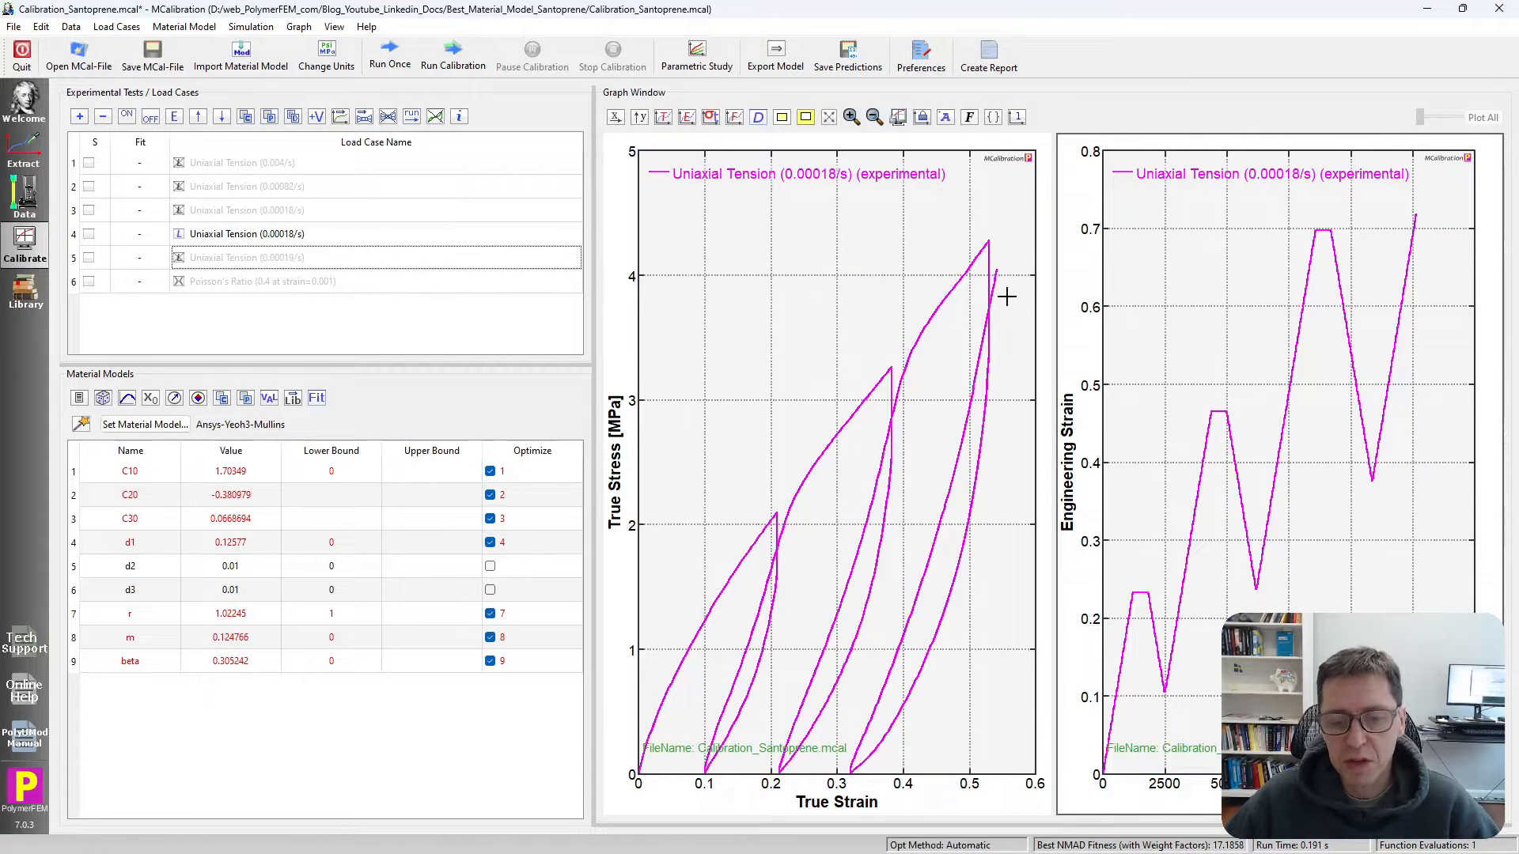
{"action": "mouse_move", "coordinate": [775, 510]}
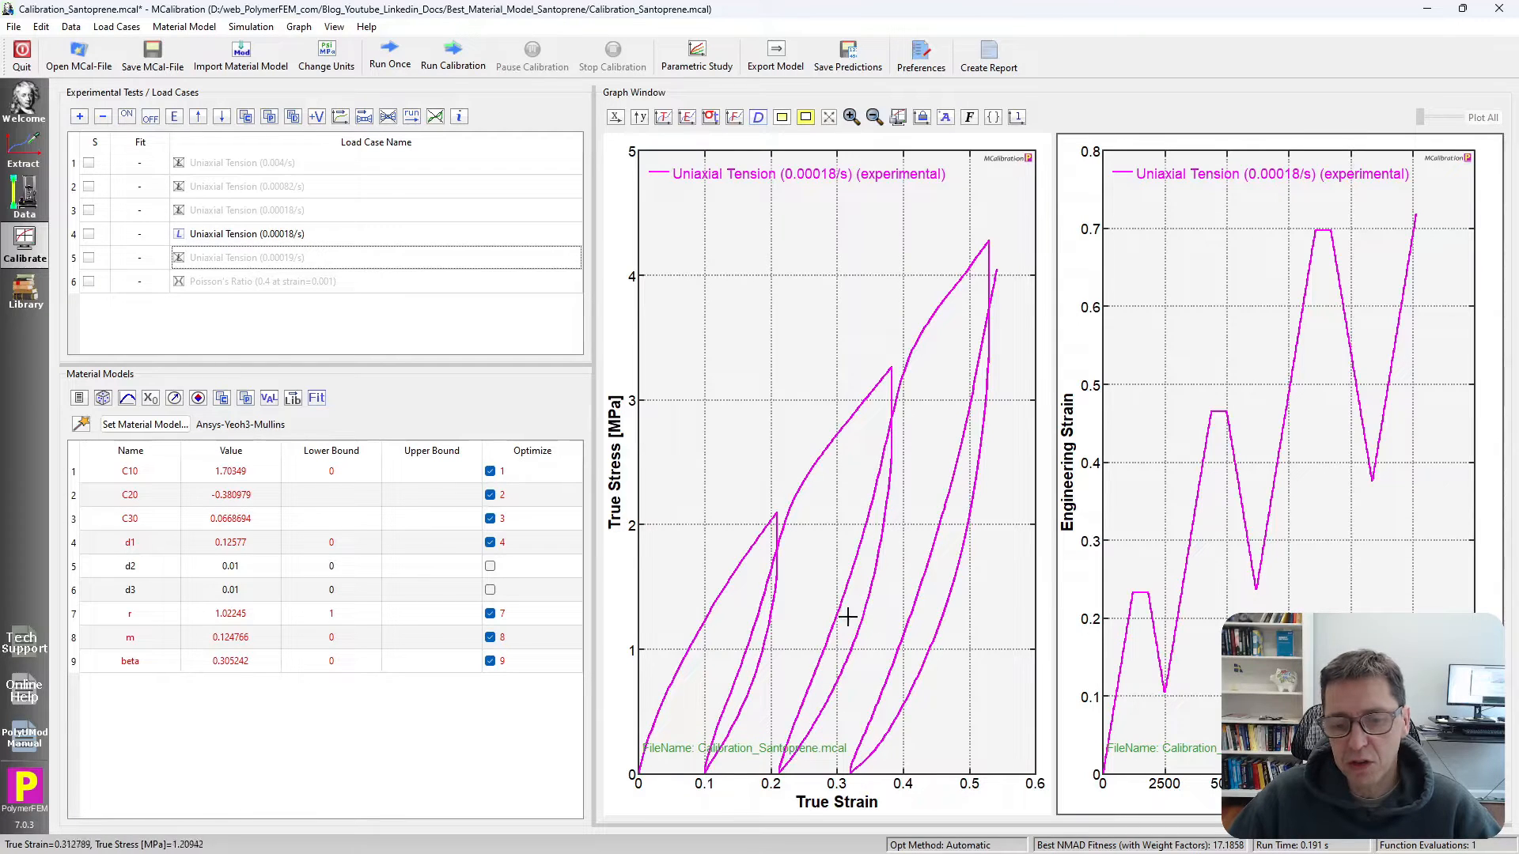
{"action": "mouse_move", "coordinate": [886, 419]}
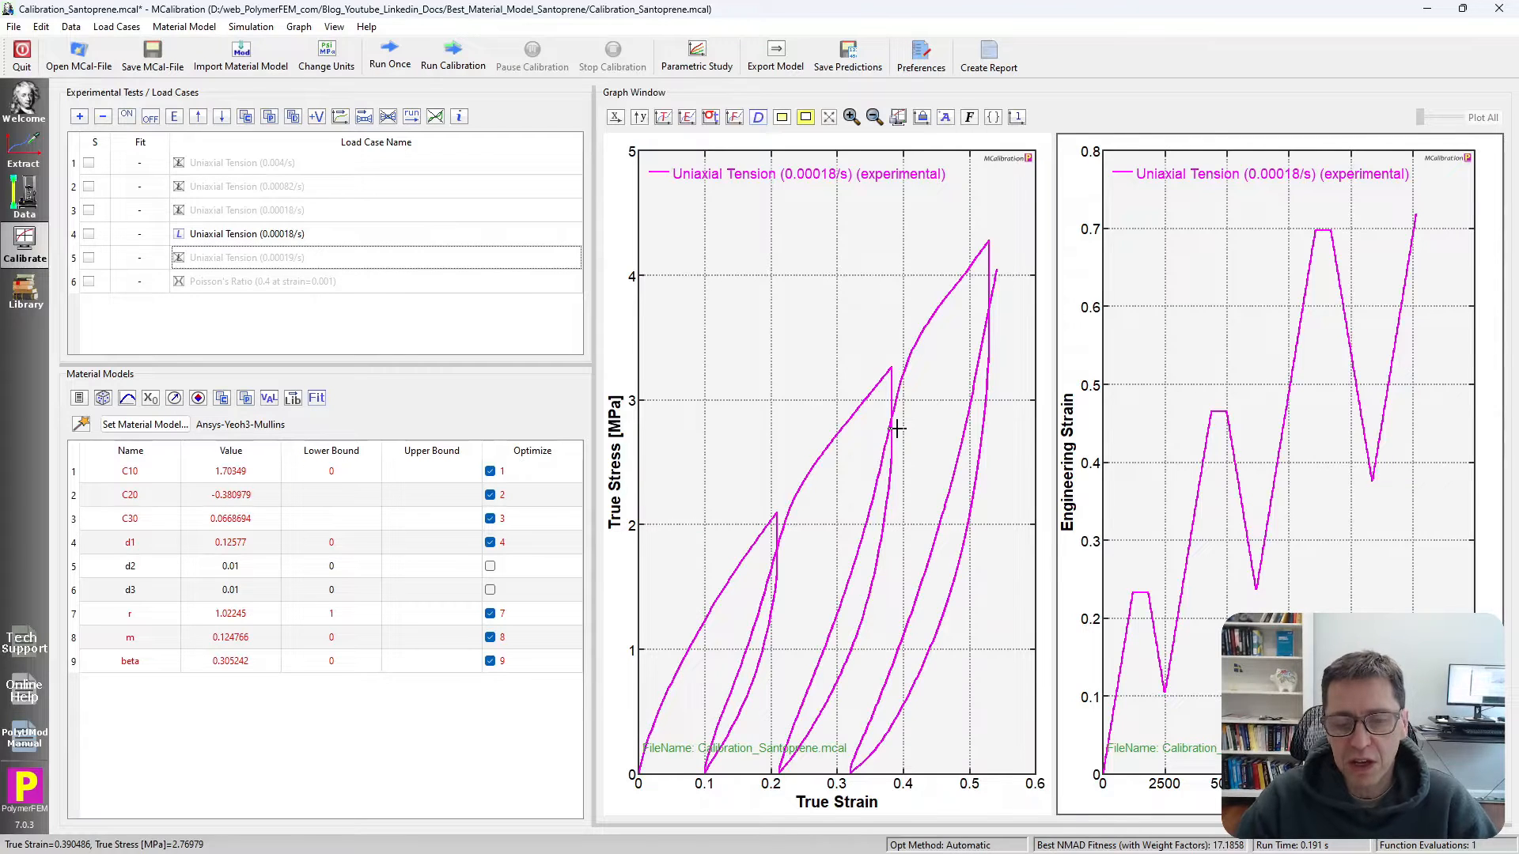
{"action": "mouse_move", "coordinate": [836, 599]}
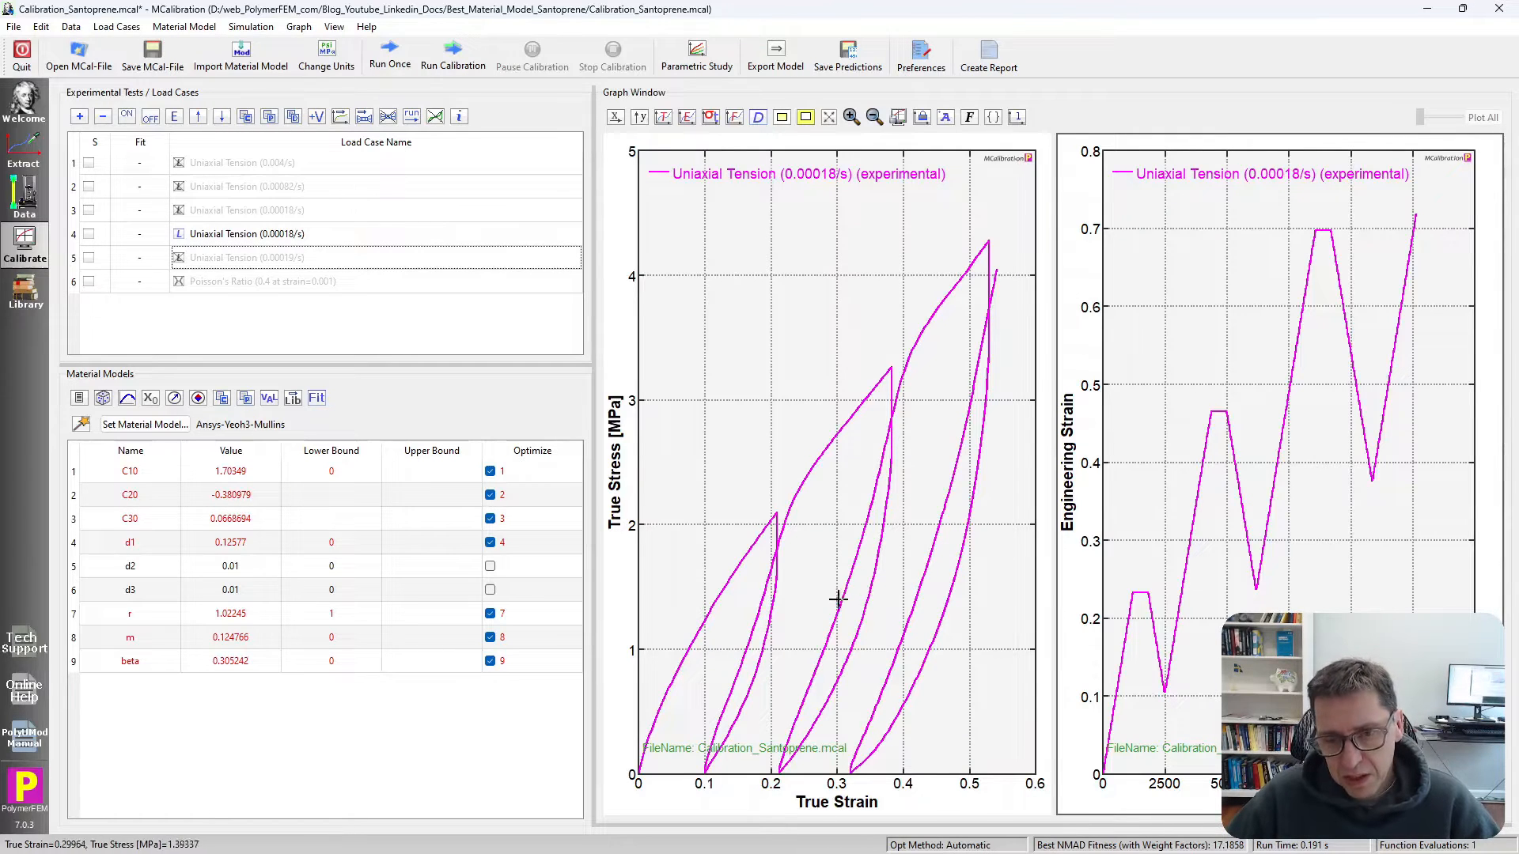
{"action": "mouse_move", "coordinate": [880, 525]}
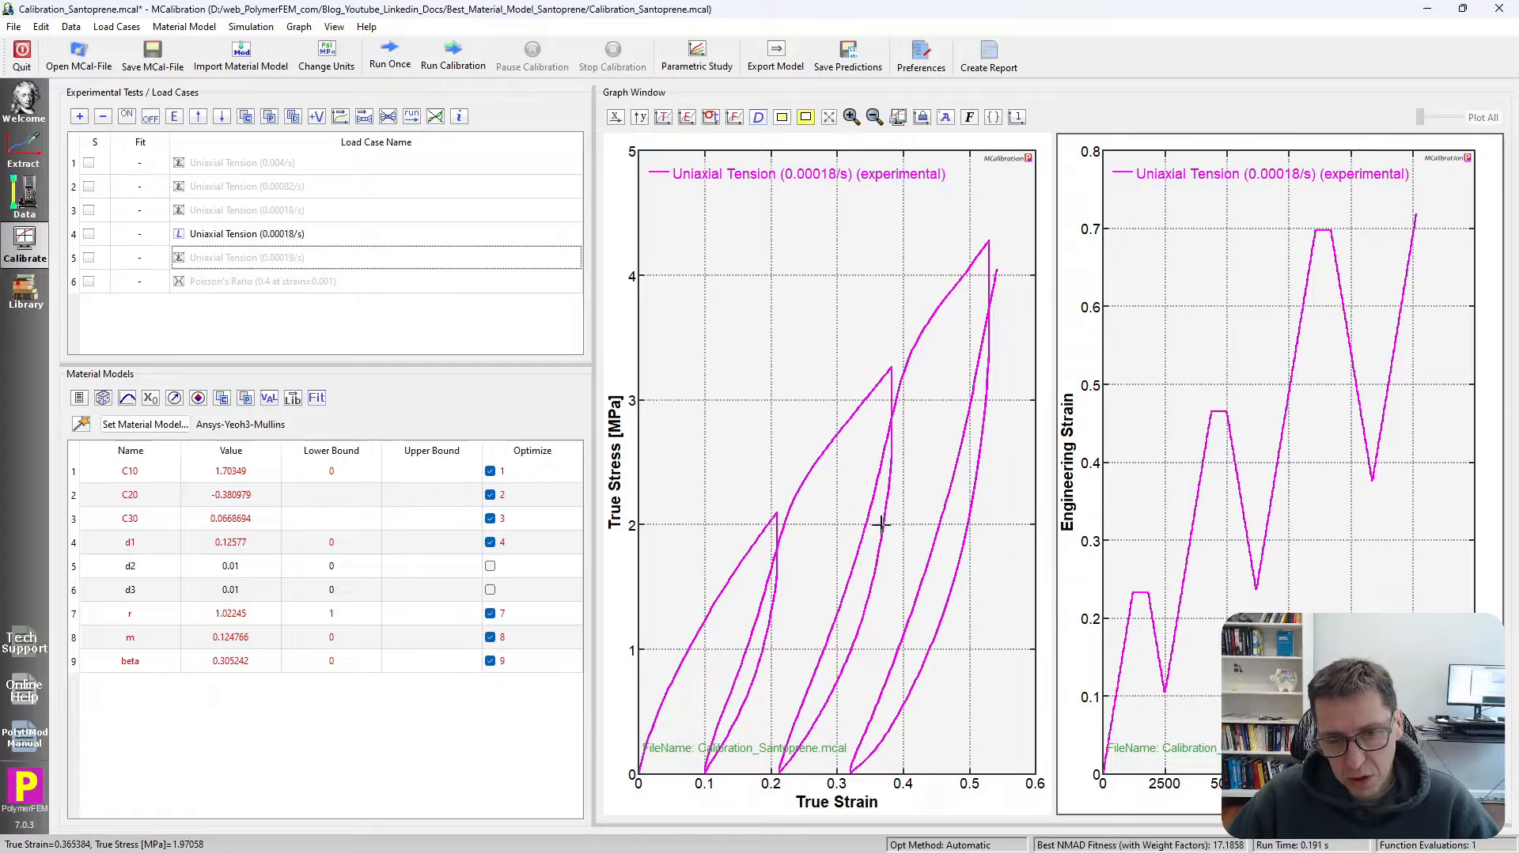
{"action": "mouse_move", "coordinate": [790, 711]}
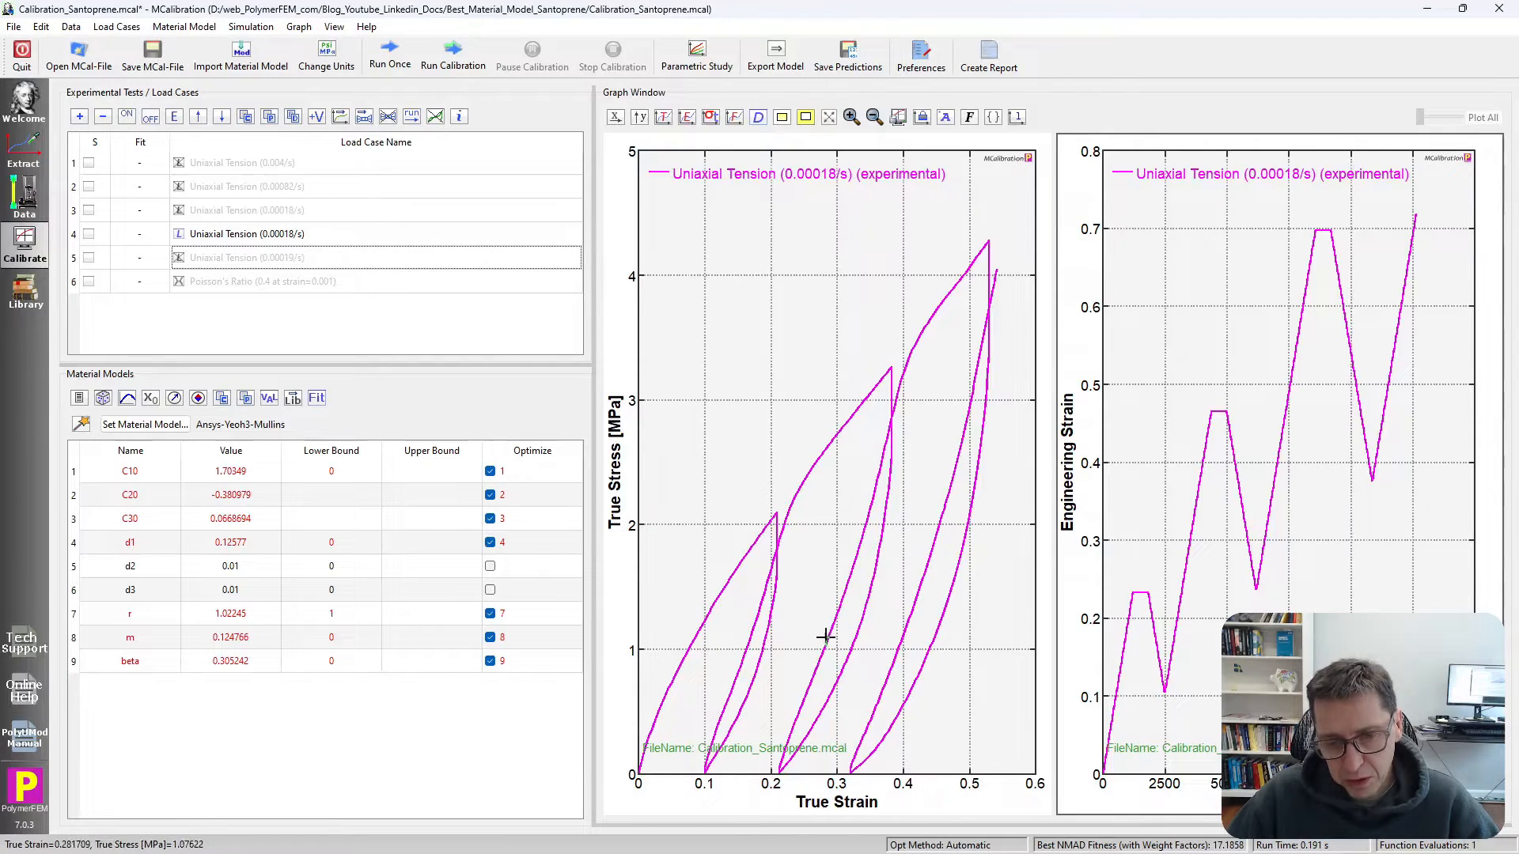
{"action": "mouse_move", "coordinate": [872, 501]}
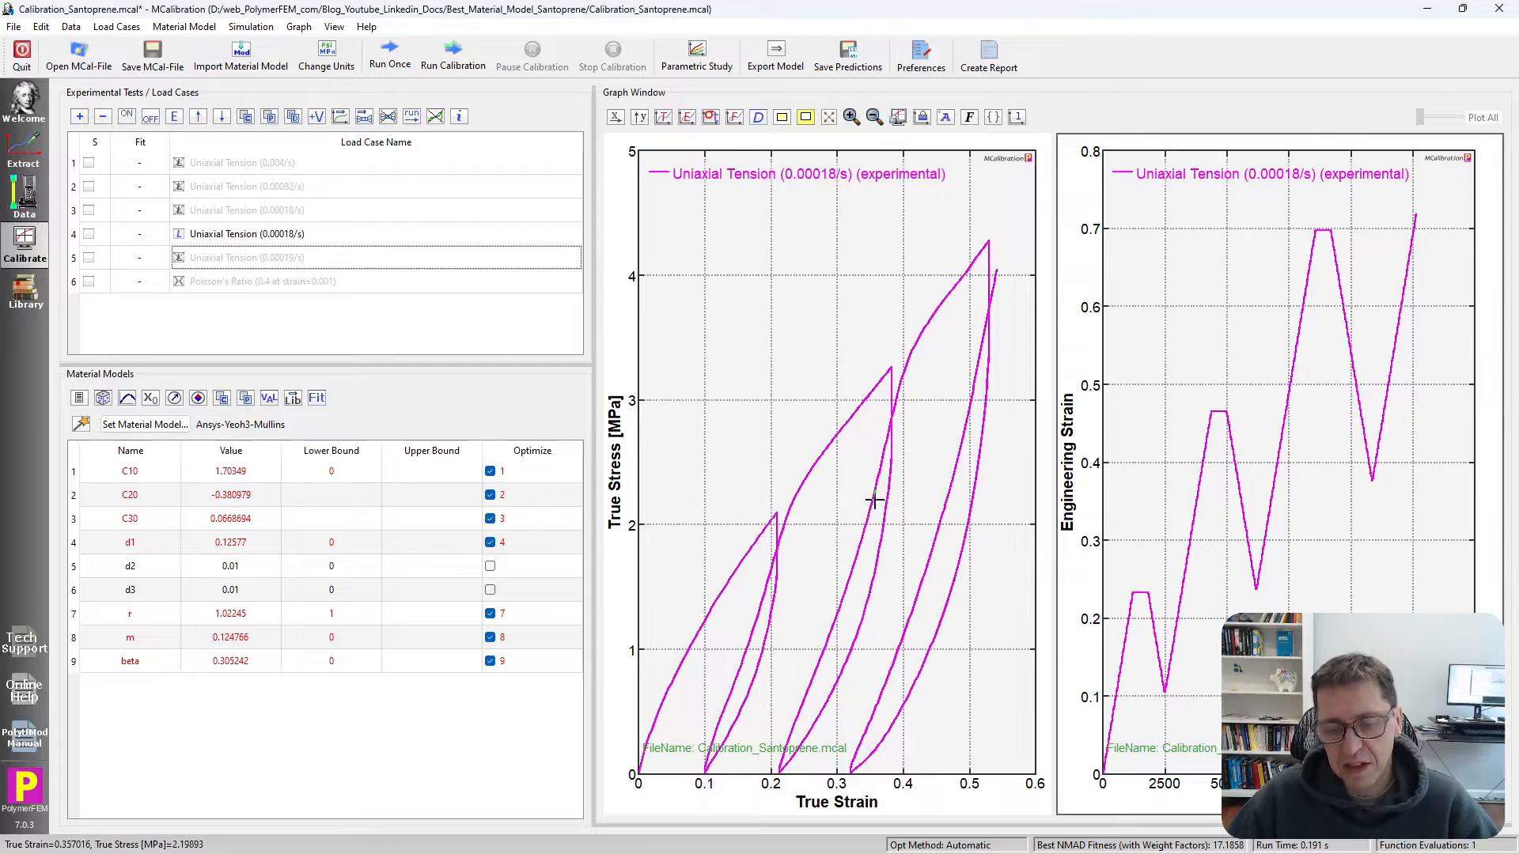
{"action": "mouse_move", "coordinate": [884, 396]}
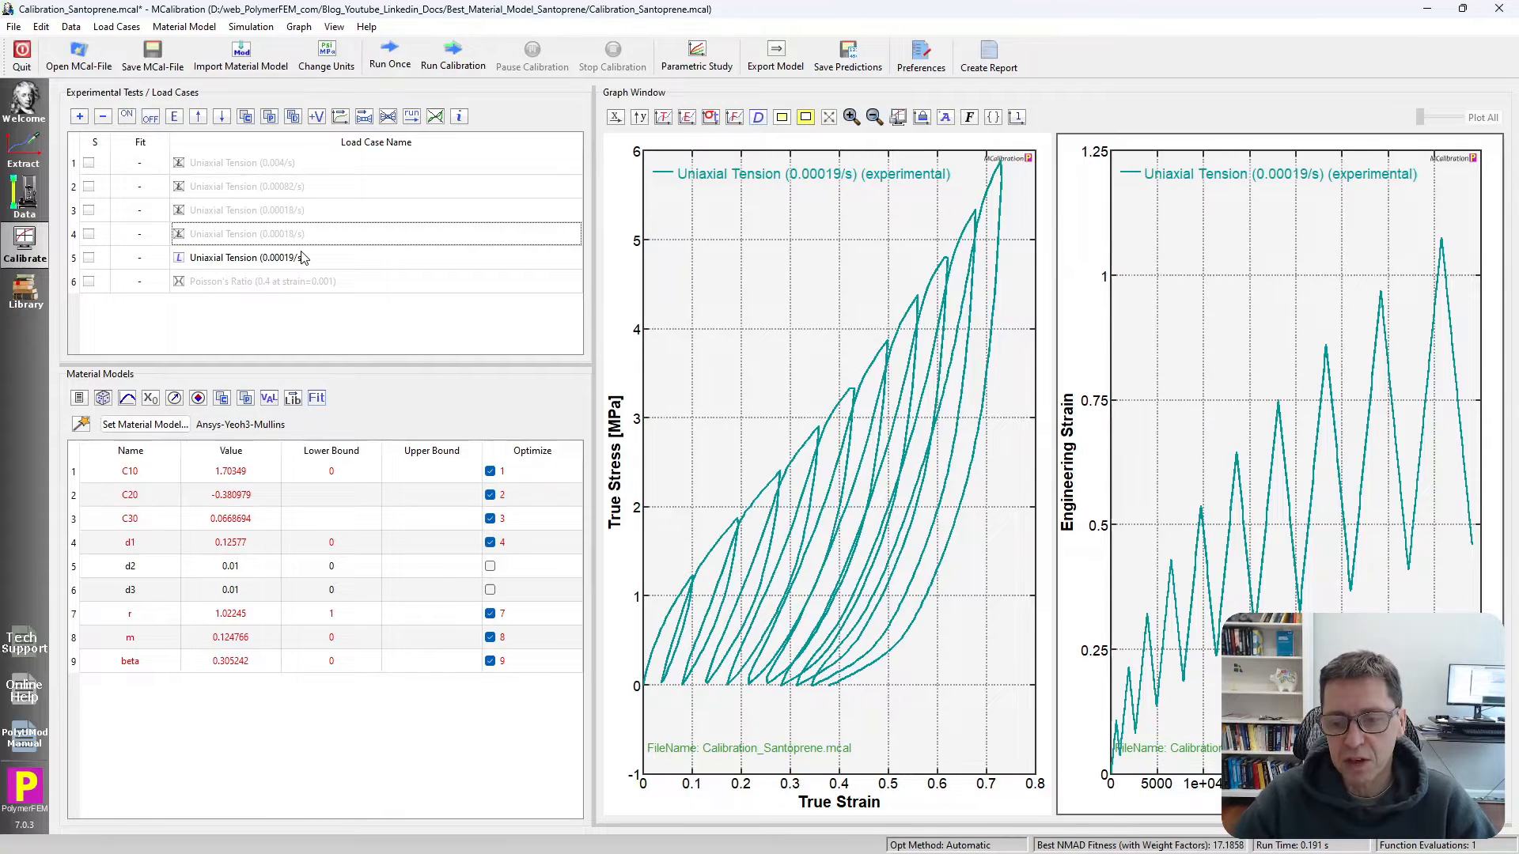
{"action": "left_click", "coordinate": [1017, 117]}
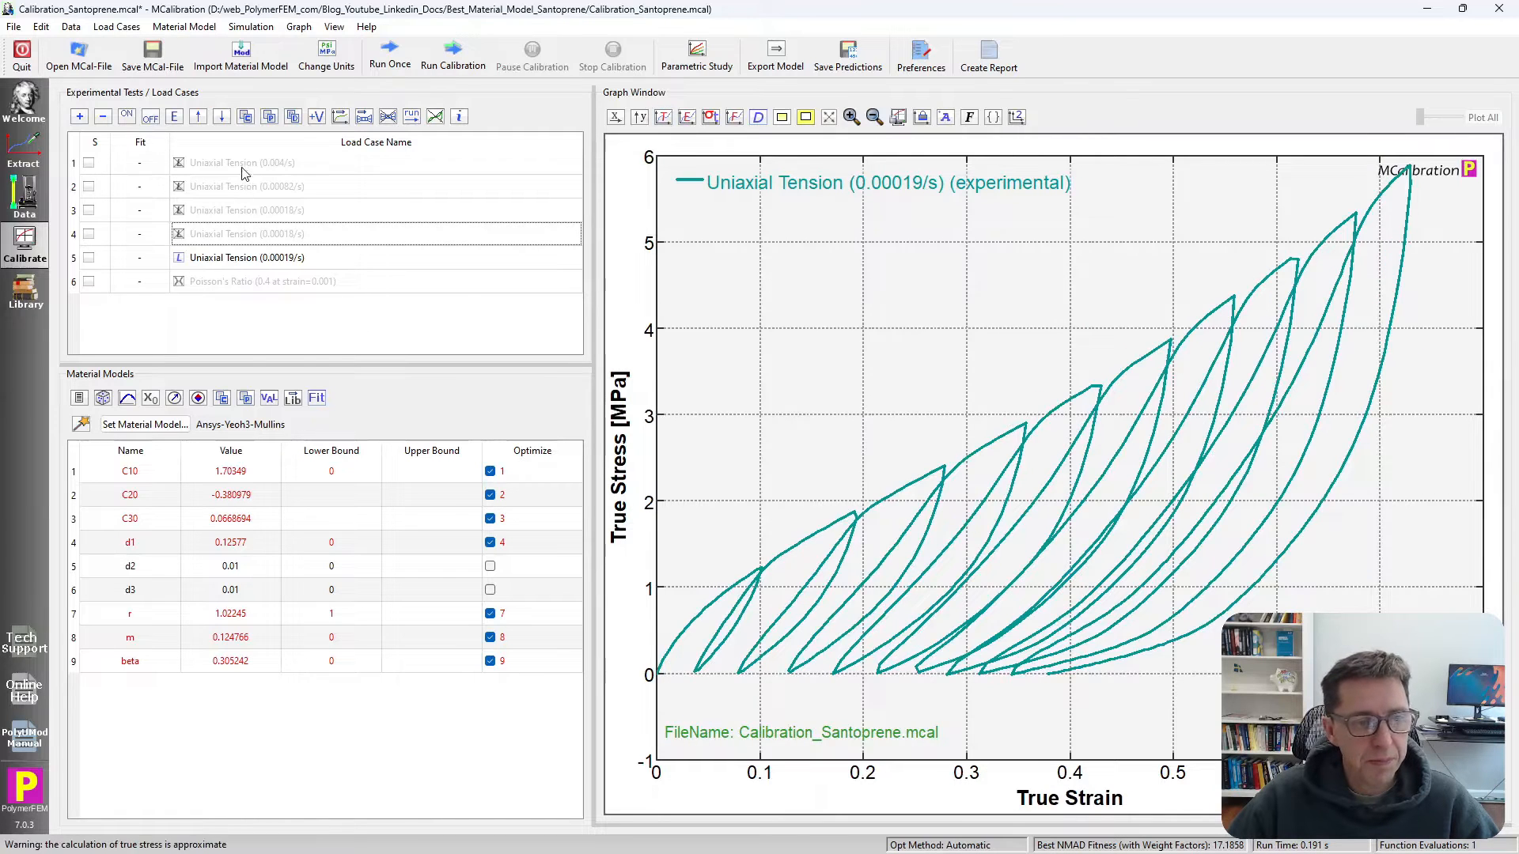
{"action": "left_click", "coordinate": [247, 161]}
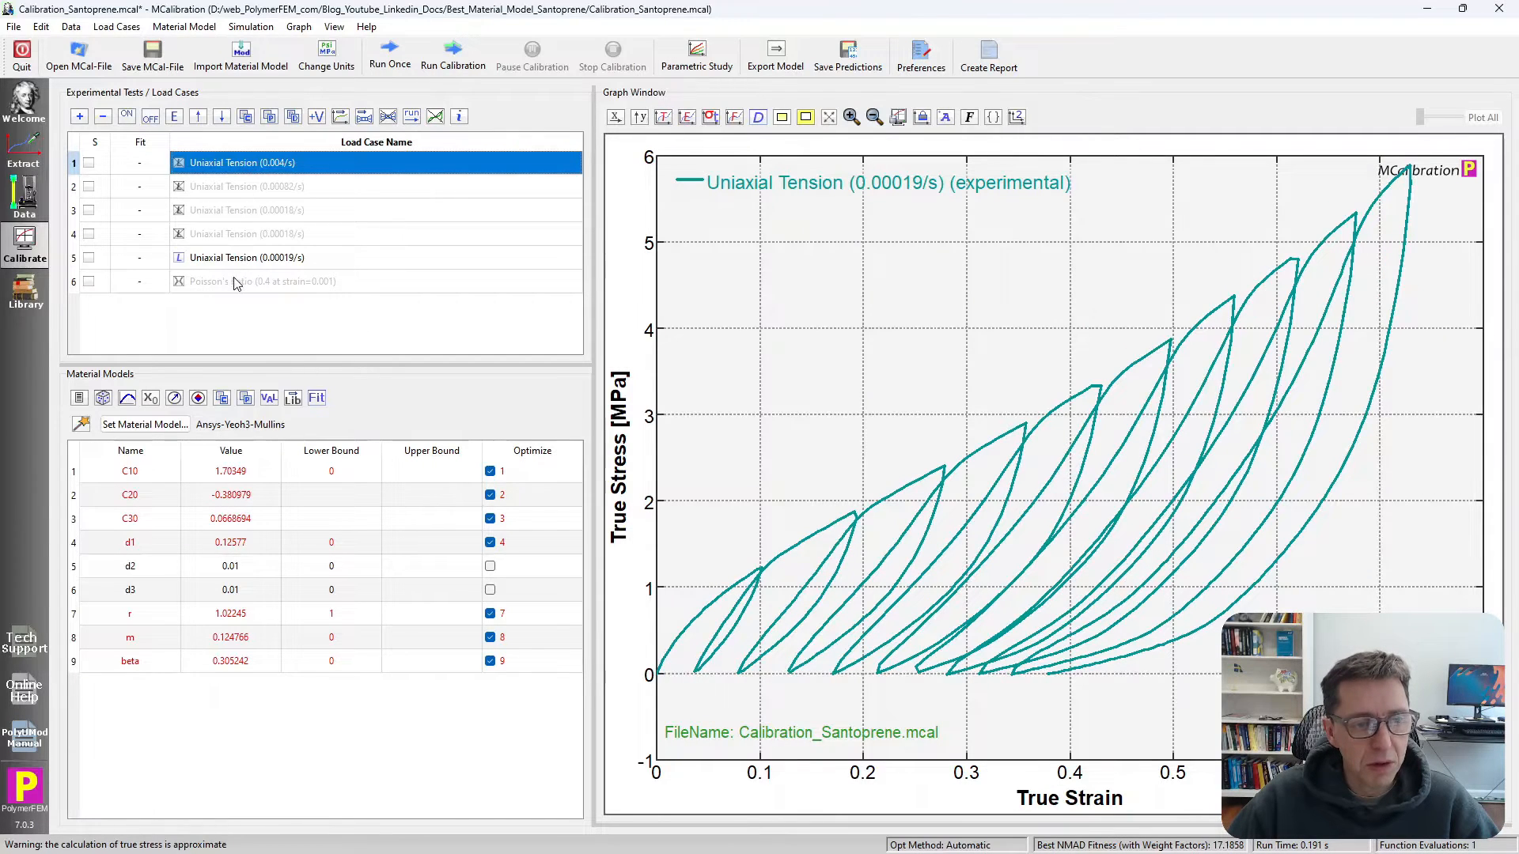
{"action": "left_click", "coordinate": [1482, 117]}
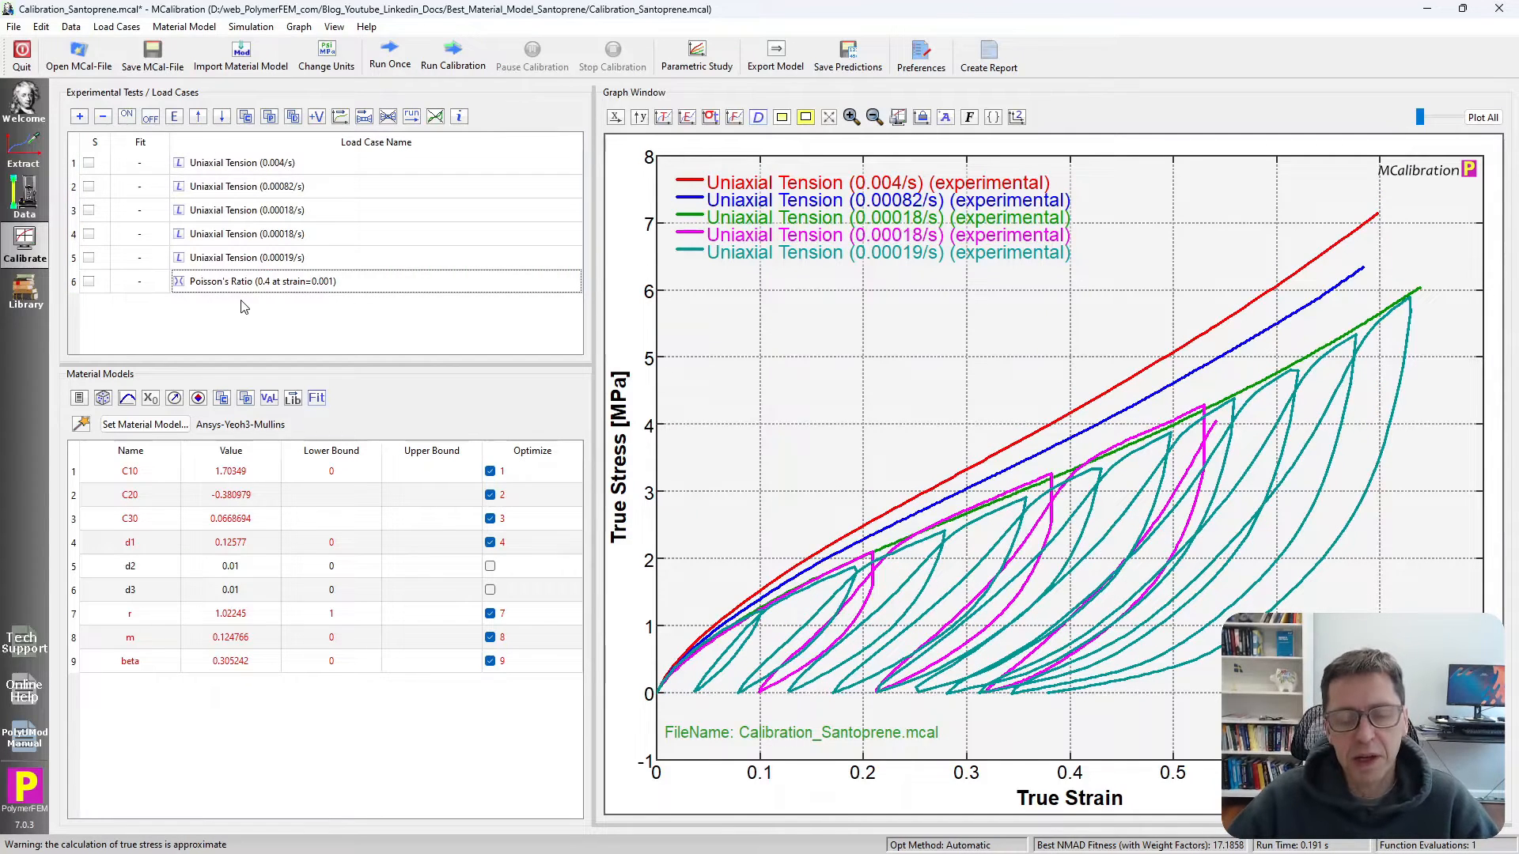
{"action": "mouse_move", "coordinate": [262, 281]}
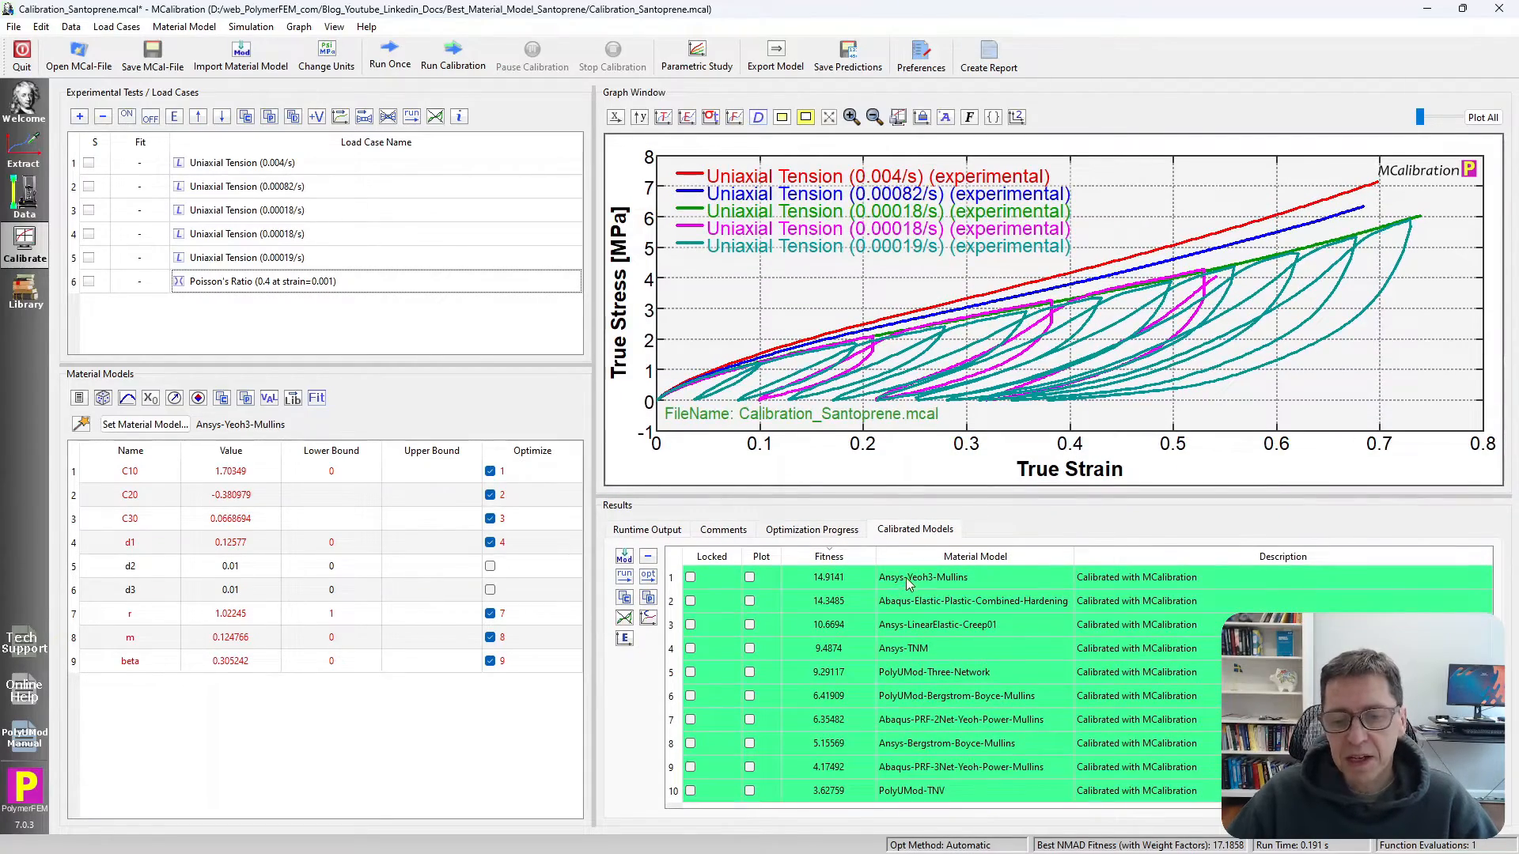
Step: Load the Ansys-Yeoh3-Mullins model from Calibrated Models
{"action": "left_click", "coordinate": [922, 578]}
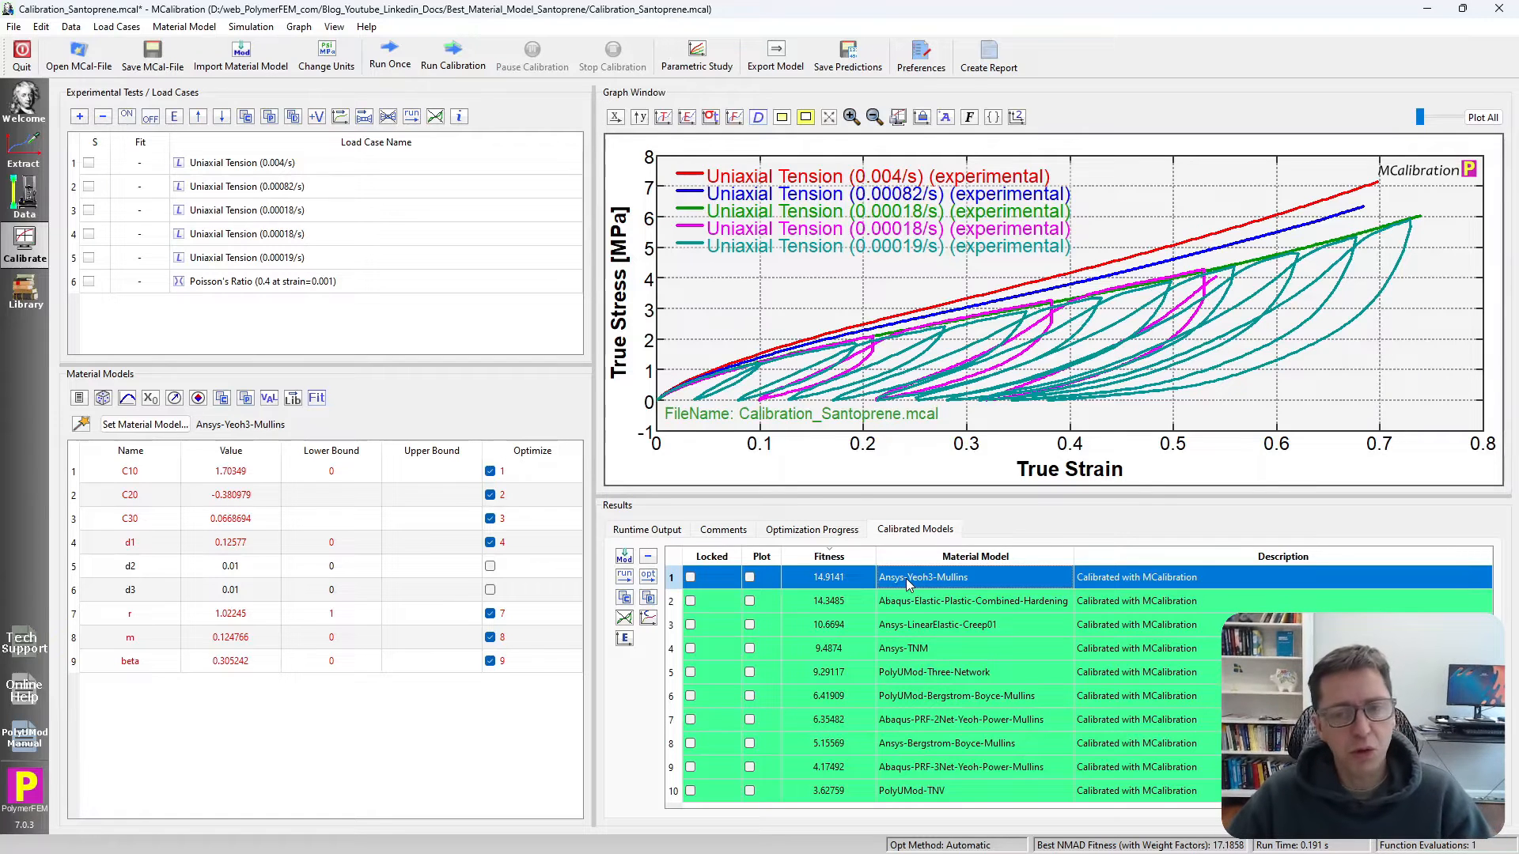
{"action": "mouse_move", "coordinate": [591, 568]}
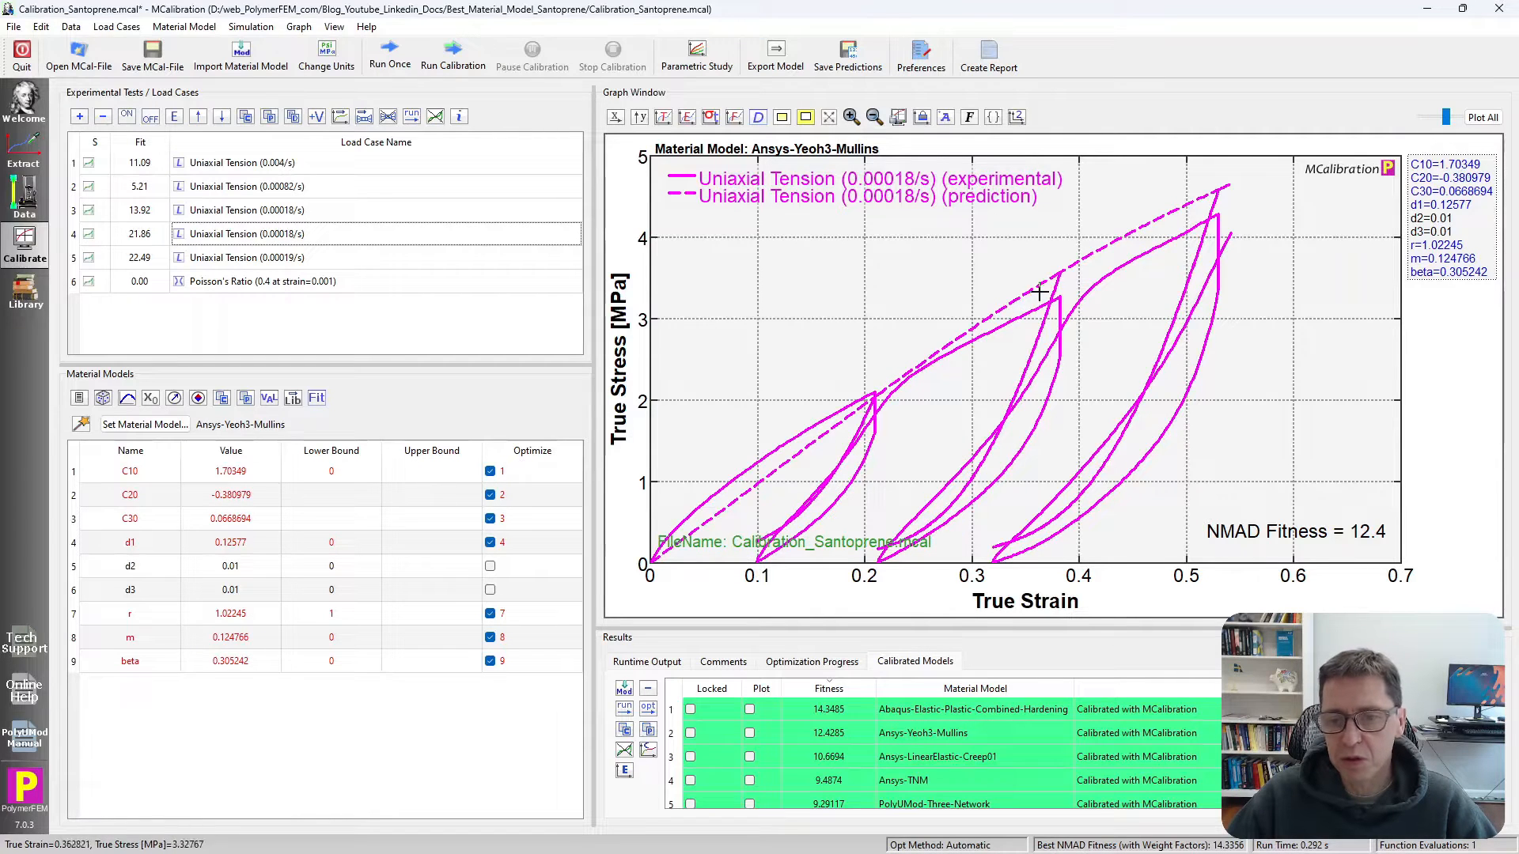
{"action": "mouse_move", "coordinate": [945, 517]}
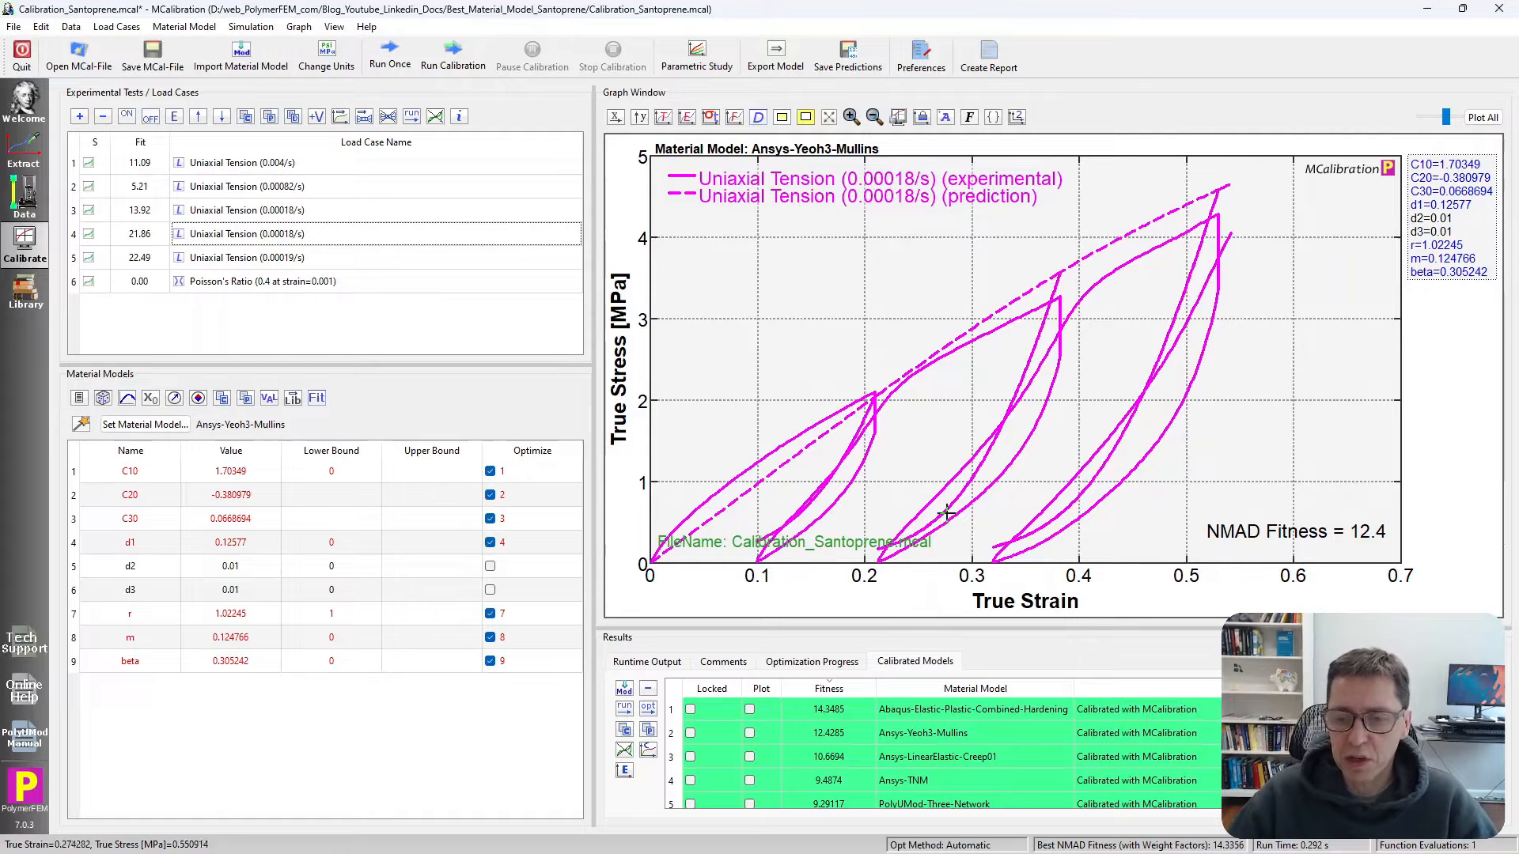
{"action": "mouse_move", "coordinate": [1214, 333]}
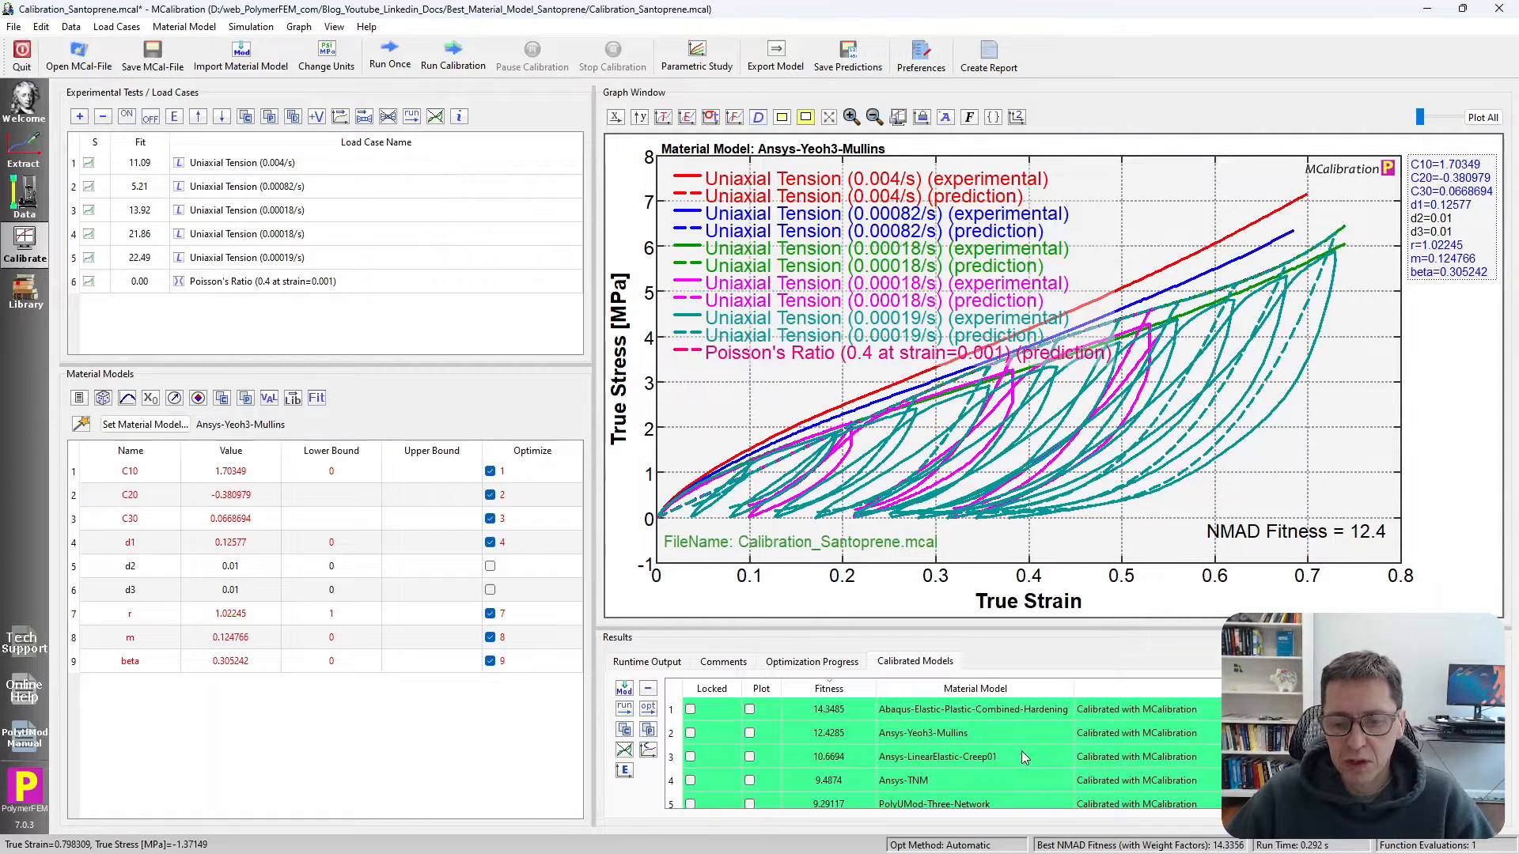
{"action": "mouse_move", "coordinate": [1007, 754]}
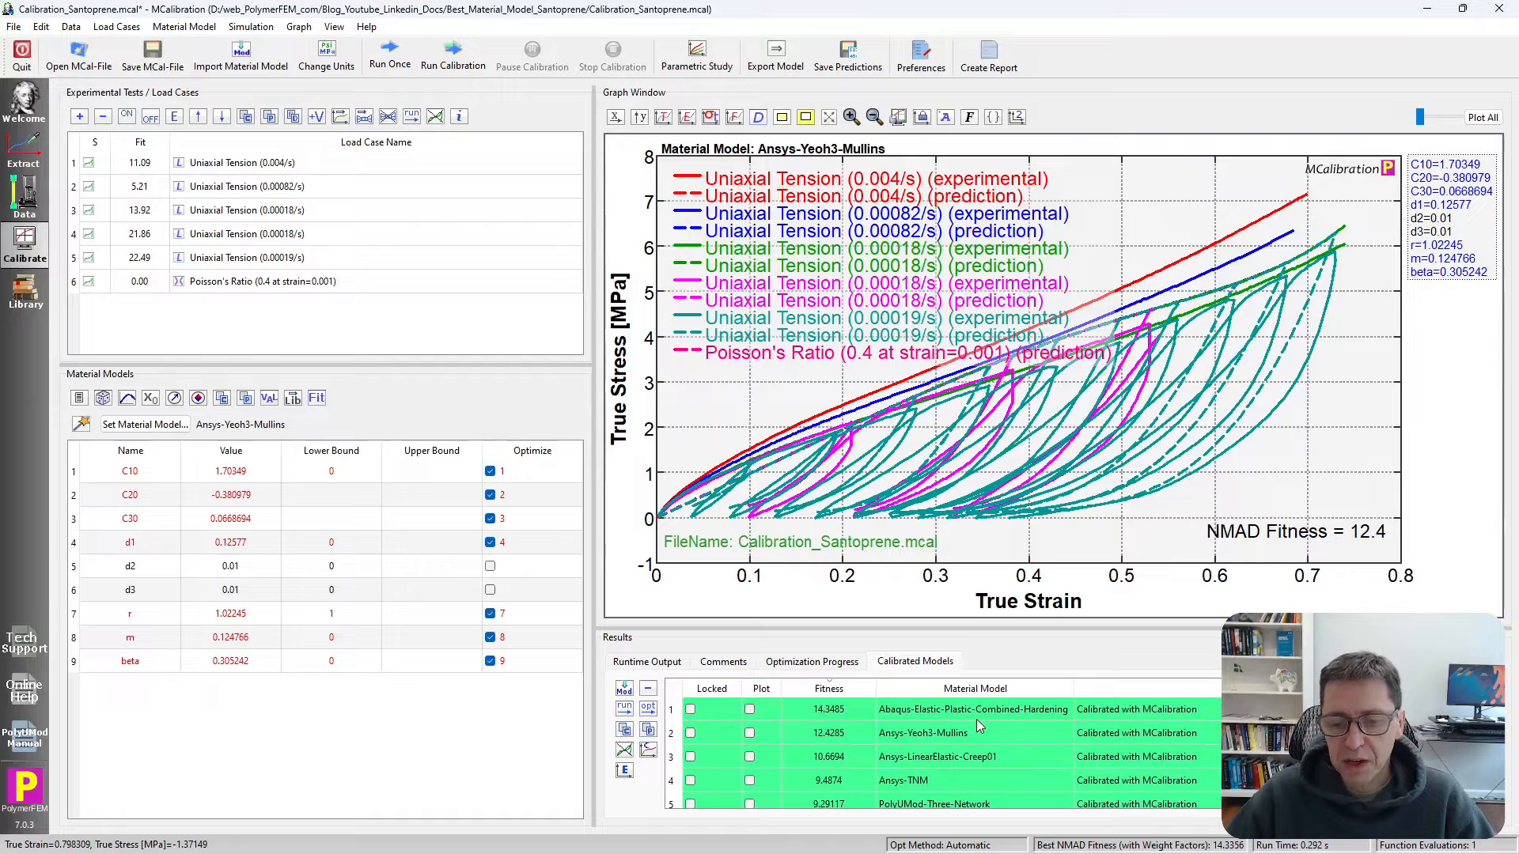
Step: Load the Ansys-TNM calibrated model and run it once on the data
{"action": "left_click", "coordinate": [972, 709]}
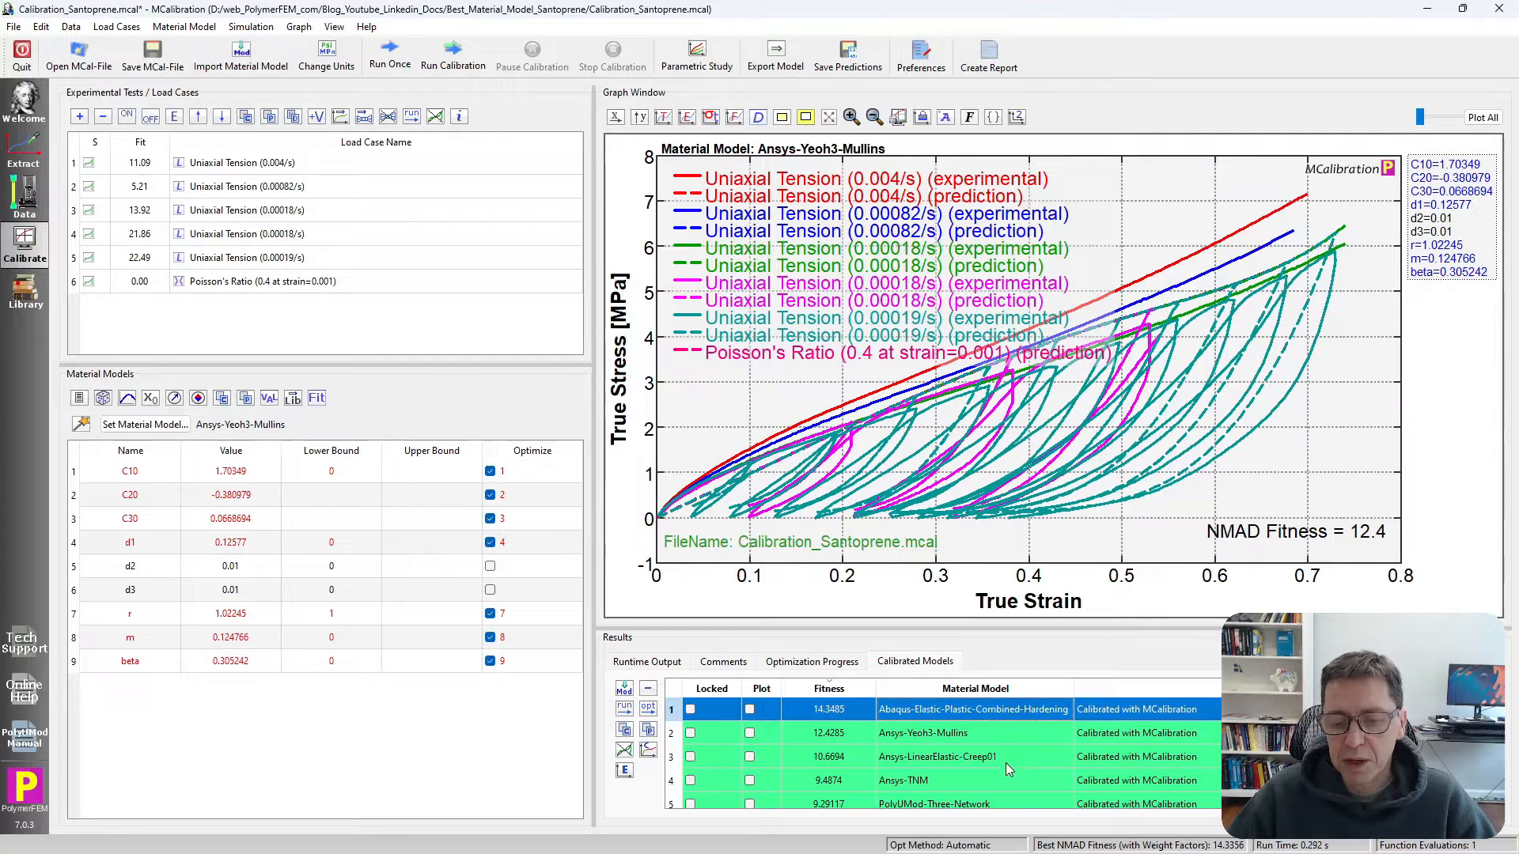
{"action": "left_click", "coordinate": [949, 781]}
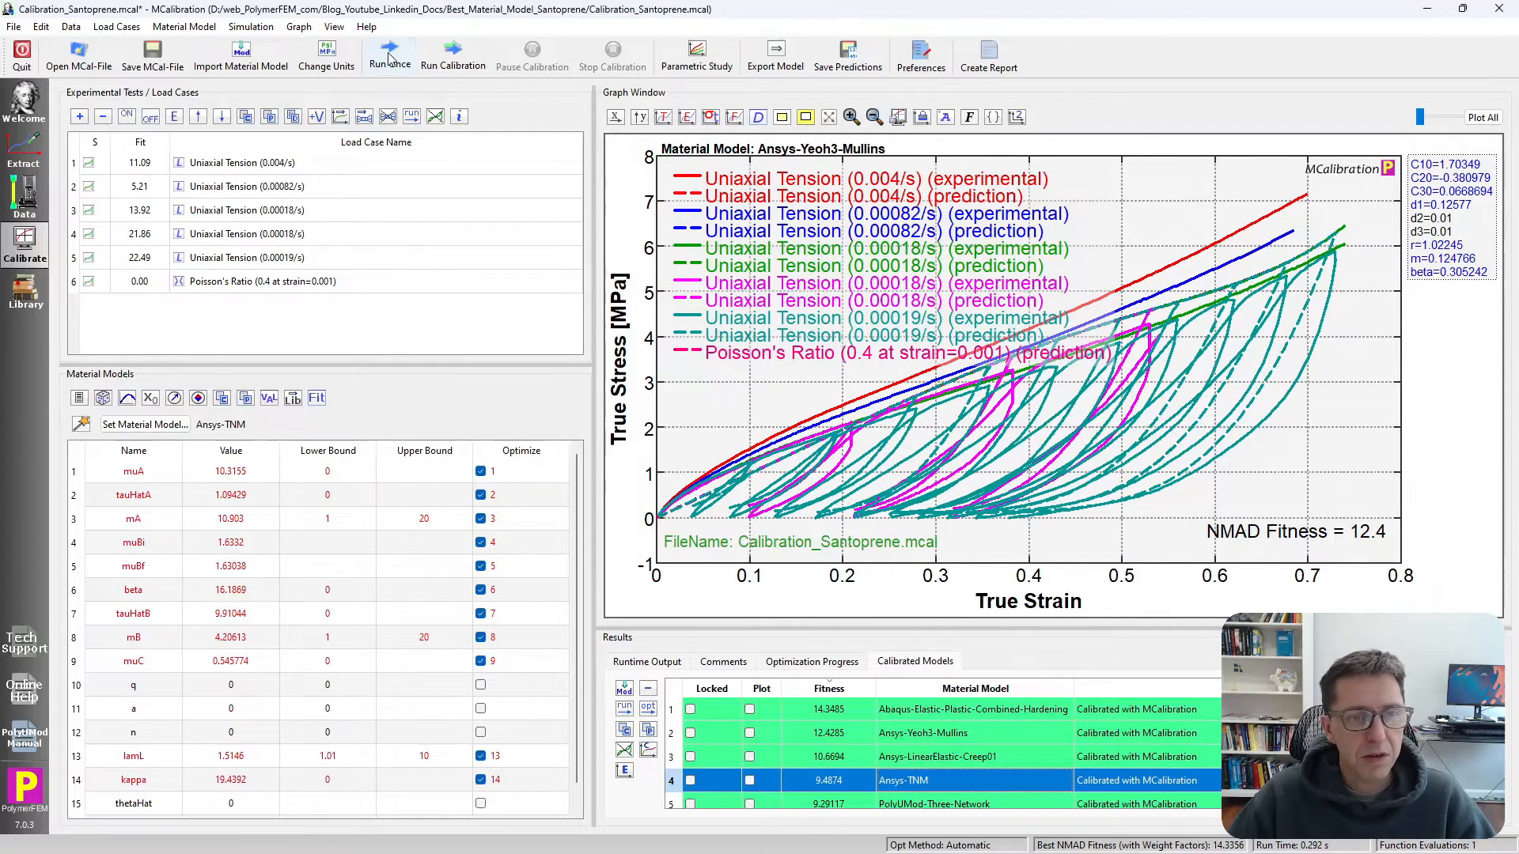
{"action": "left_click", "coordinate": [389, 55]}
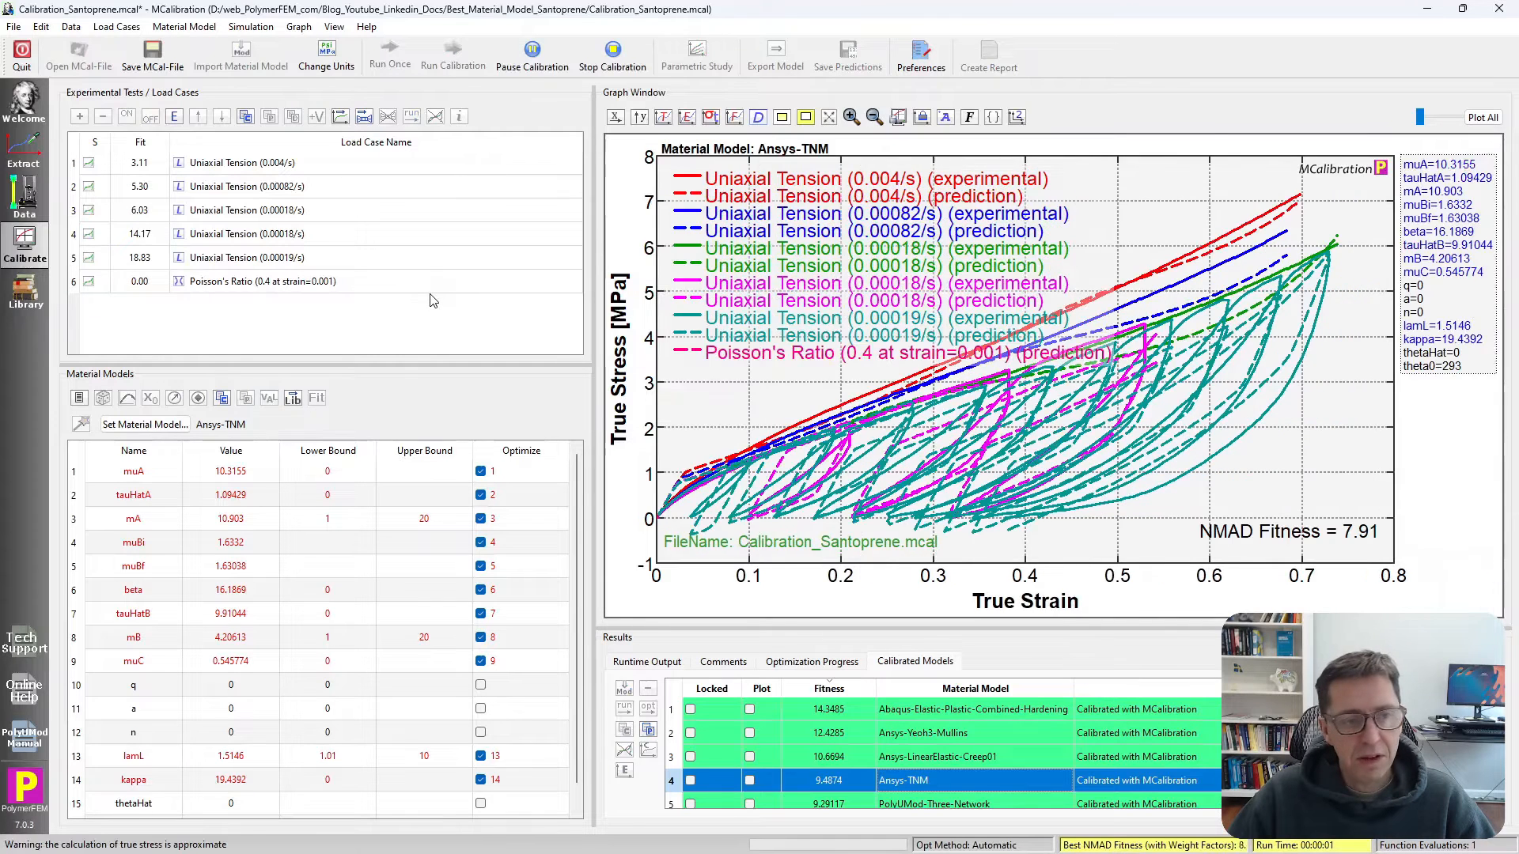
Step: Exclude the Poisson's Ratio load case and show only the 0.00018/s tension test
{"action": "left_click", "coordinate": [261, 281]}
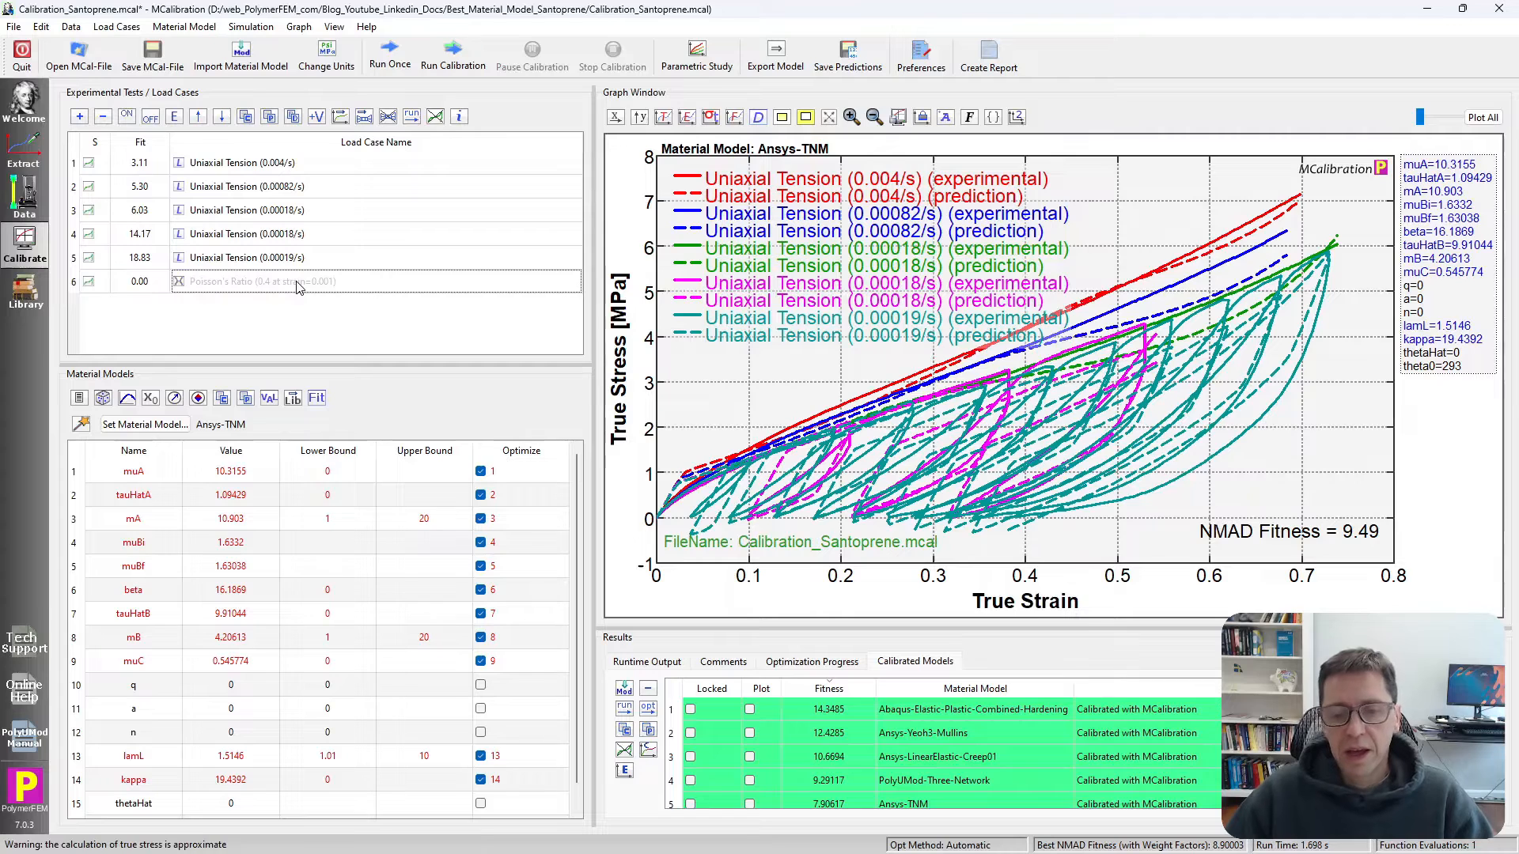
{"action": "mouse_move", "coordinate": [346, 307]}
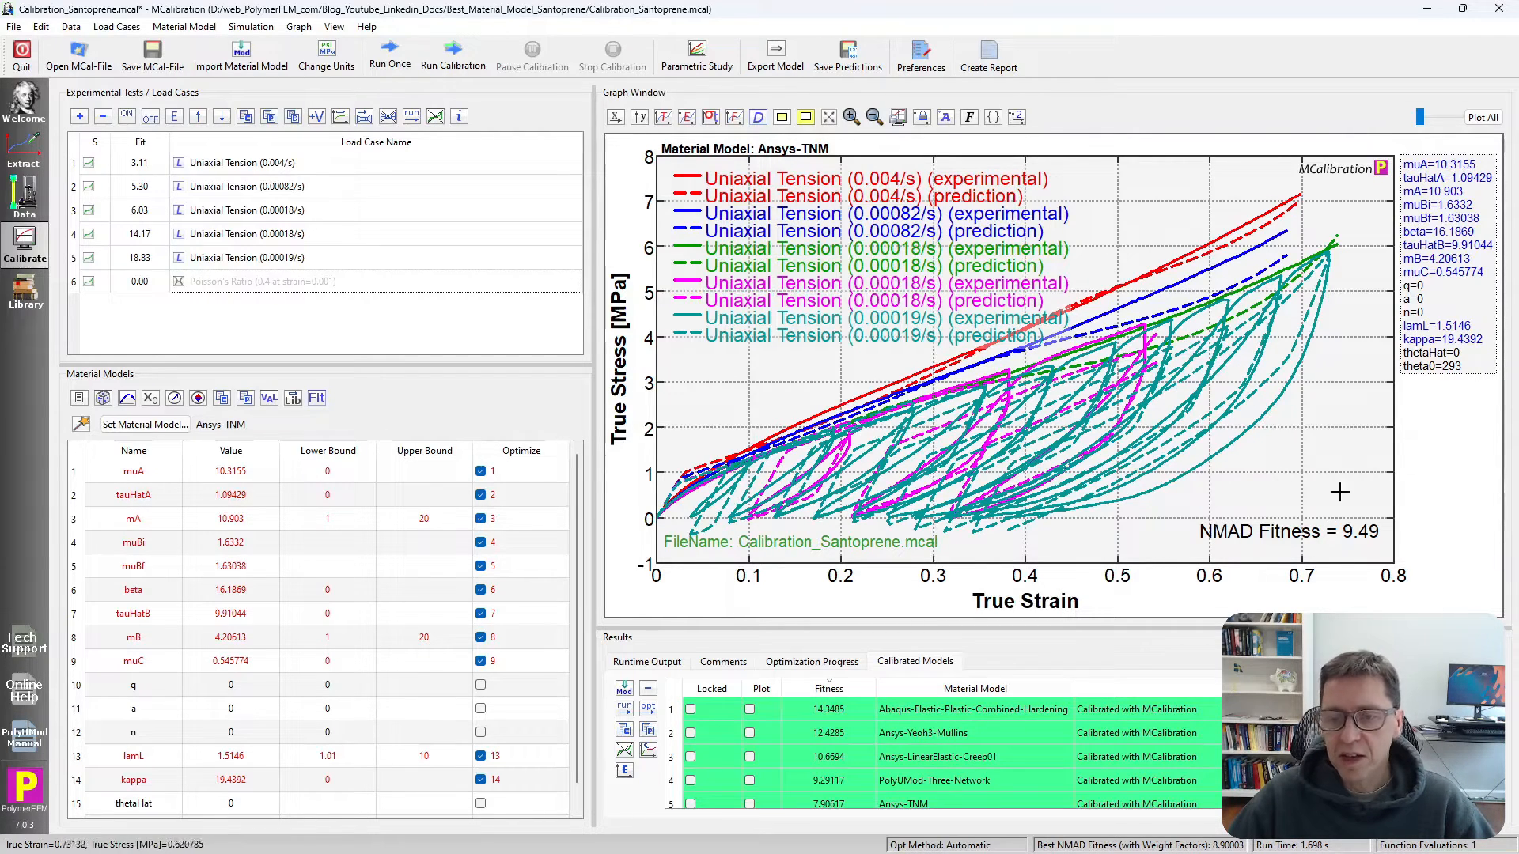
{"action": "mouse_move", "coordinate": [233, 219]}
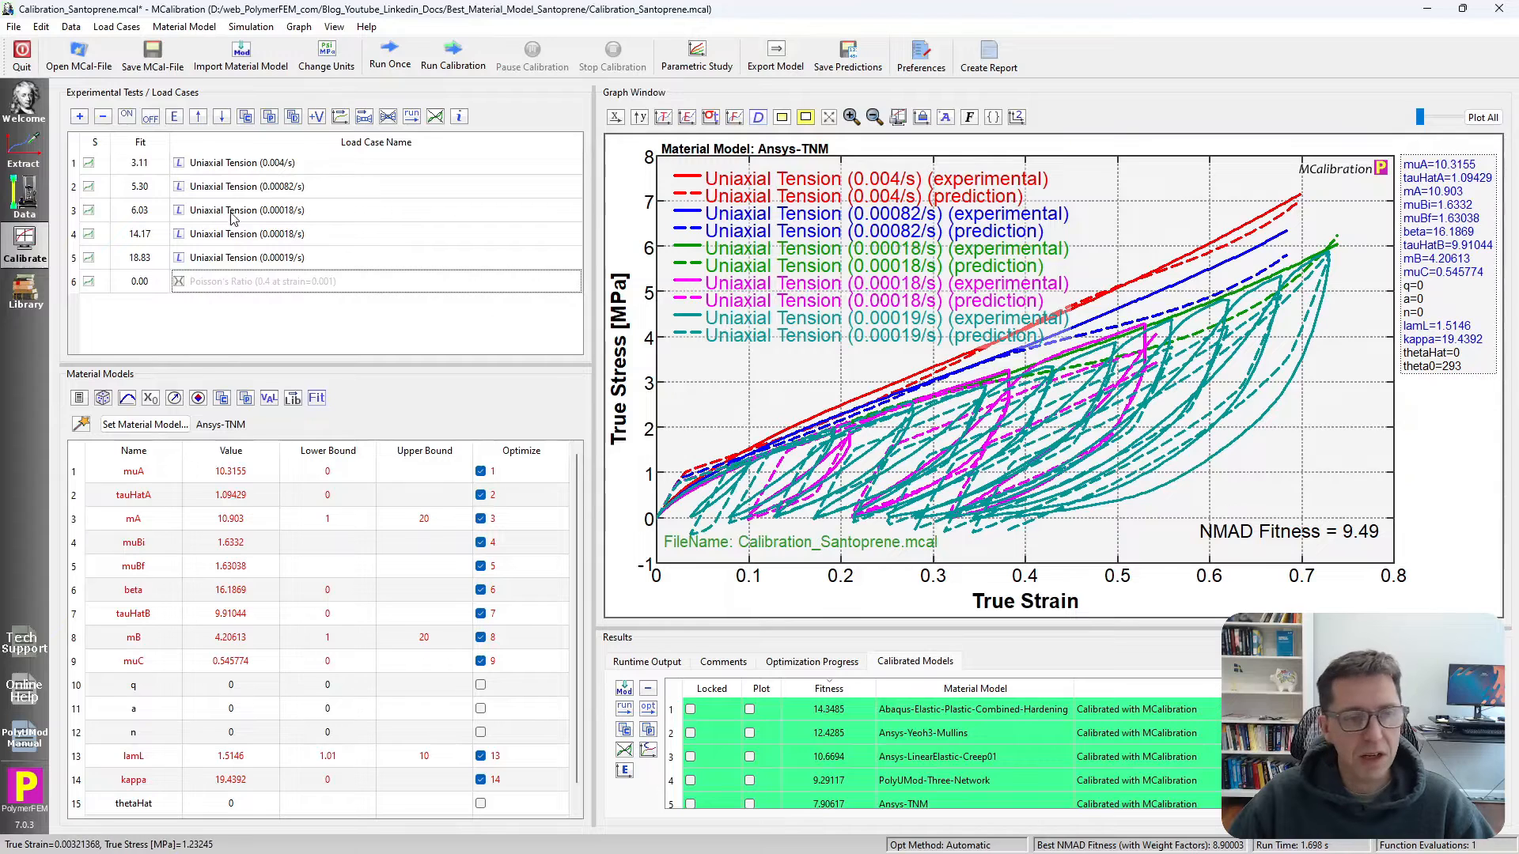
{"action": "left_click", "coordinate": [242, 161]}
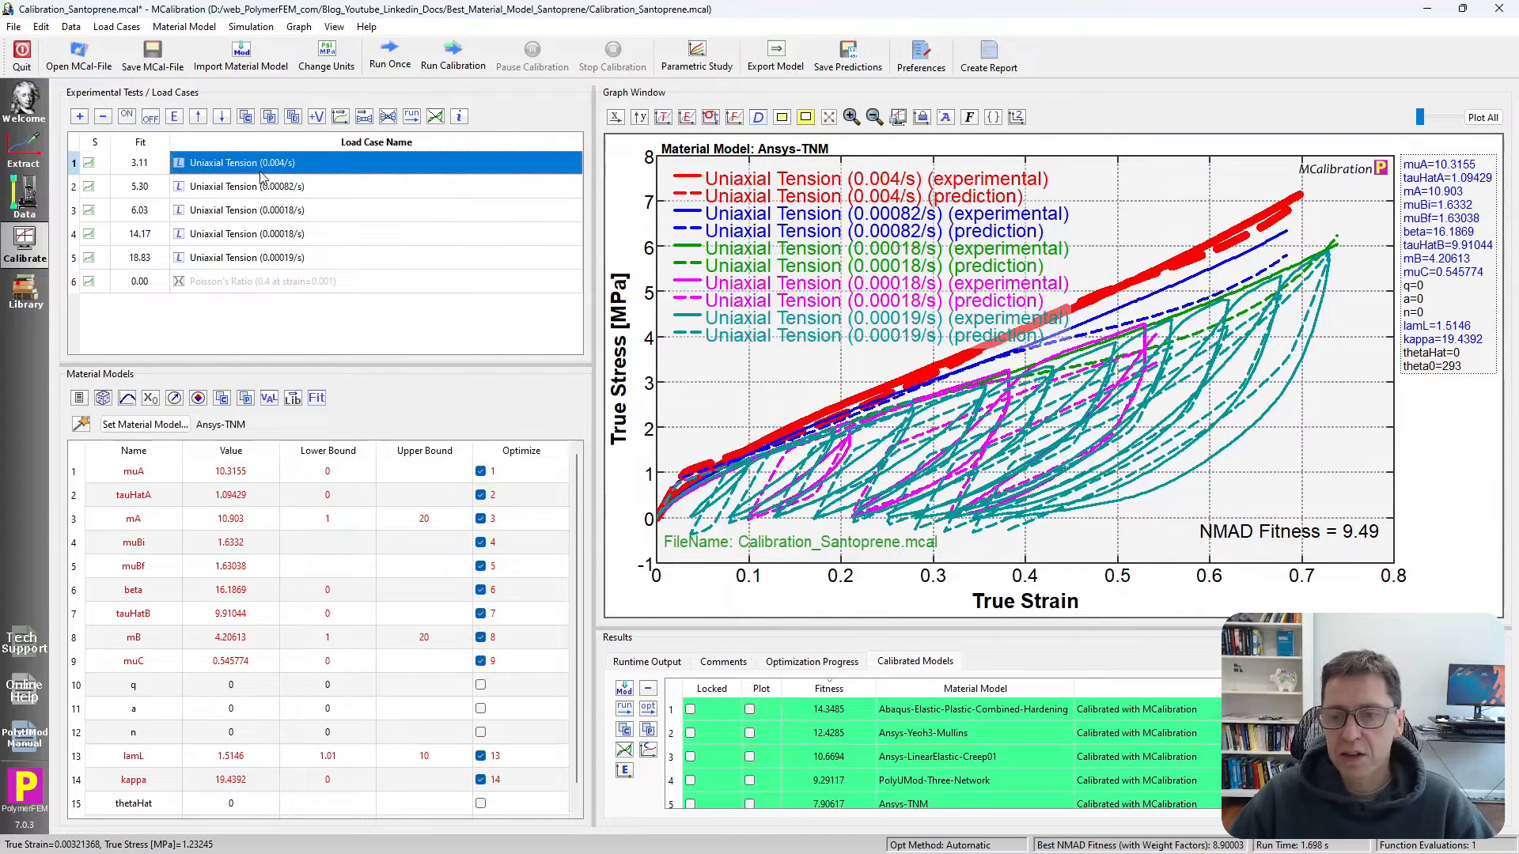
{"action": "left_click", "coordinate": [245, 210]}
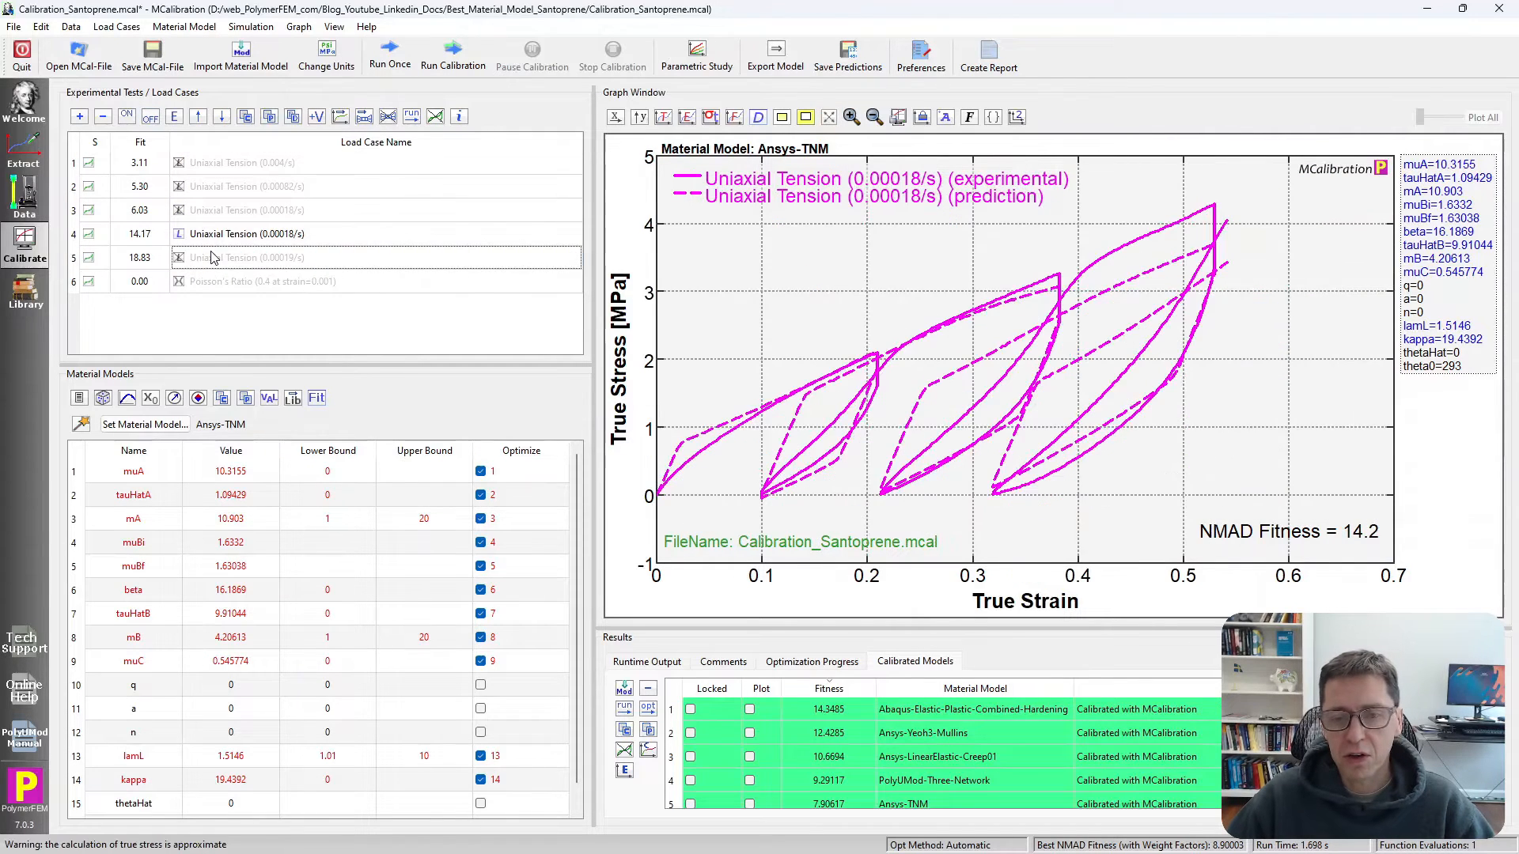
{"action": "mouse_move", "coordinate": [639, 473]}
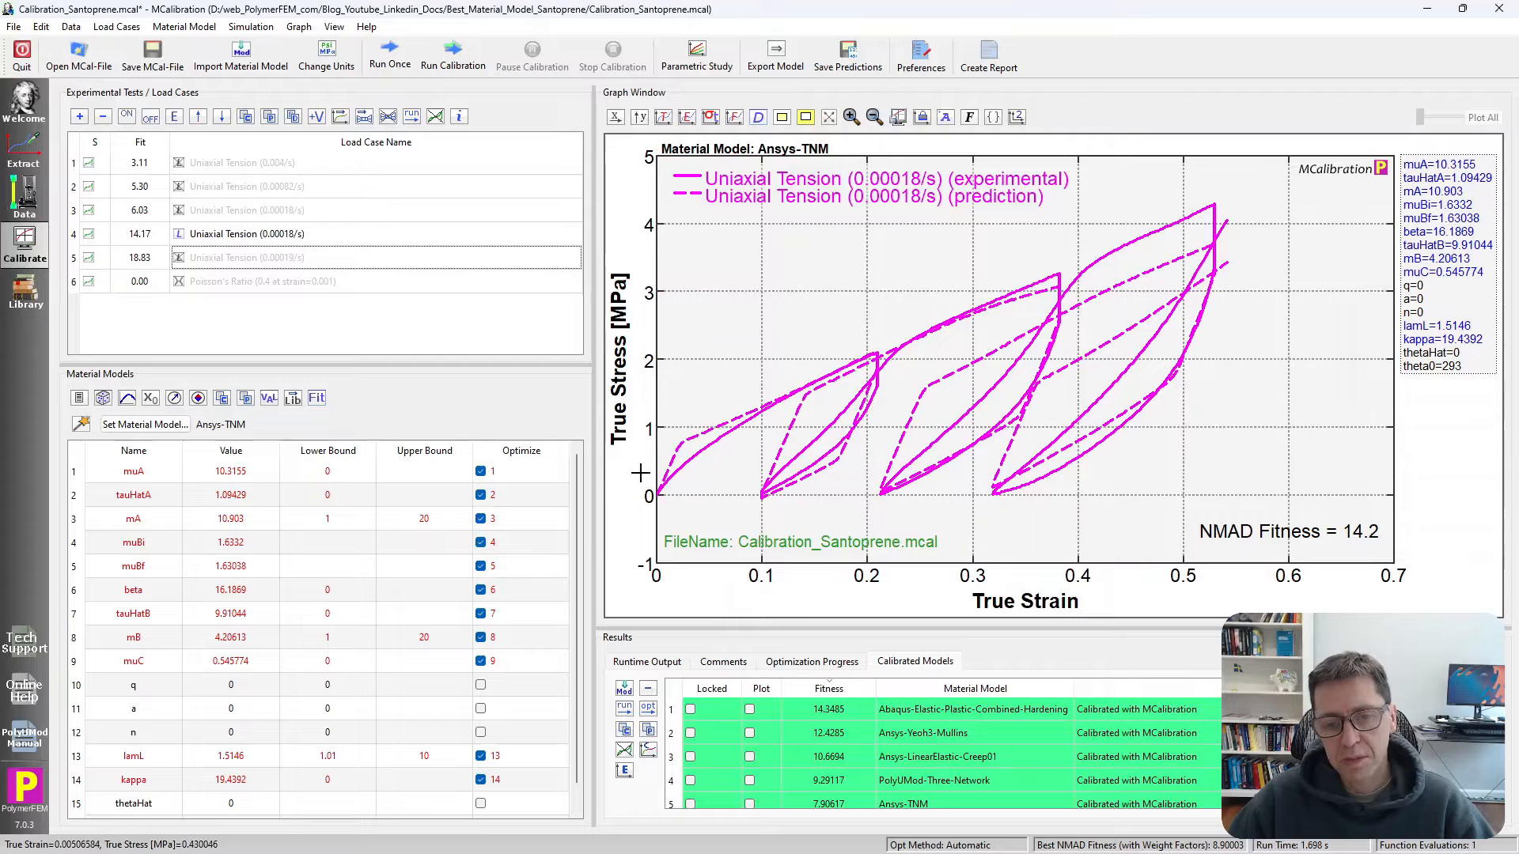
{"action": "mouse_move", "coordinate": [890, 367]}
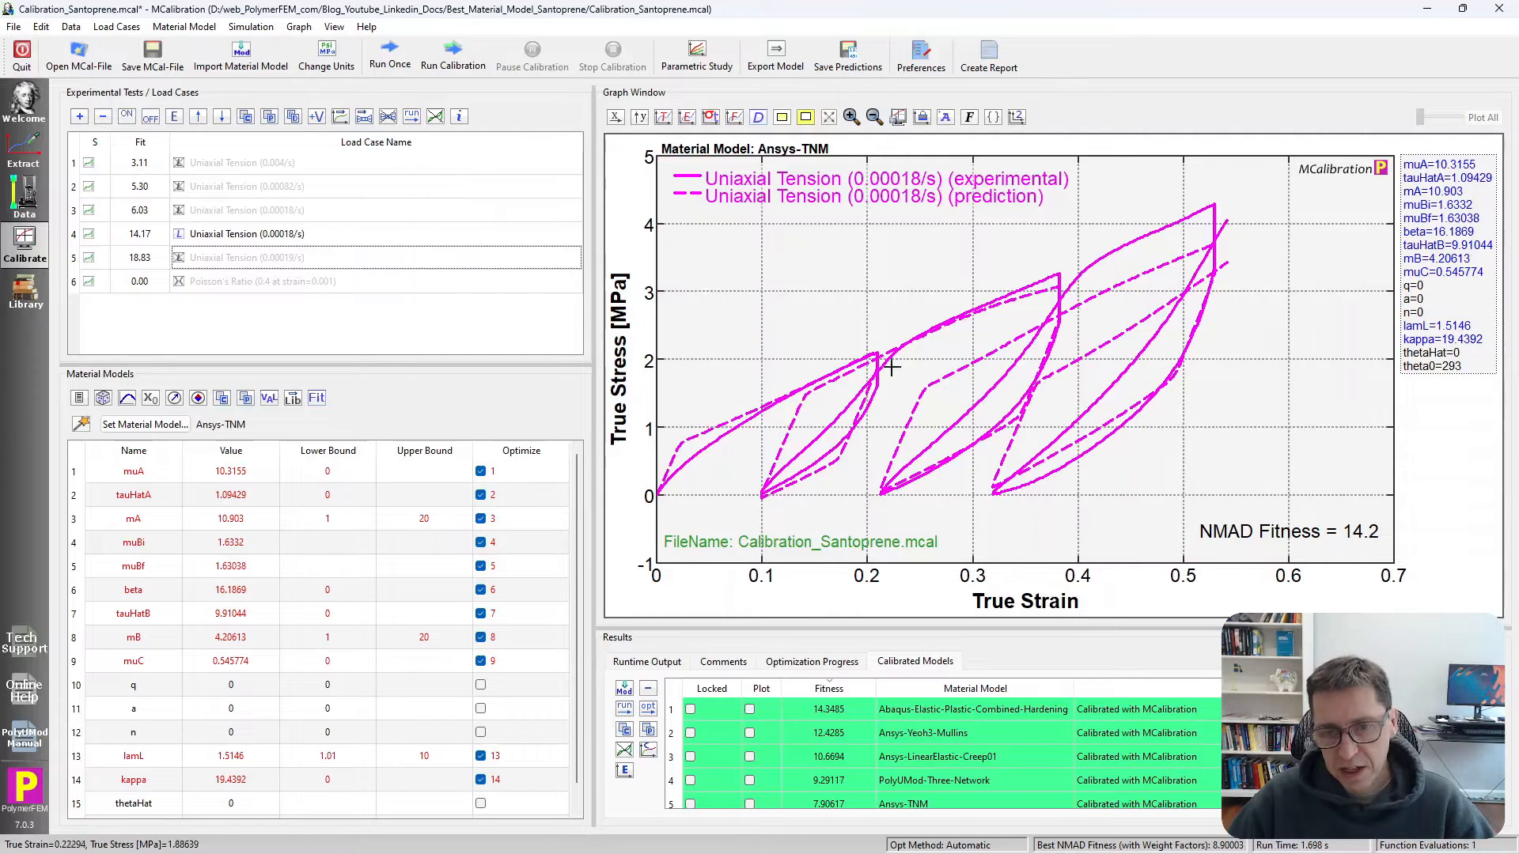
{"action": "mouse_move", "coordinate": [968, 449]}
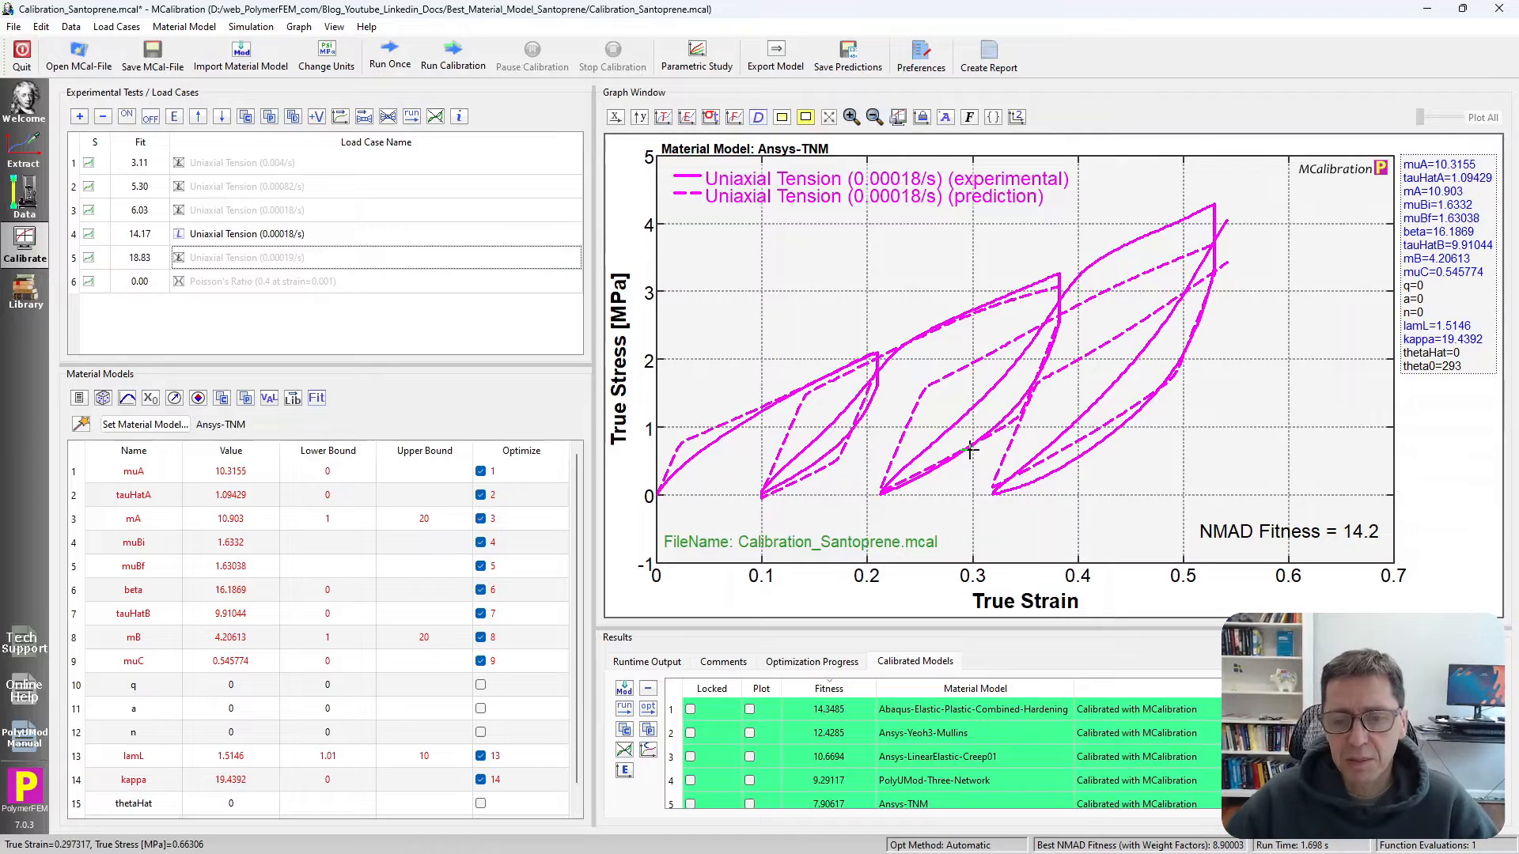
{"action": "mouse_move", "coordinate": [1254, 295]}
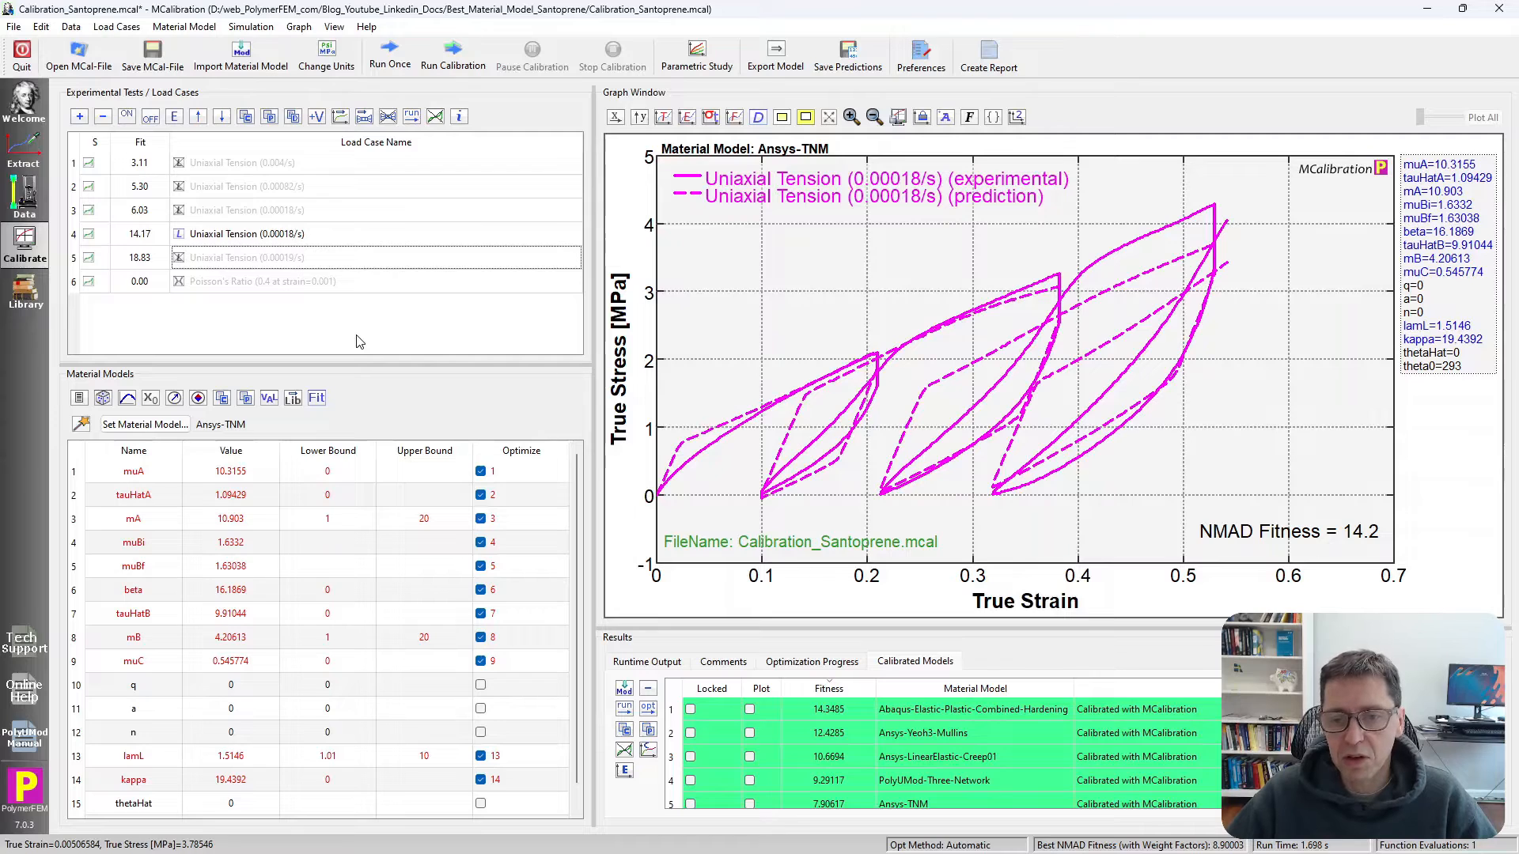
{"action": "mouse_move", "coordinate": [1152, 234]}
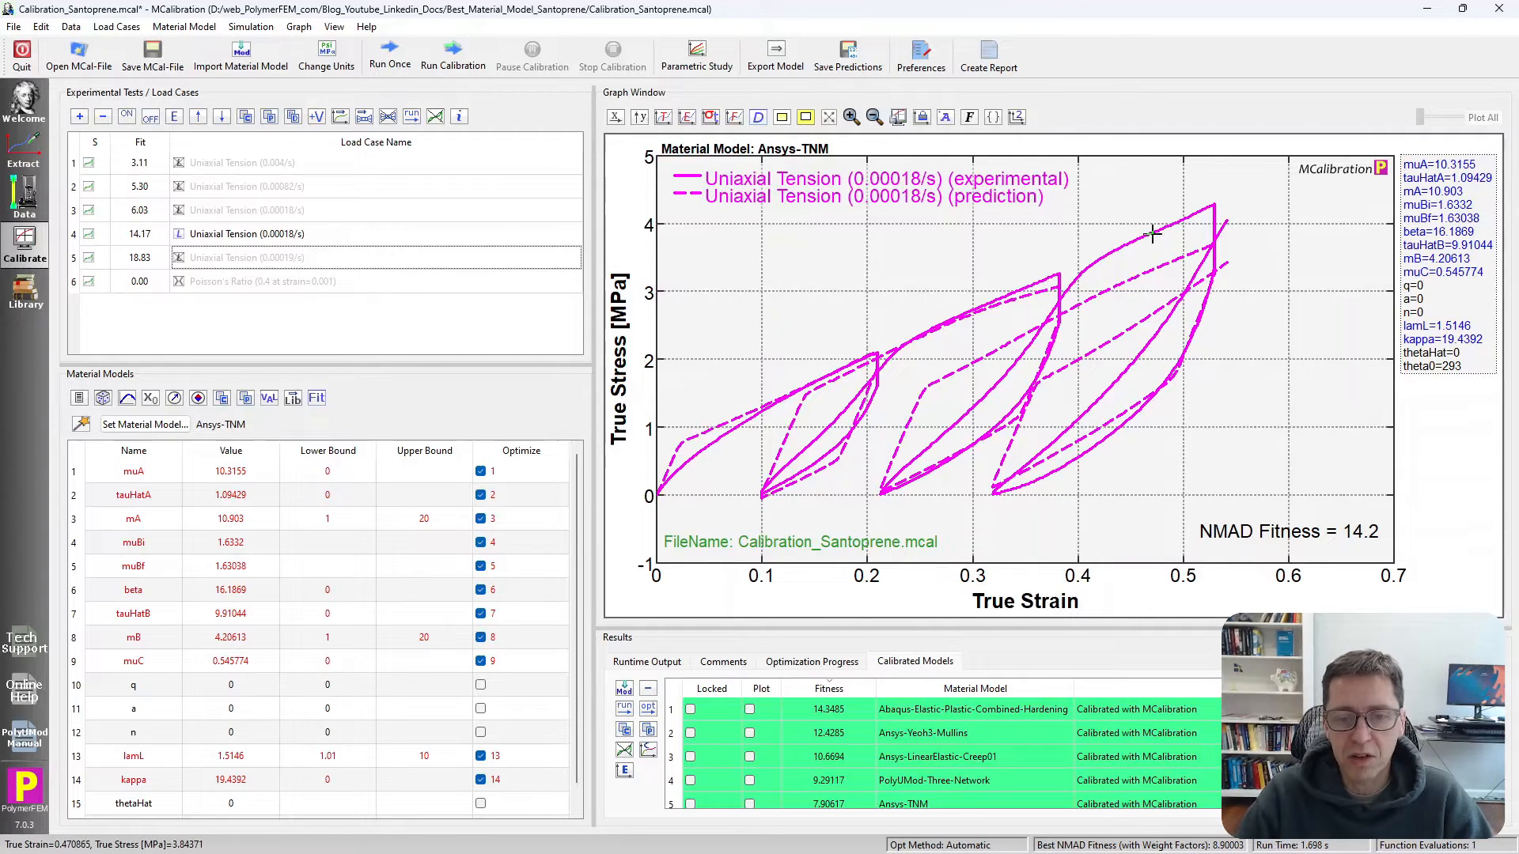
{"action": "mouse_move", "coordinate": [966, 444]}
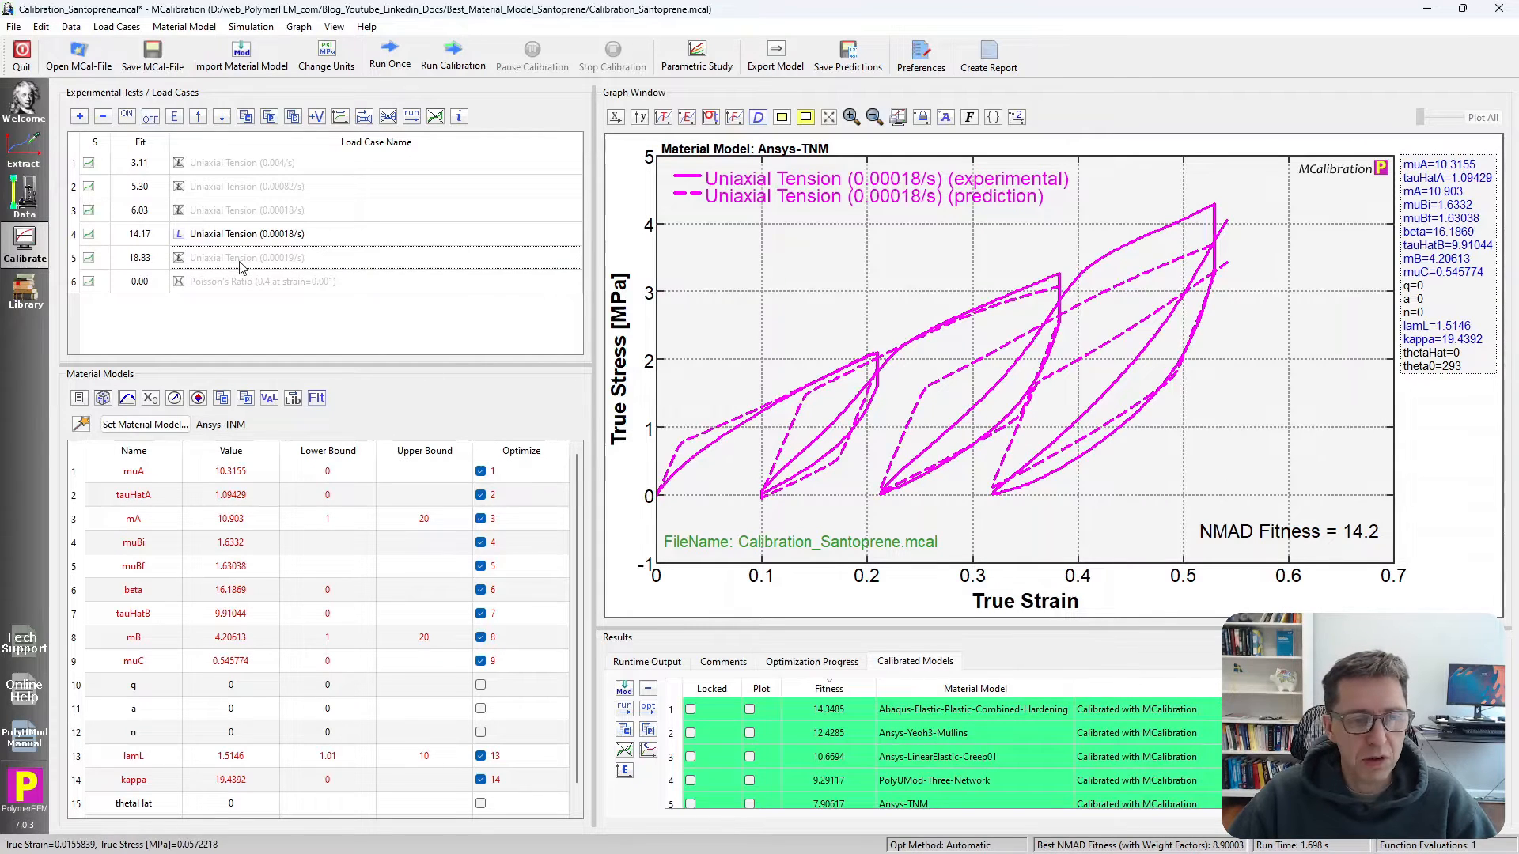
{"action": "left_click", "coordinate": [262, 281]}
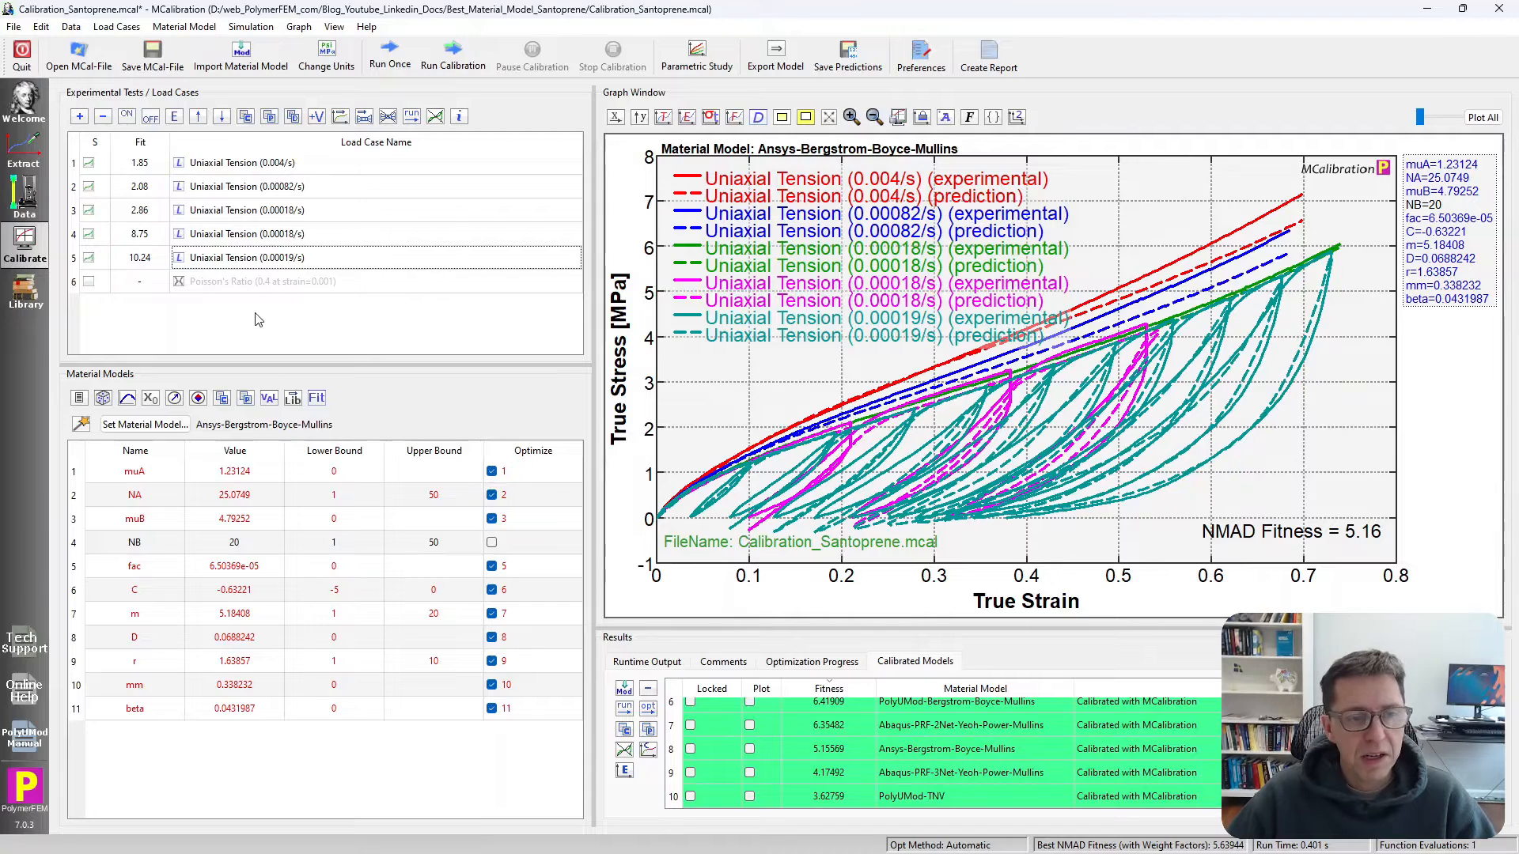
{"action": "mouse_move", "coordinate": [1346, 533]}
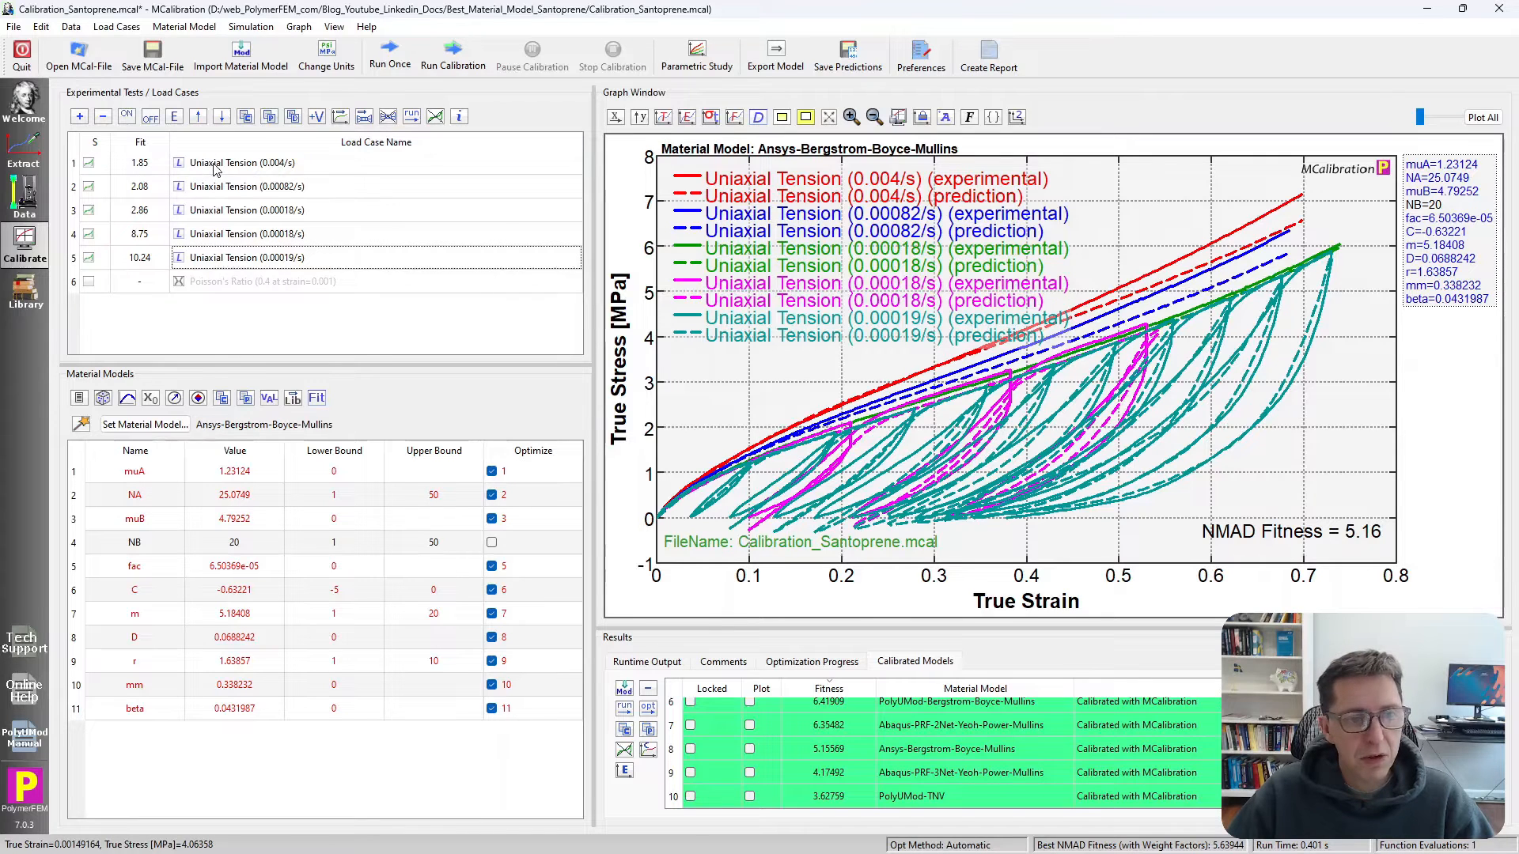
Step: Check tension tests individually, replot all, then load Abaqus-PRF-2Net-Yeoh-Power-Mullins
{"action": "left_click", "coordinate": [245, 210]}
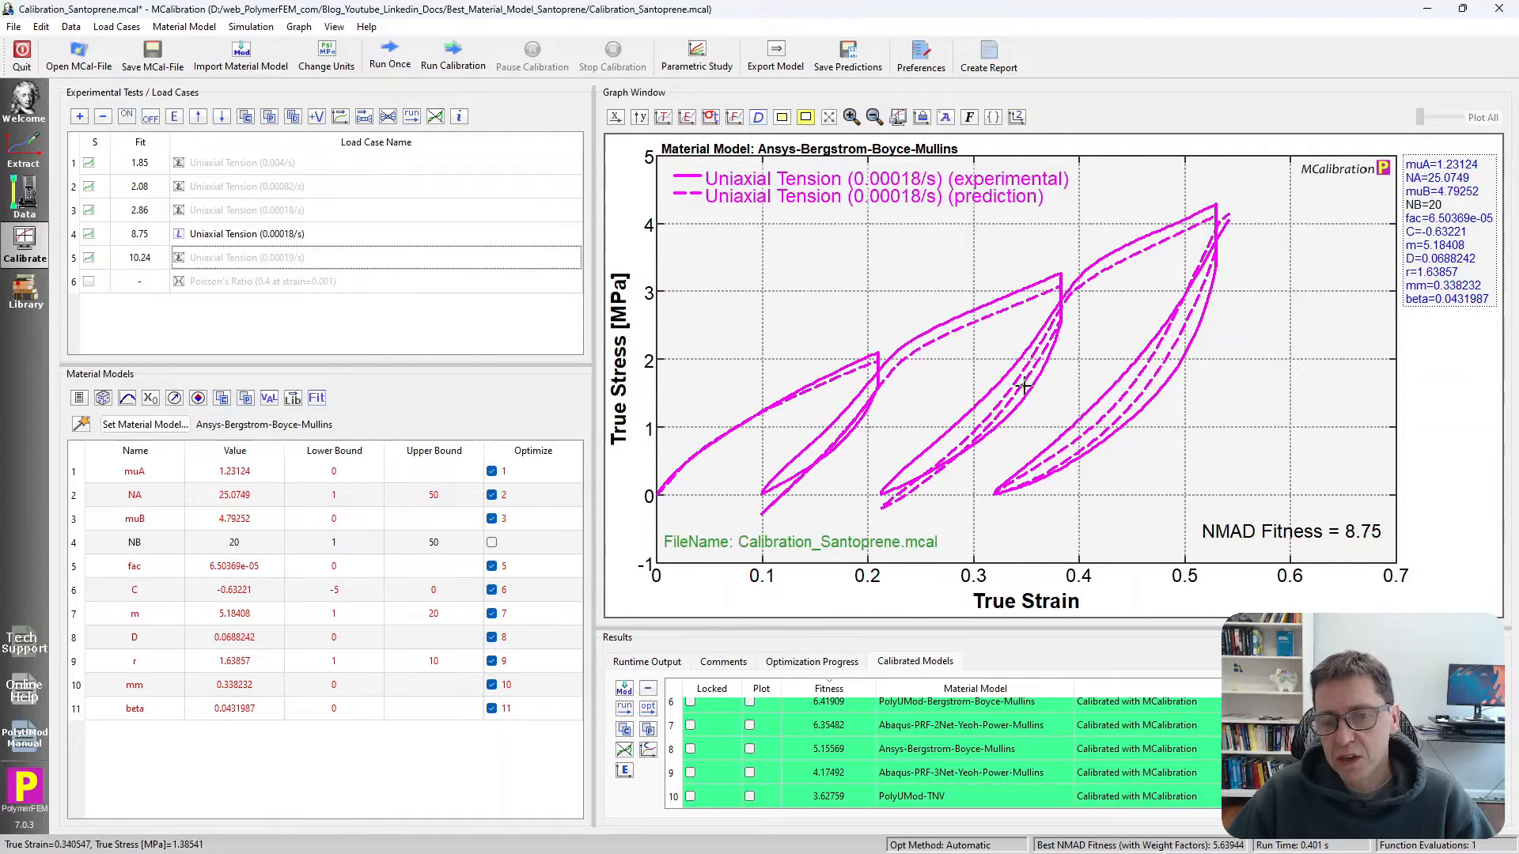
{"action": "mouse_move", "coordinate": [918, 471]}
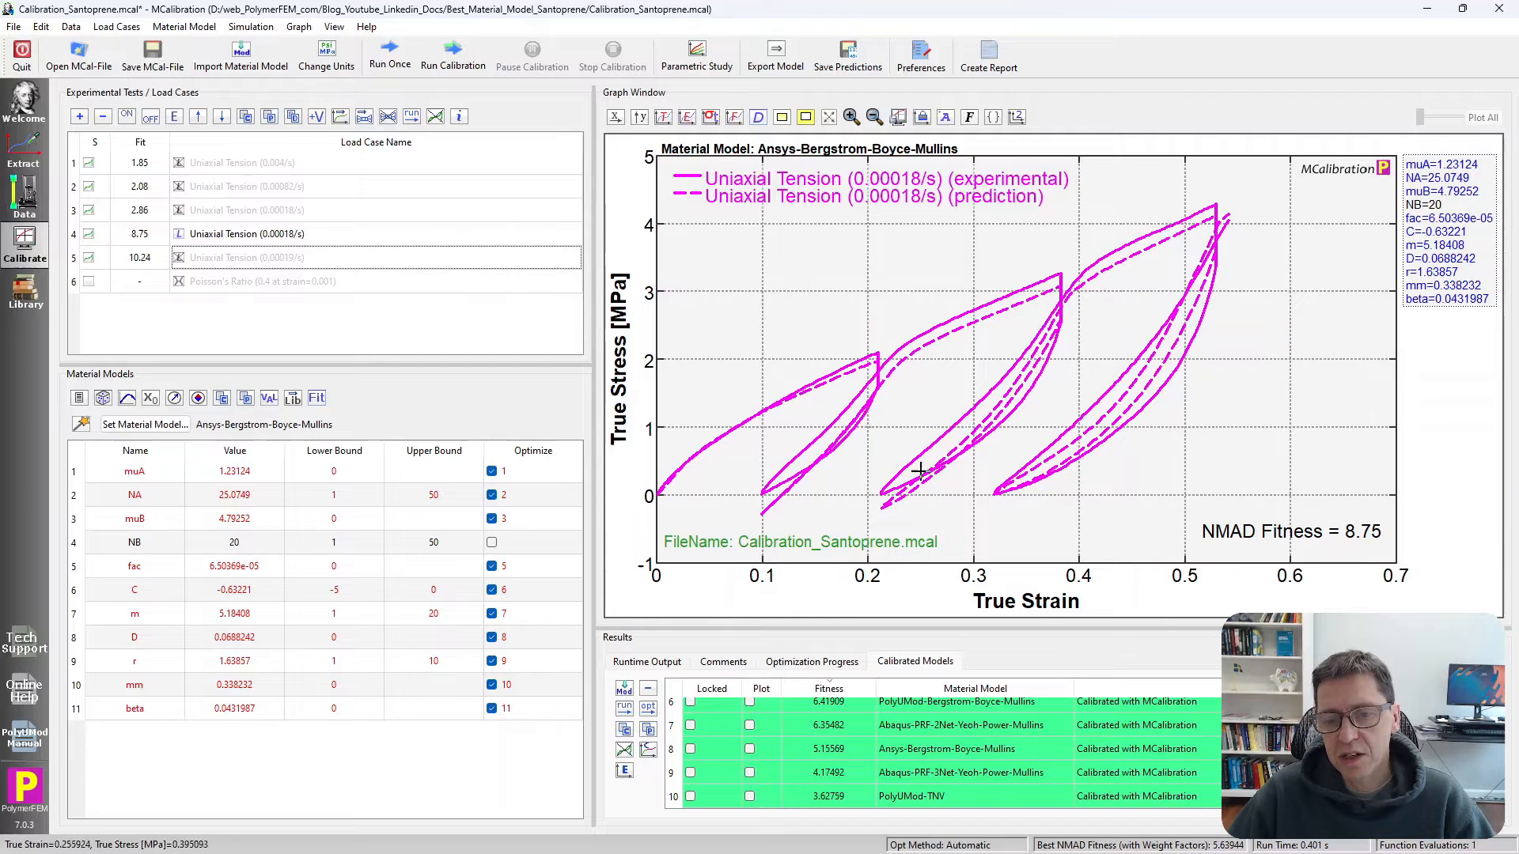
{"action": "mouse_move", "coordinate": [1248, 241]}
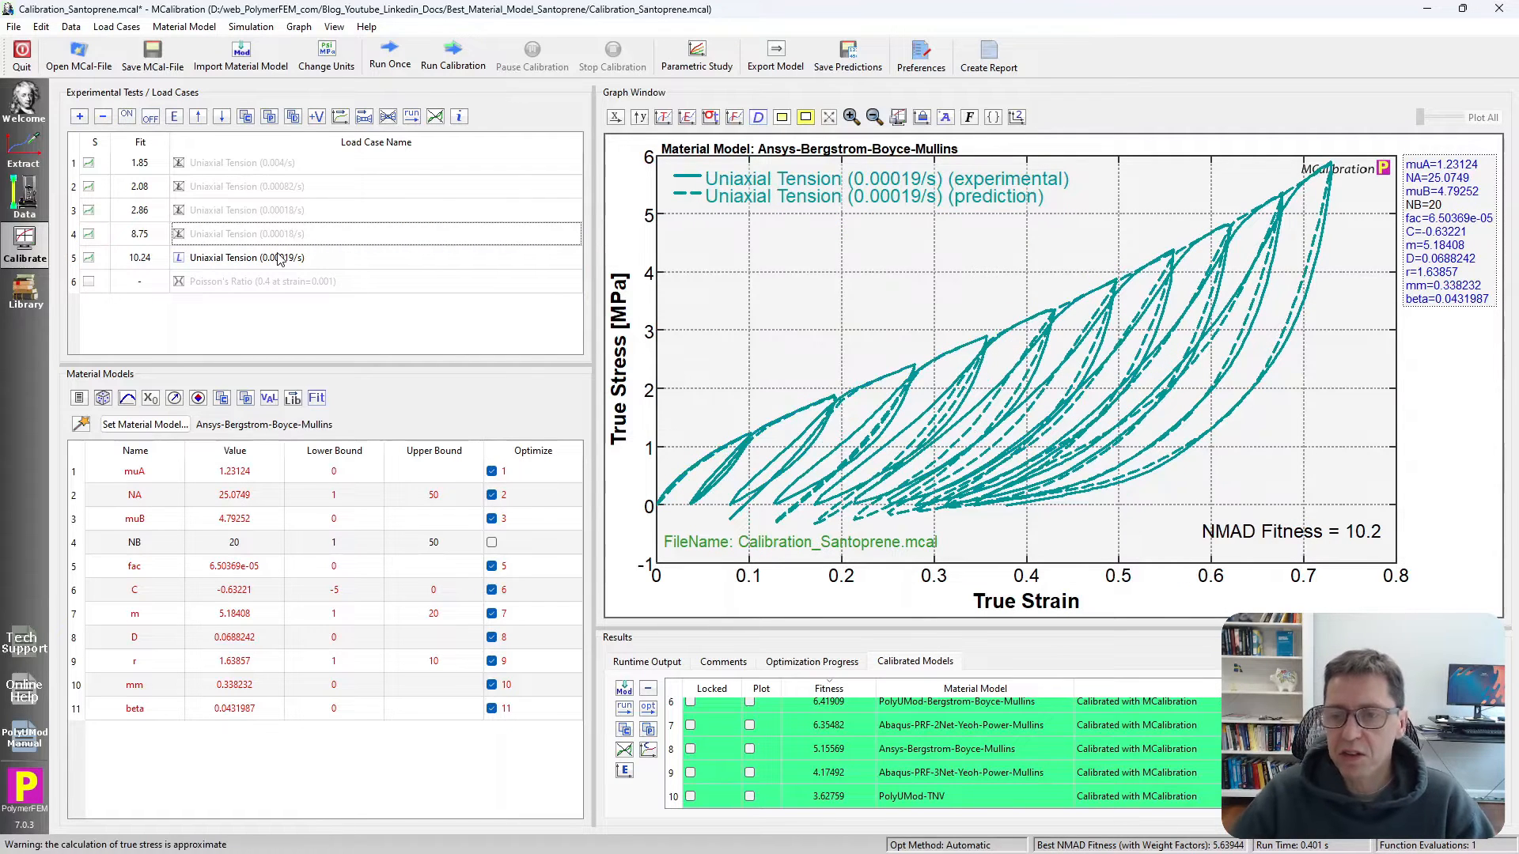
{"action": "mouse_move", "coordinate": [1259, 392]}
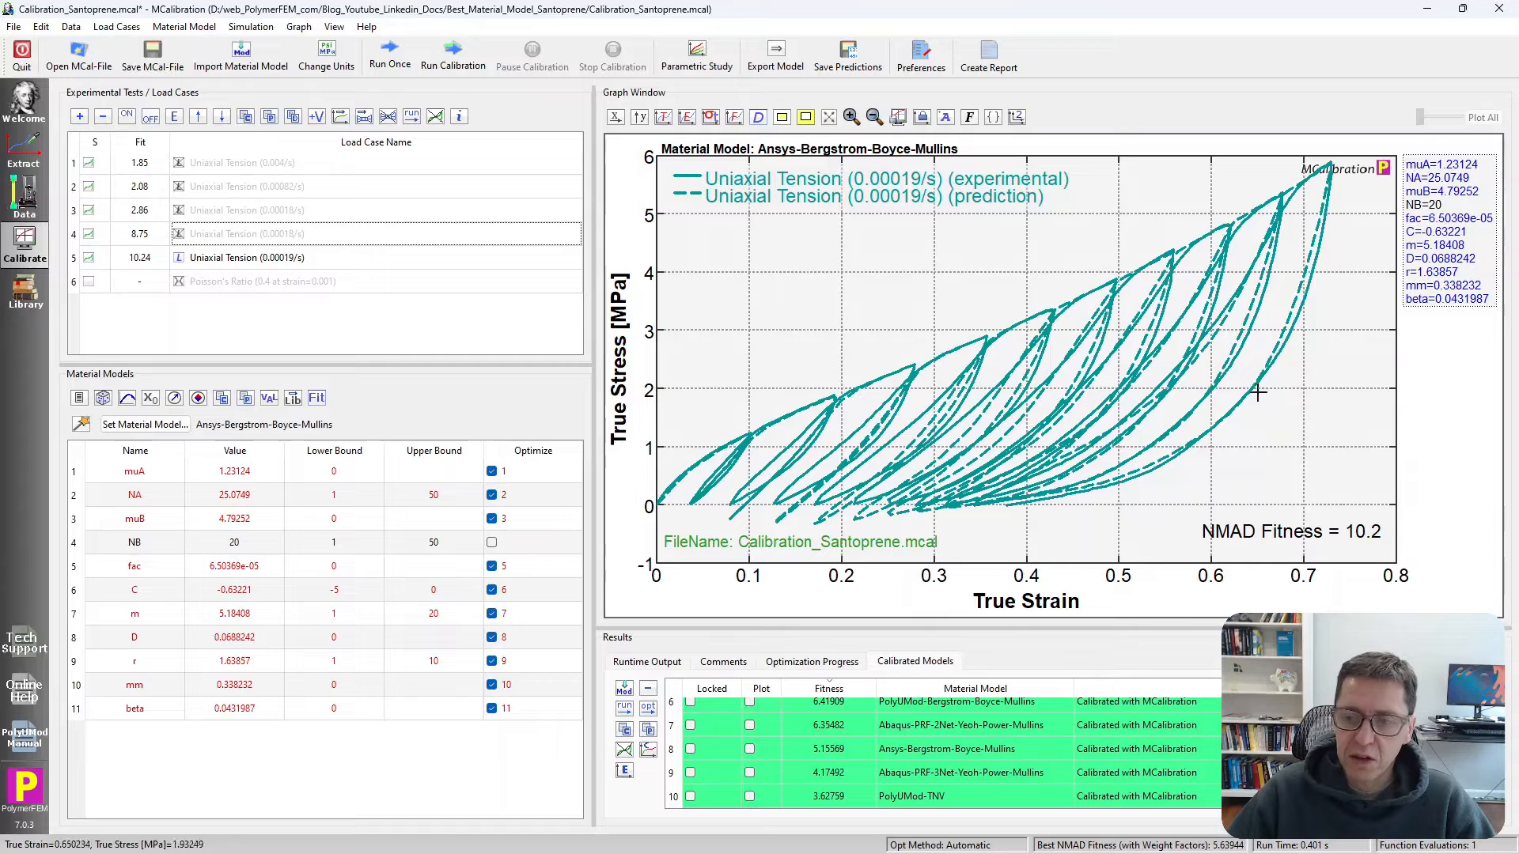
{"action": "mouse_move", "coordinate": [1294, 242]}
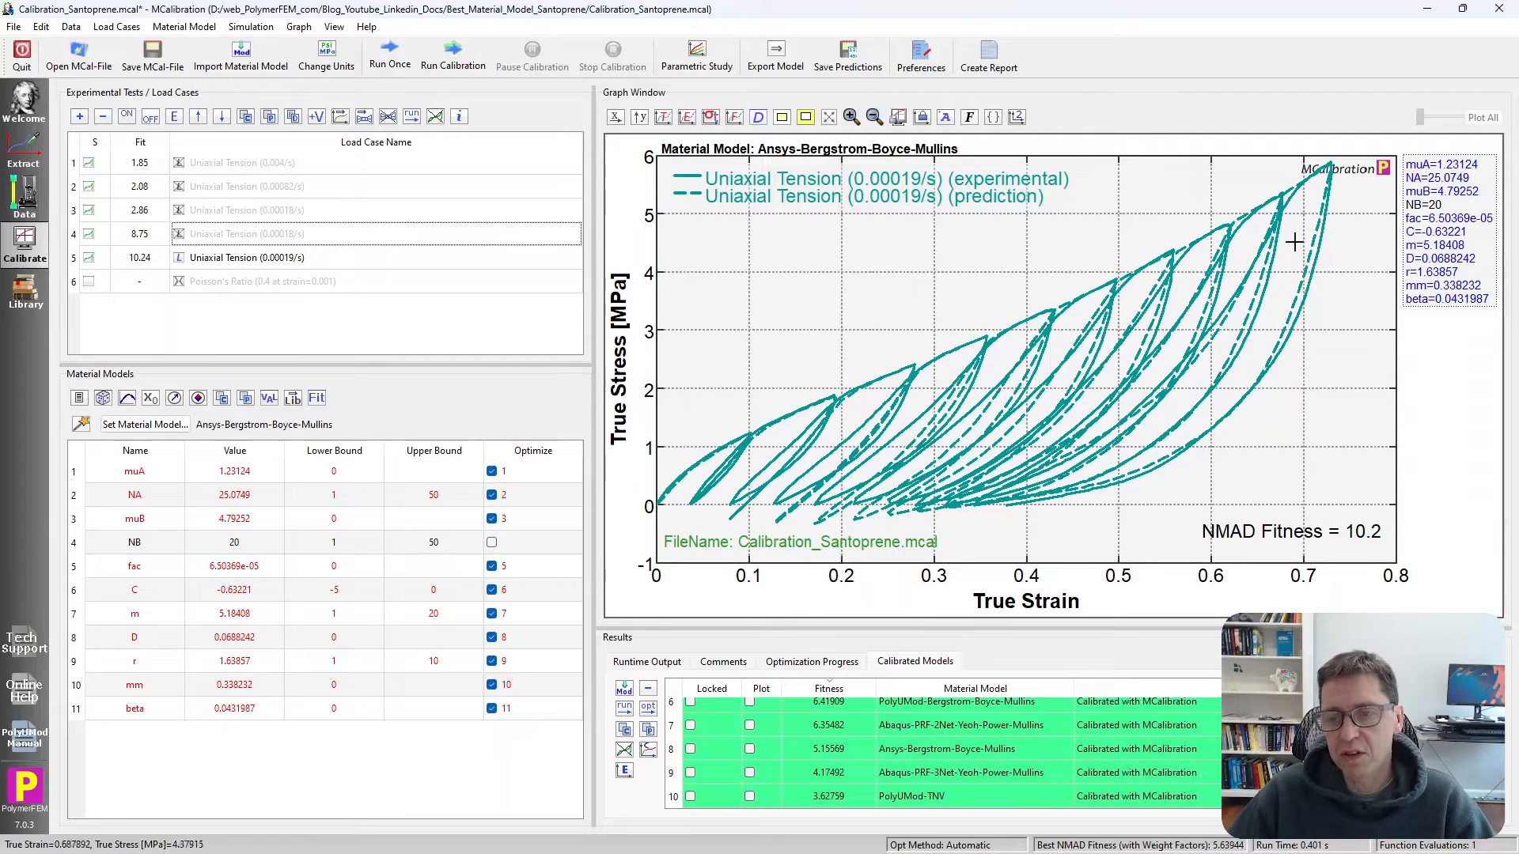
{"action": "mouse_move", "coordinate": [1316, 198]}
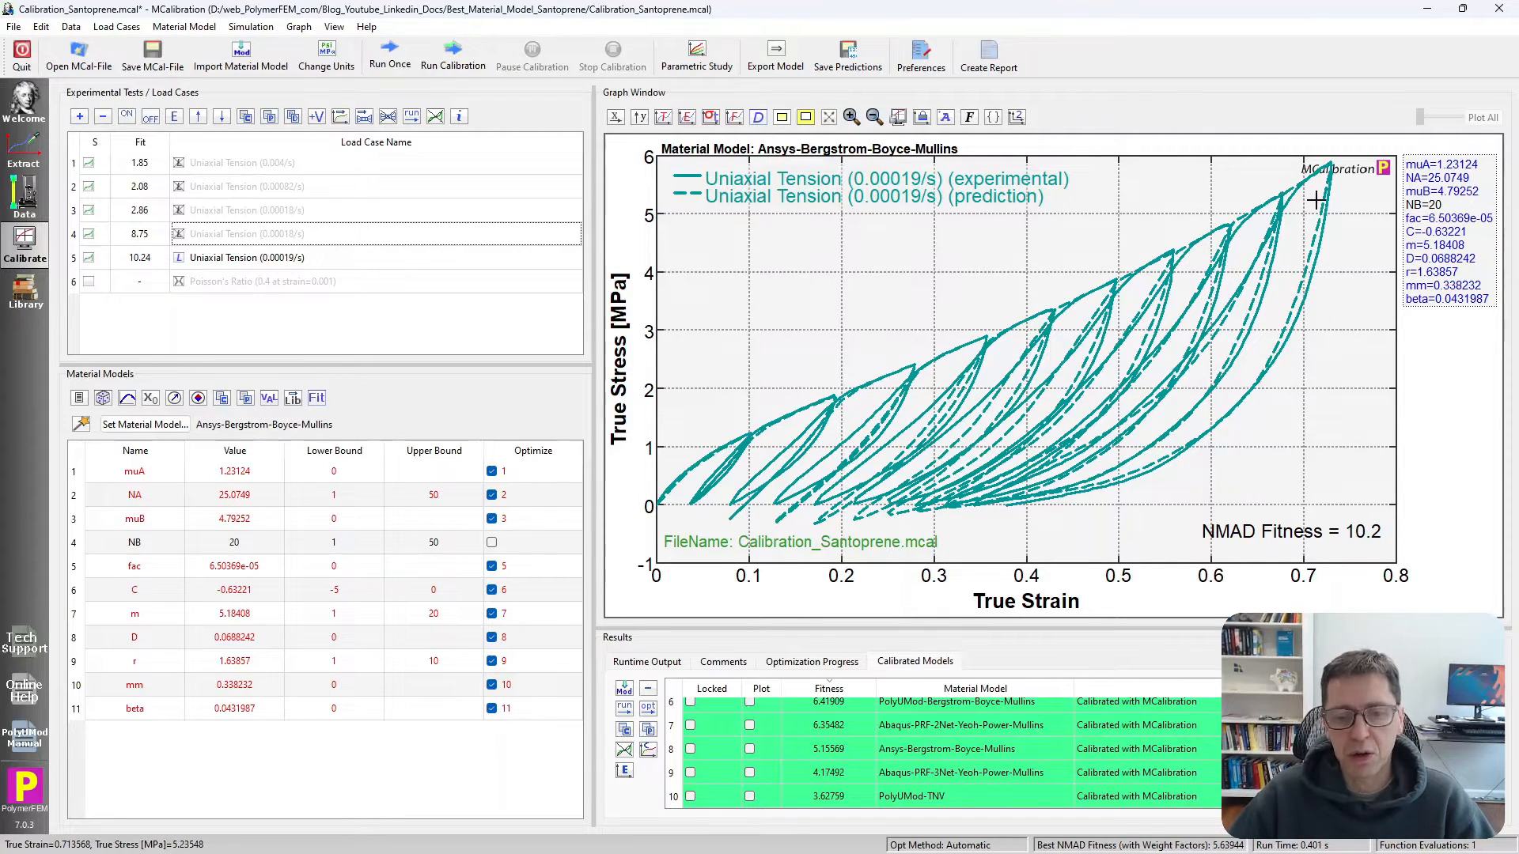
{"action": "left_click", "coordinate": [245, 234]}
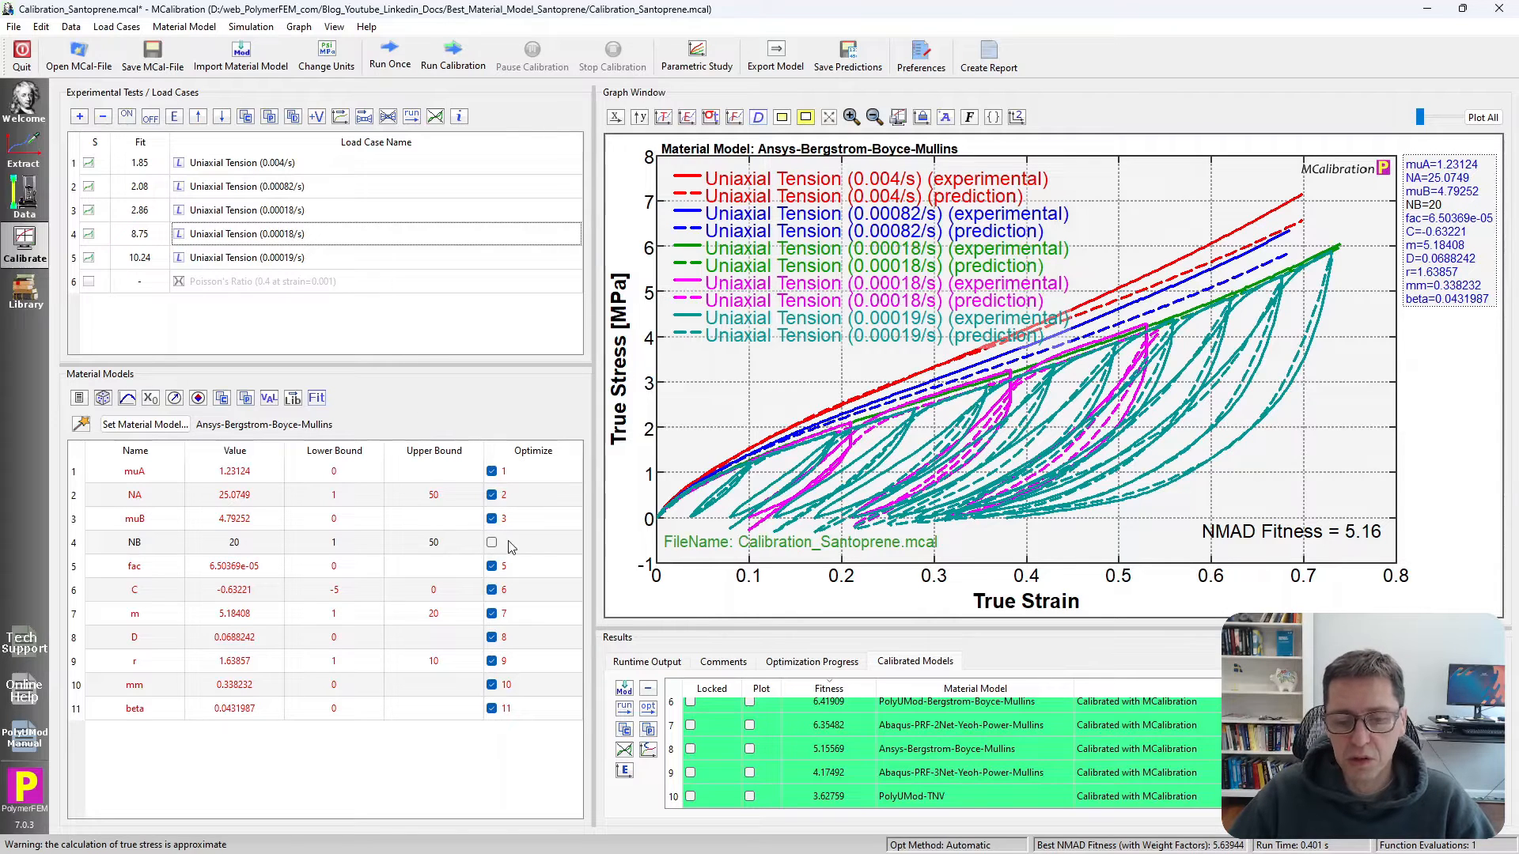
{"action": "left_click", "coordinate": [959, 725]}
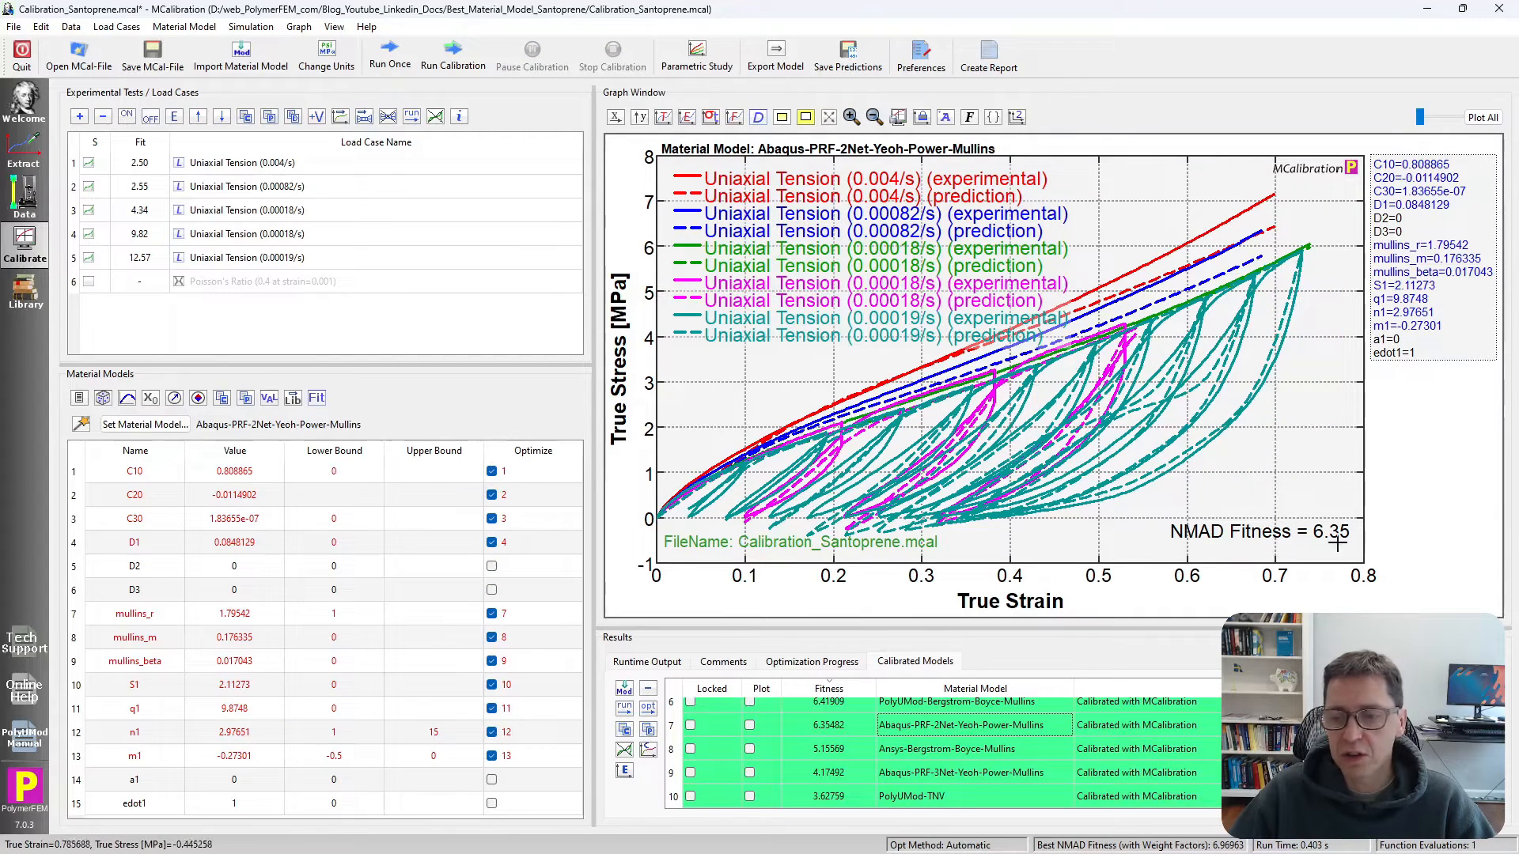
{"action": "mouse_move", "coordinate": [1321, 552]}
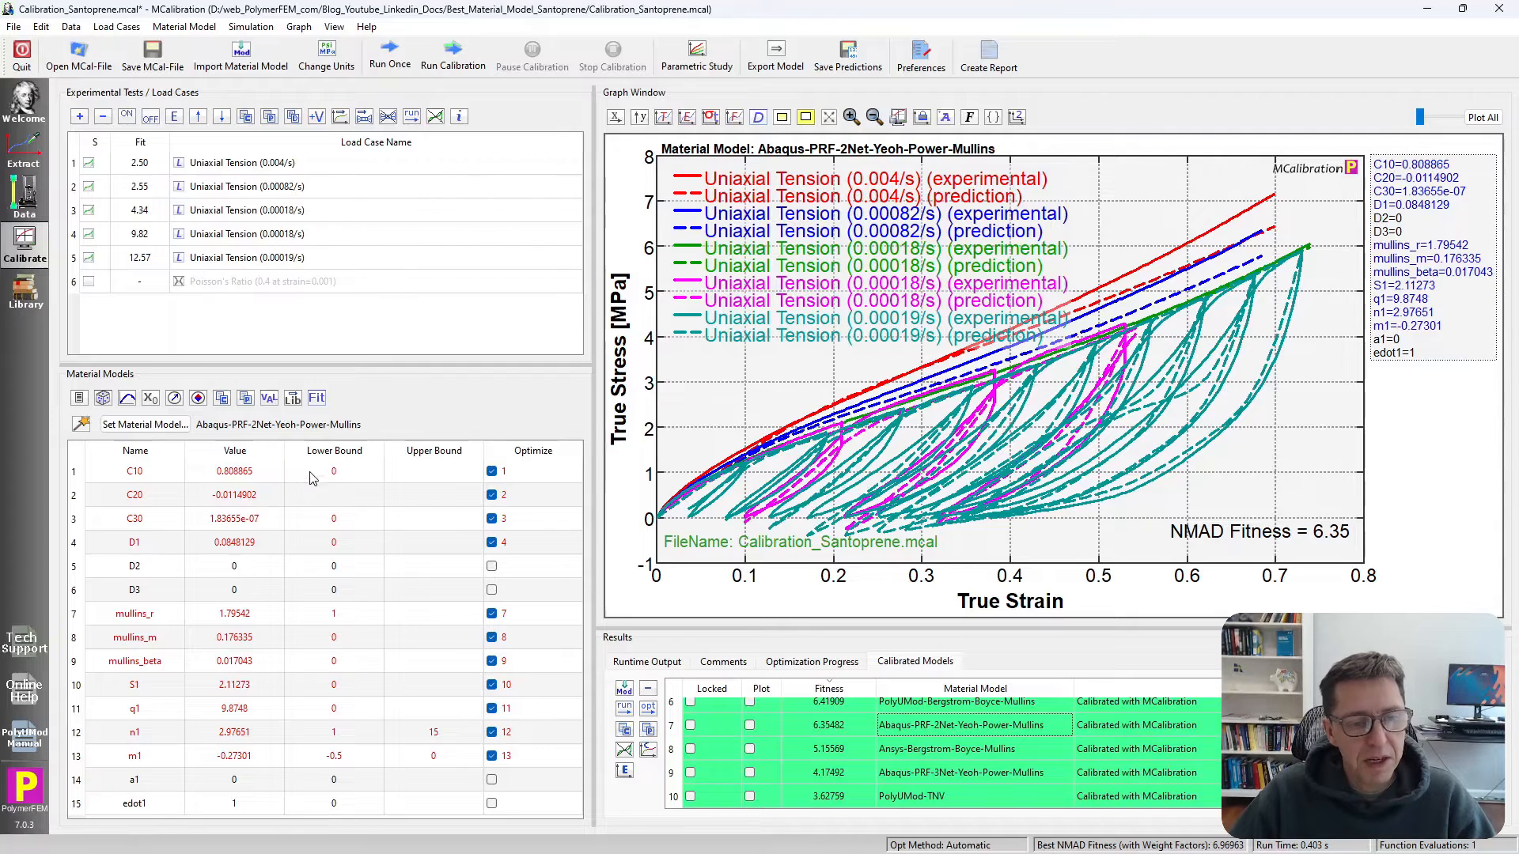
{"action": "mouse_move", "coordinate": [406, 471]}
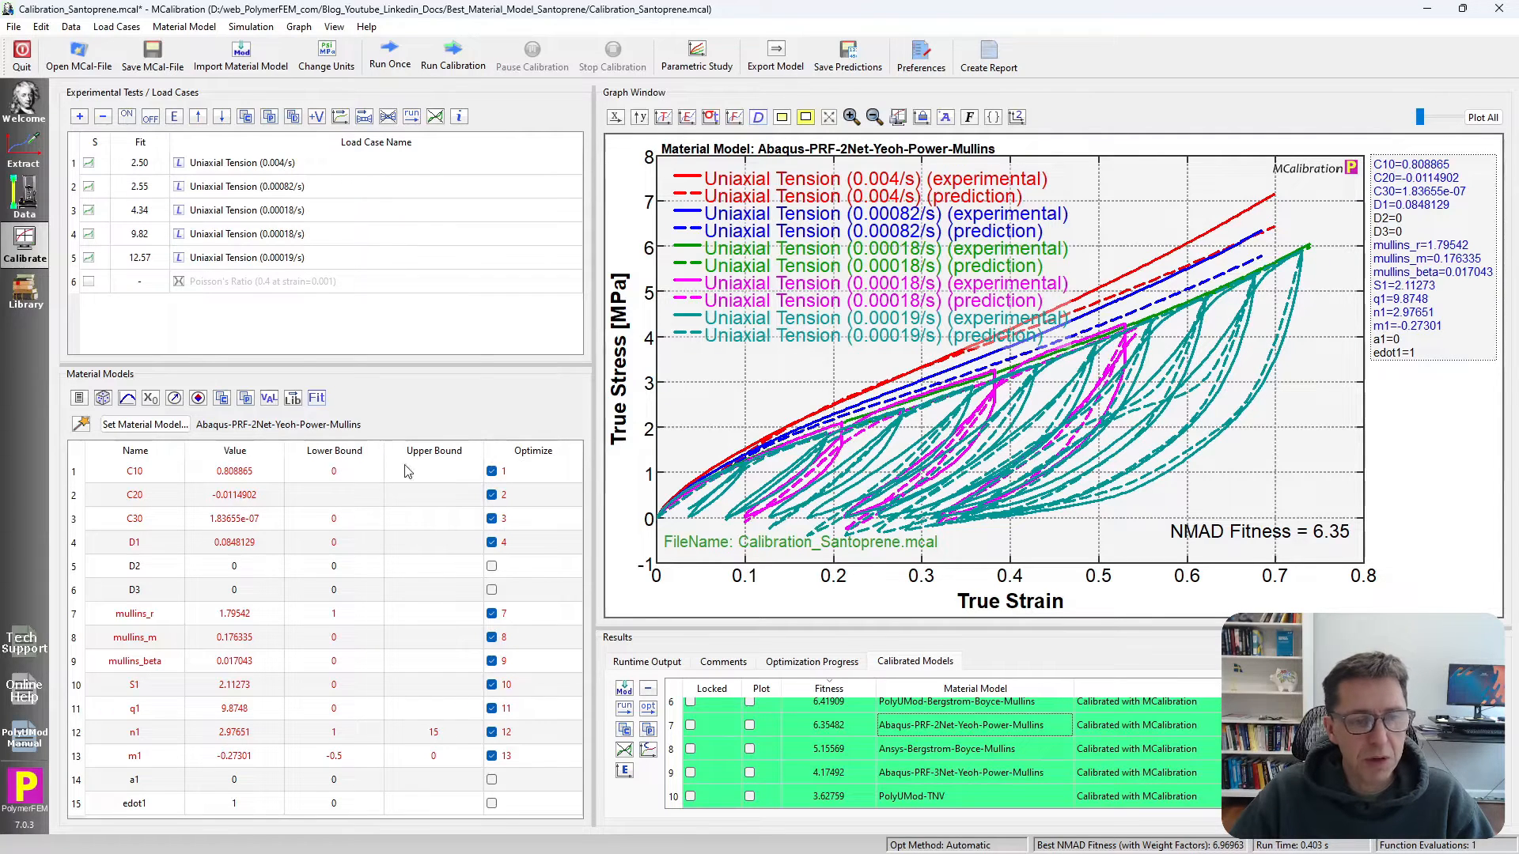
{"action": "mouse_move", "coordinate": [245, 257]}
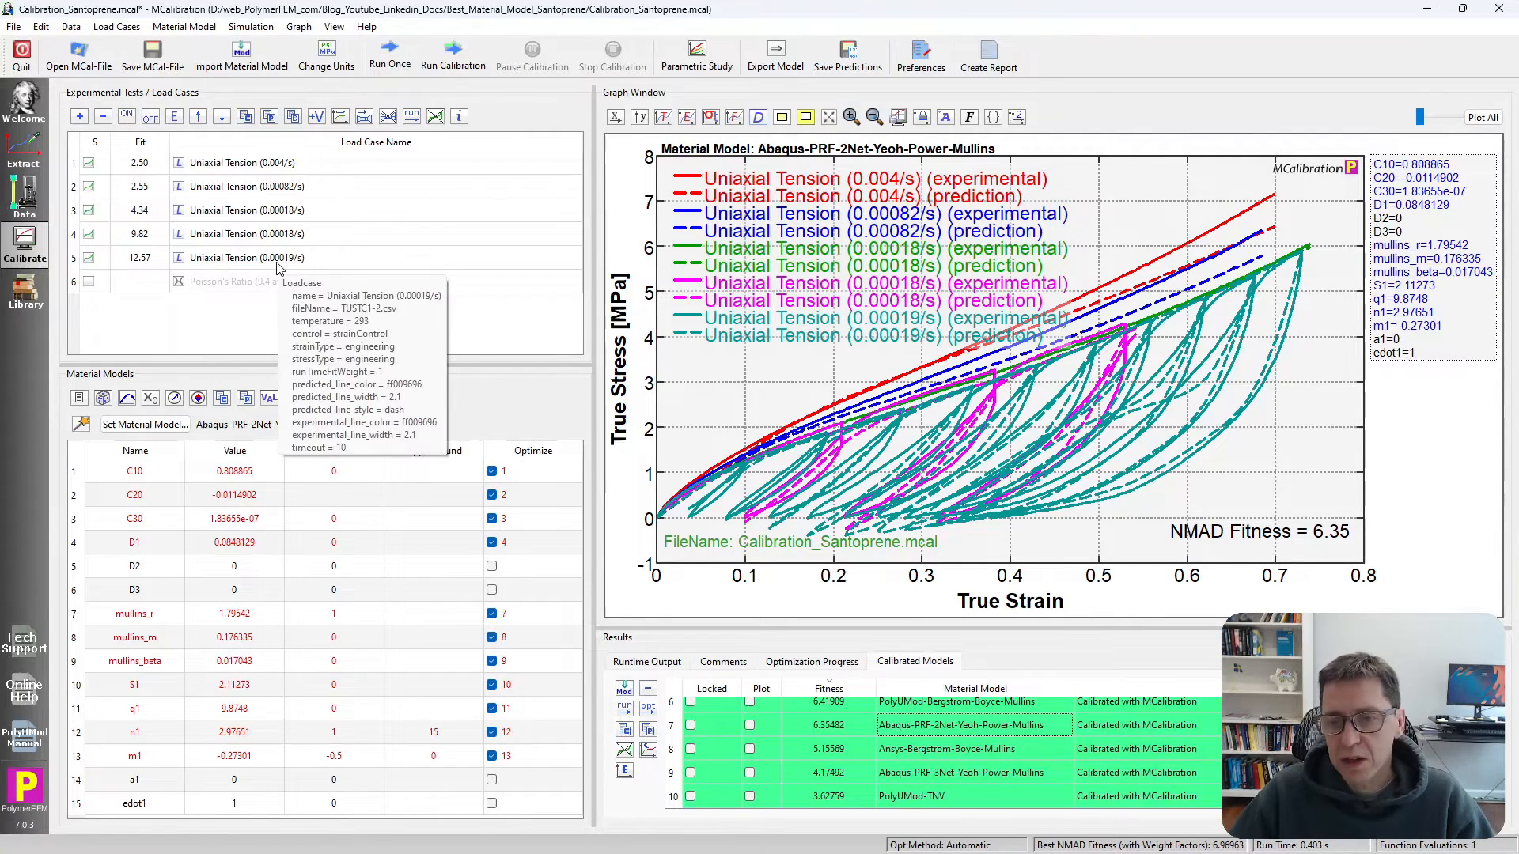
Step: View the 0.00019/s cyclic test alone, then load Abaqus-PRF-3Net-Yeoh-Power-Mullins
{"action": "left_click", "coordinate": [246, 258]}
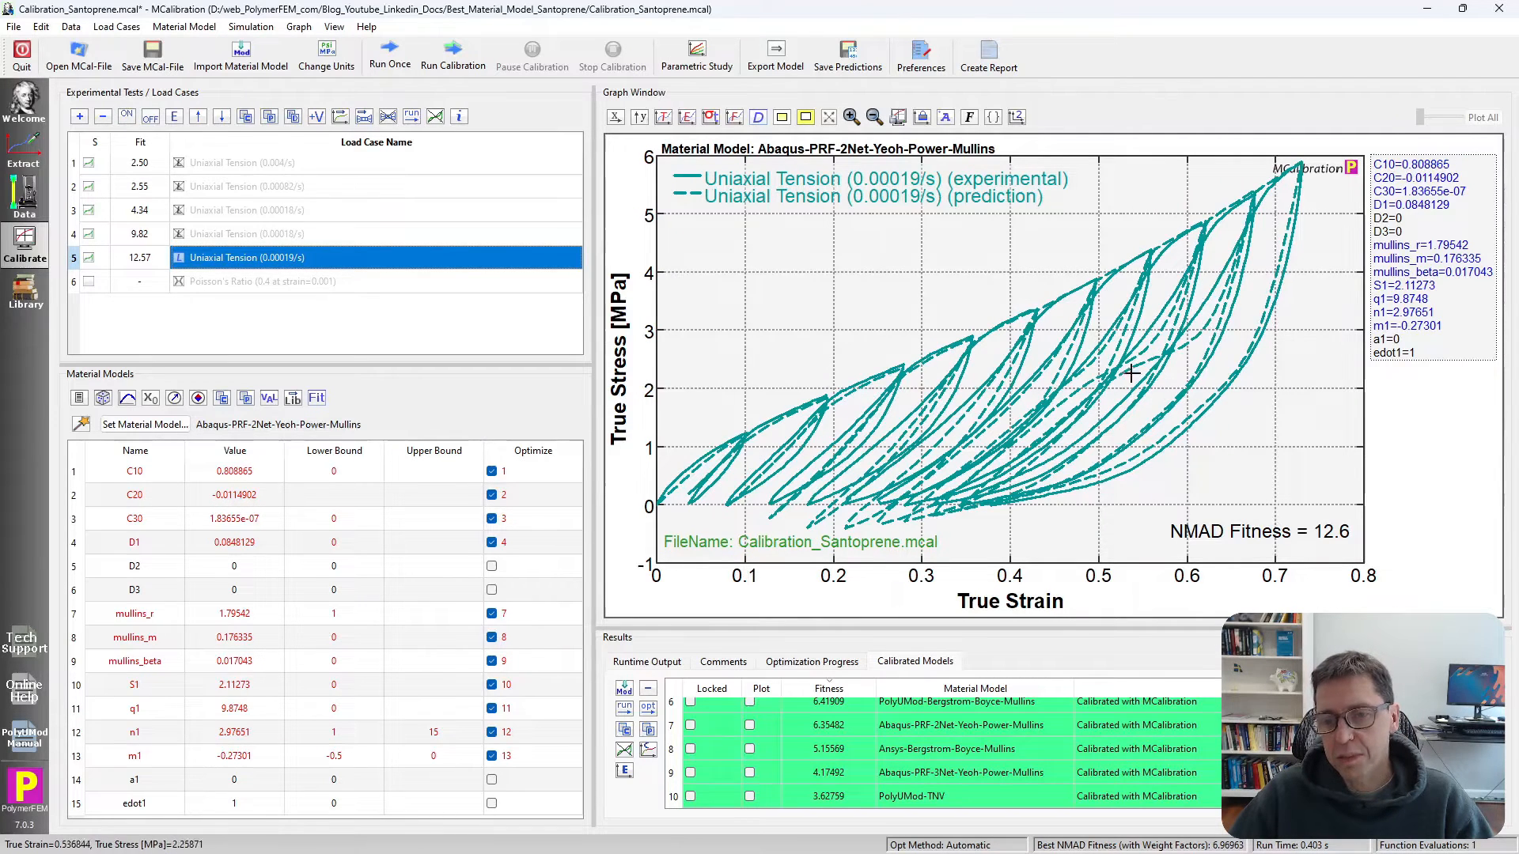
{"action": "mouse_move", "coordinate": [1105, 392]}
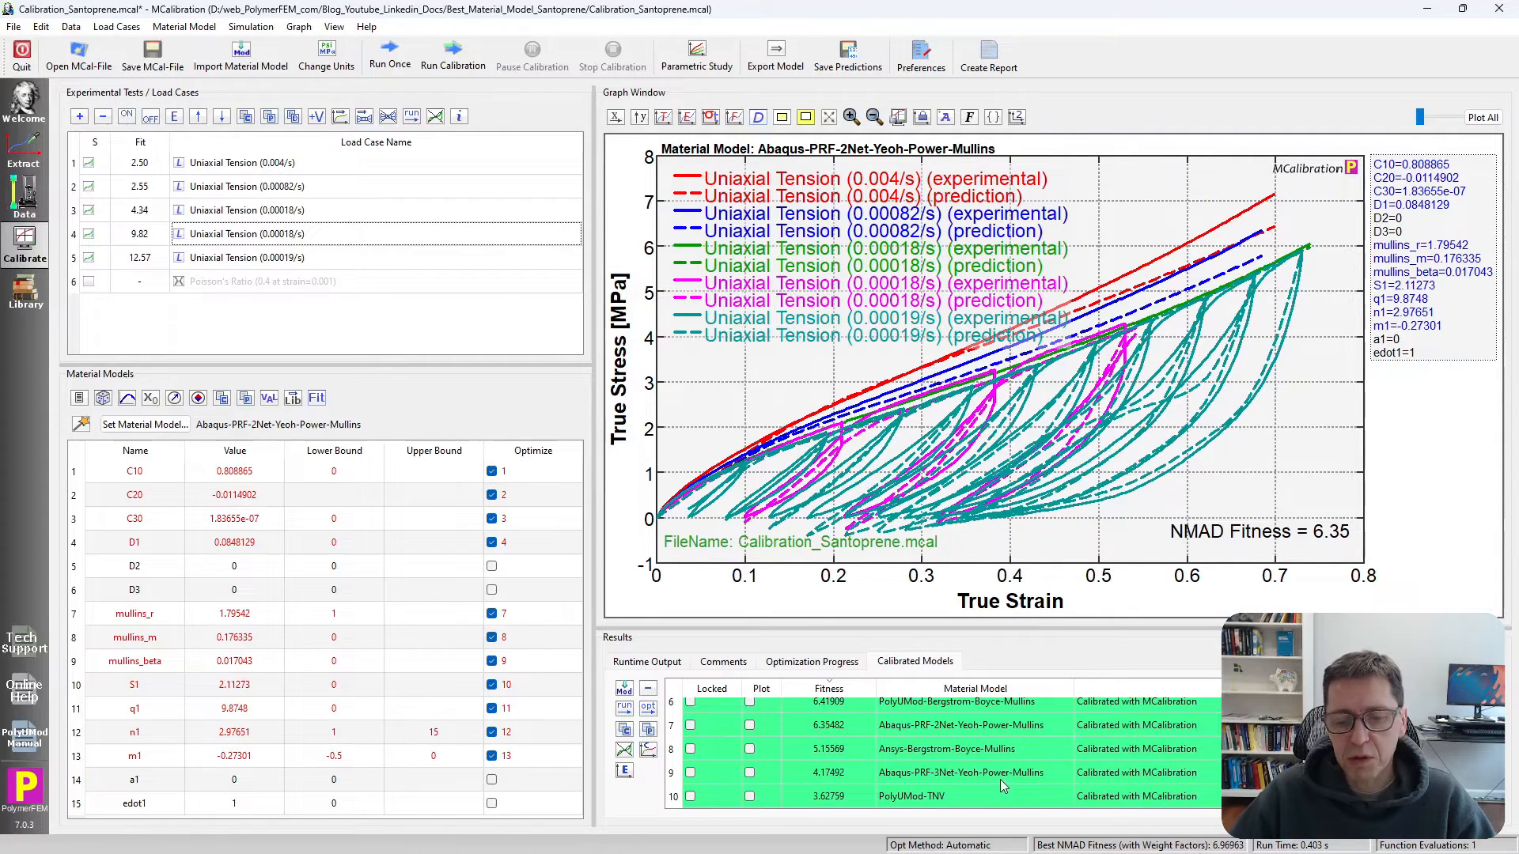
{"action": "left_click", "coordinate": [959, 772]}
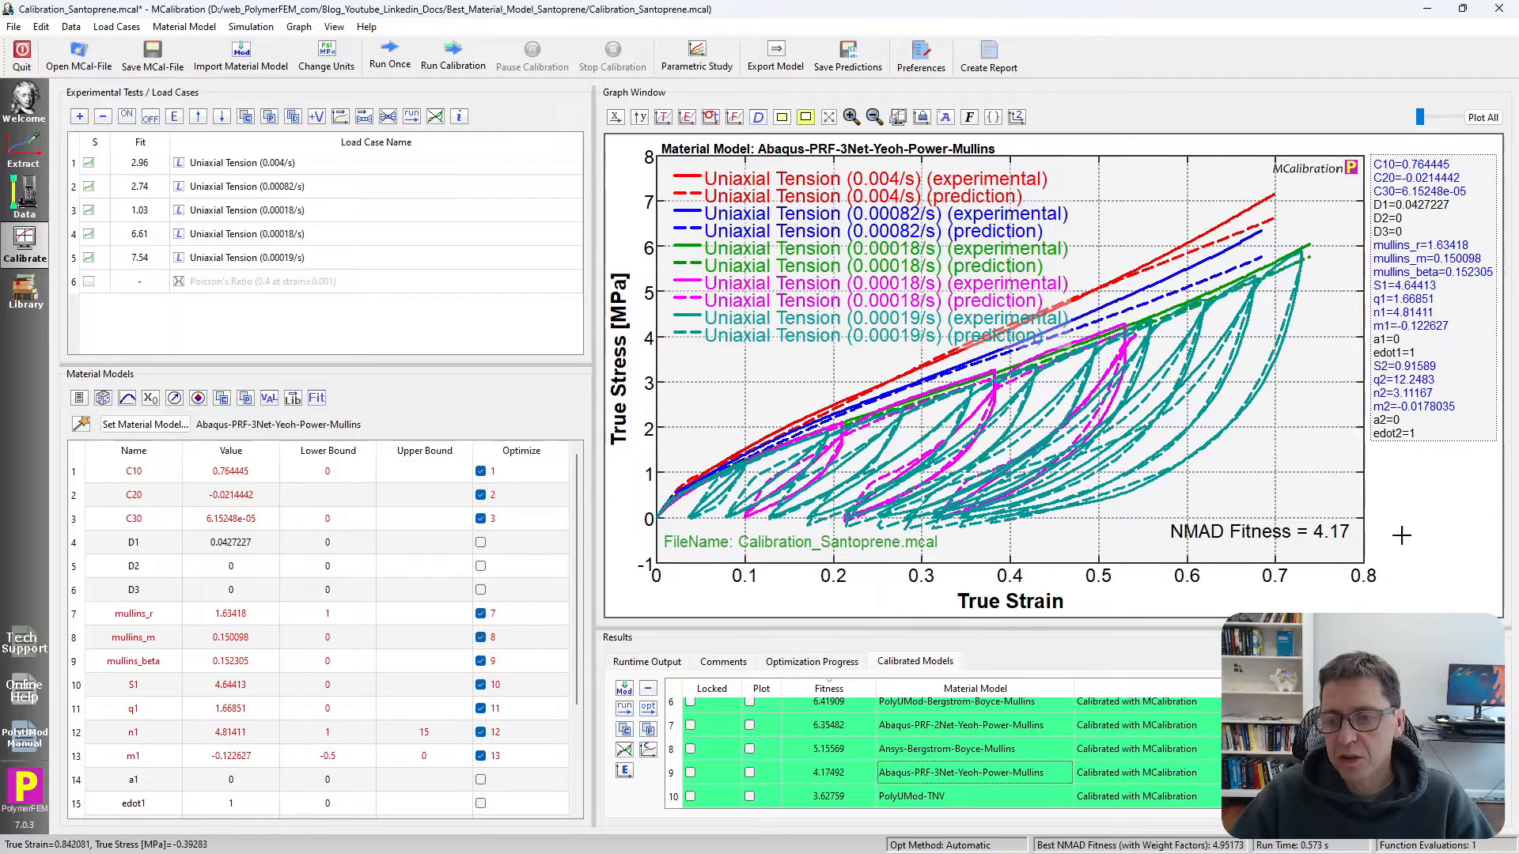
{"action": "mouse_move", "coordinate": [577, 429]}
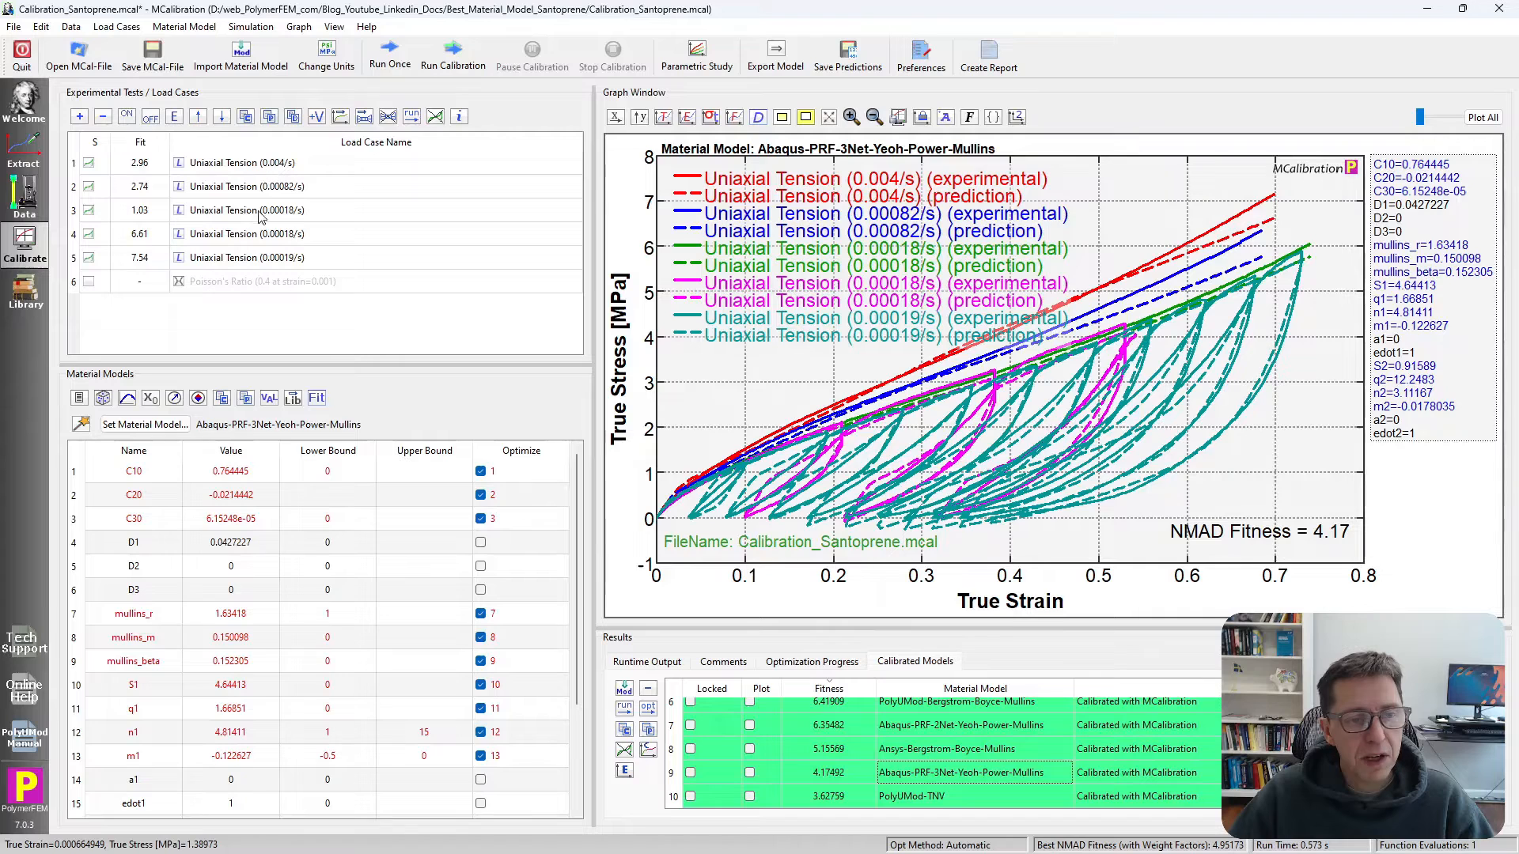
Step: Check monotonic, 0.00018/s and 0.00019/s tests separately, then plot all tension tests
{"action": "left_click", "coordinate": [245, 234]}
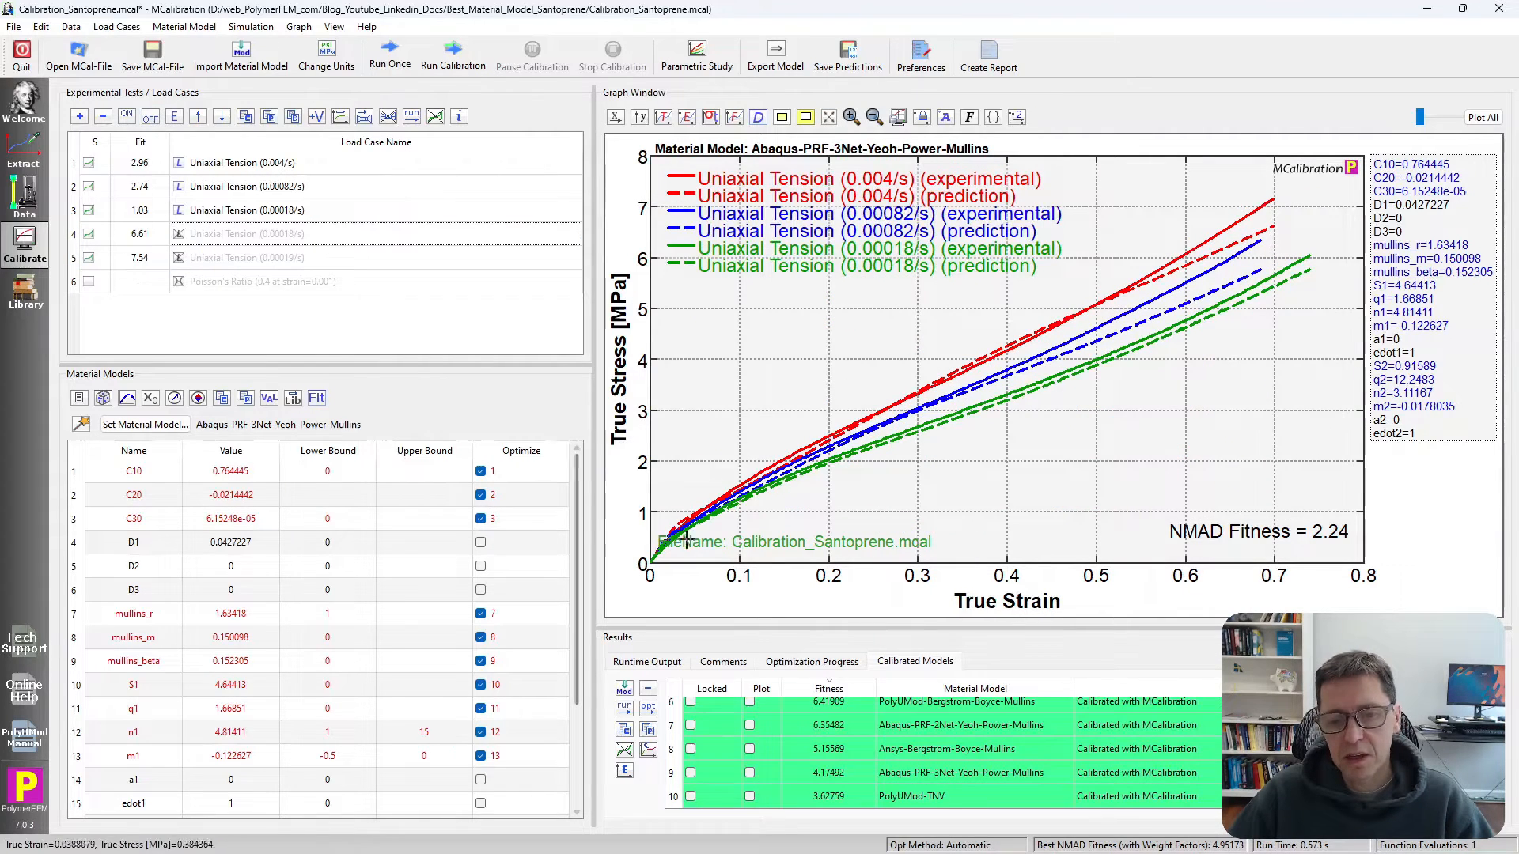
{"action": "mouse_move", "coordinate": [1253, 277]}
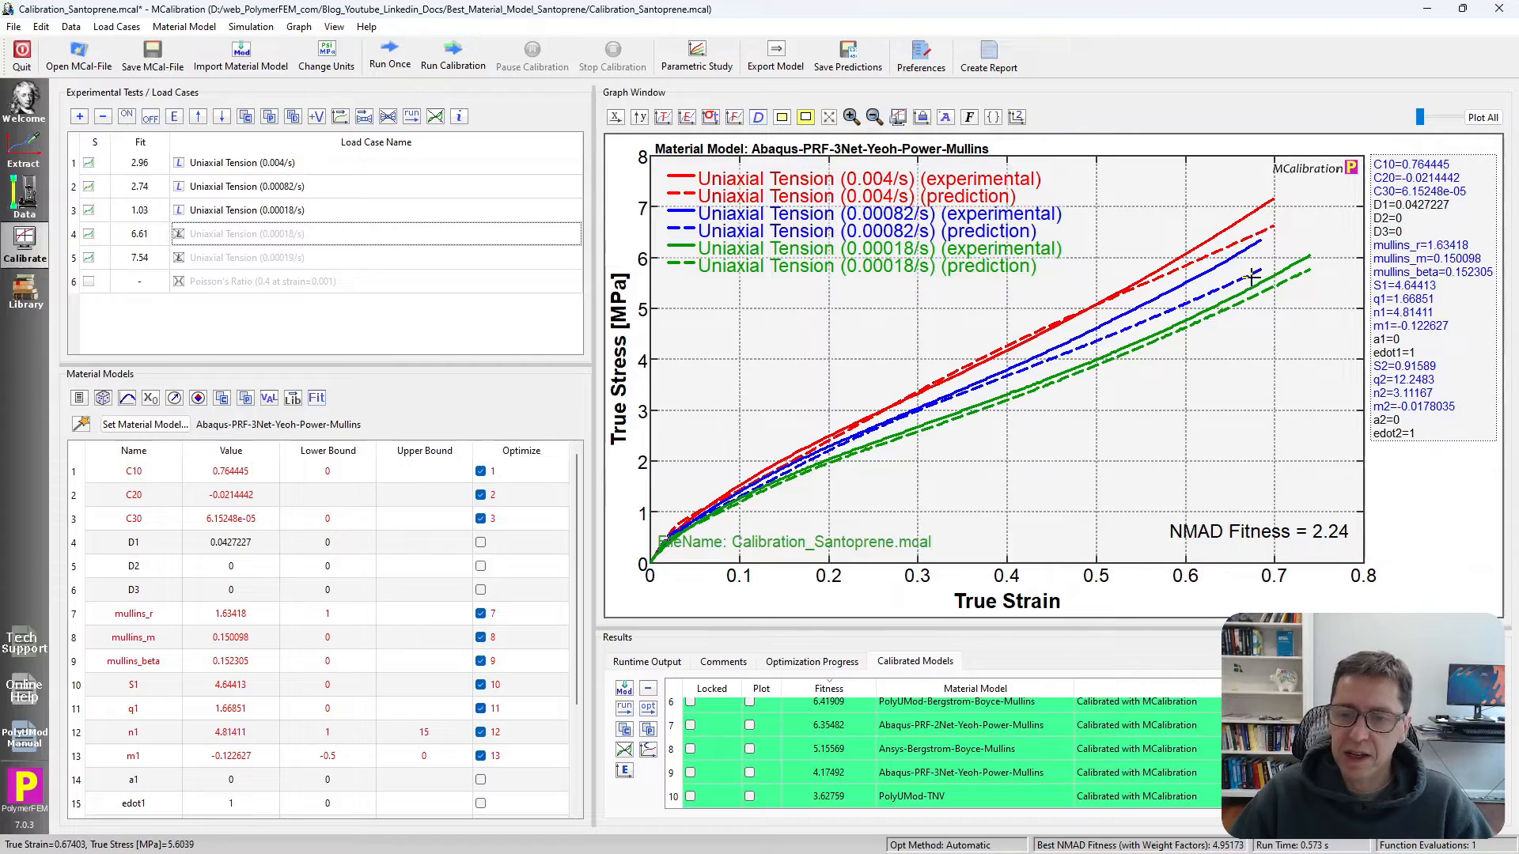
{"action": "mouse_move", "coordinate": [1243, 256]}
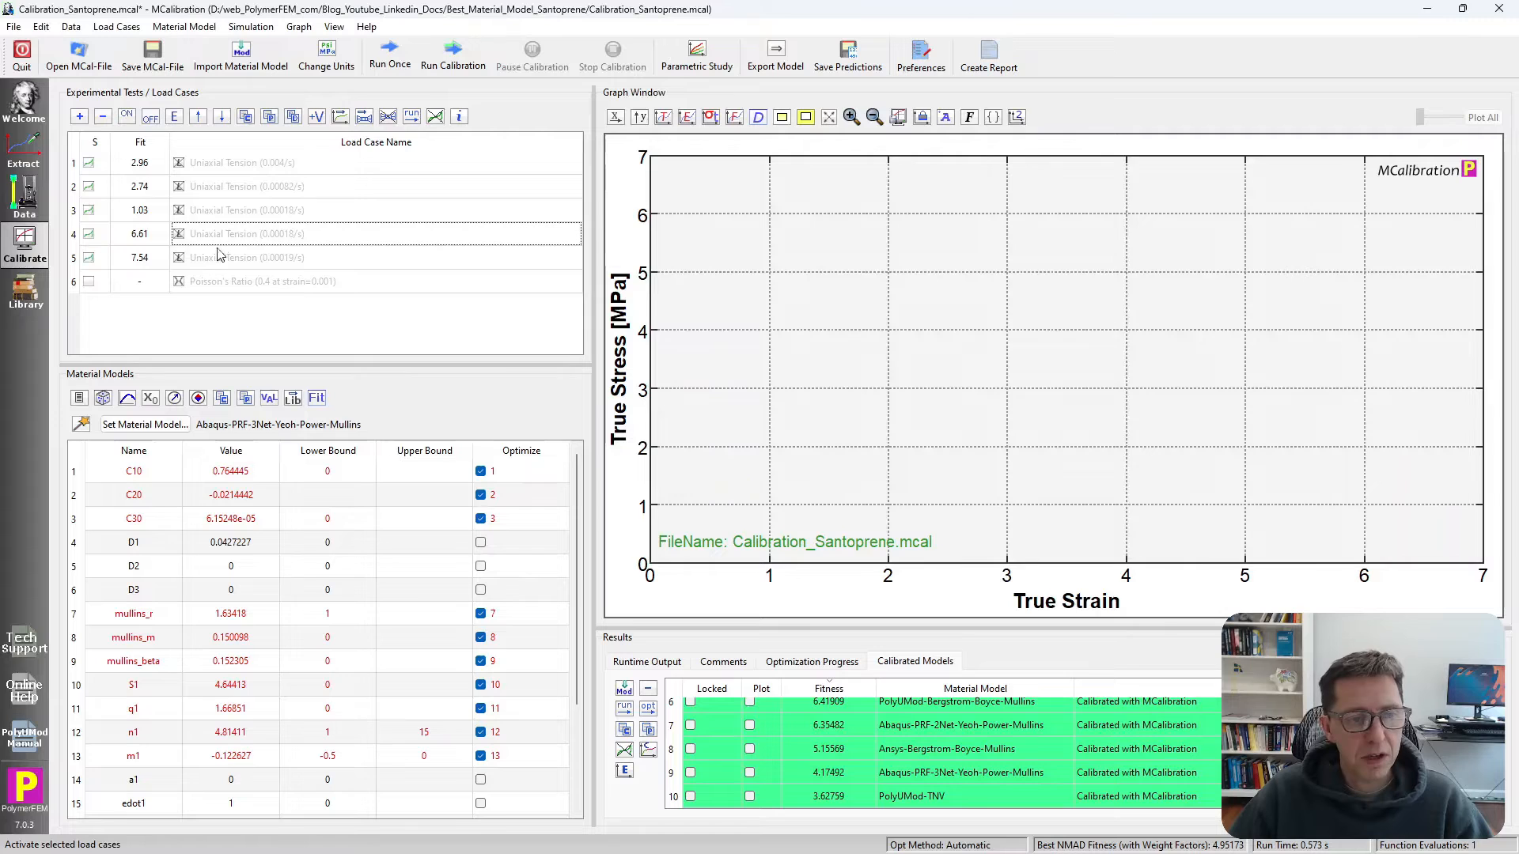
{"action": "left_click", "coordinate": [245, 234]}
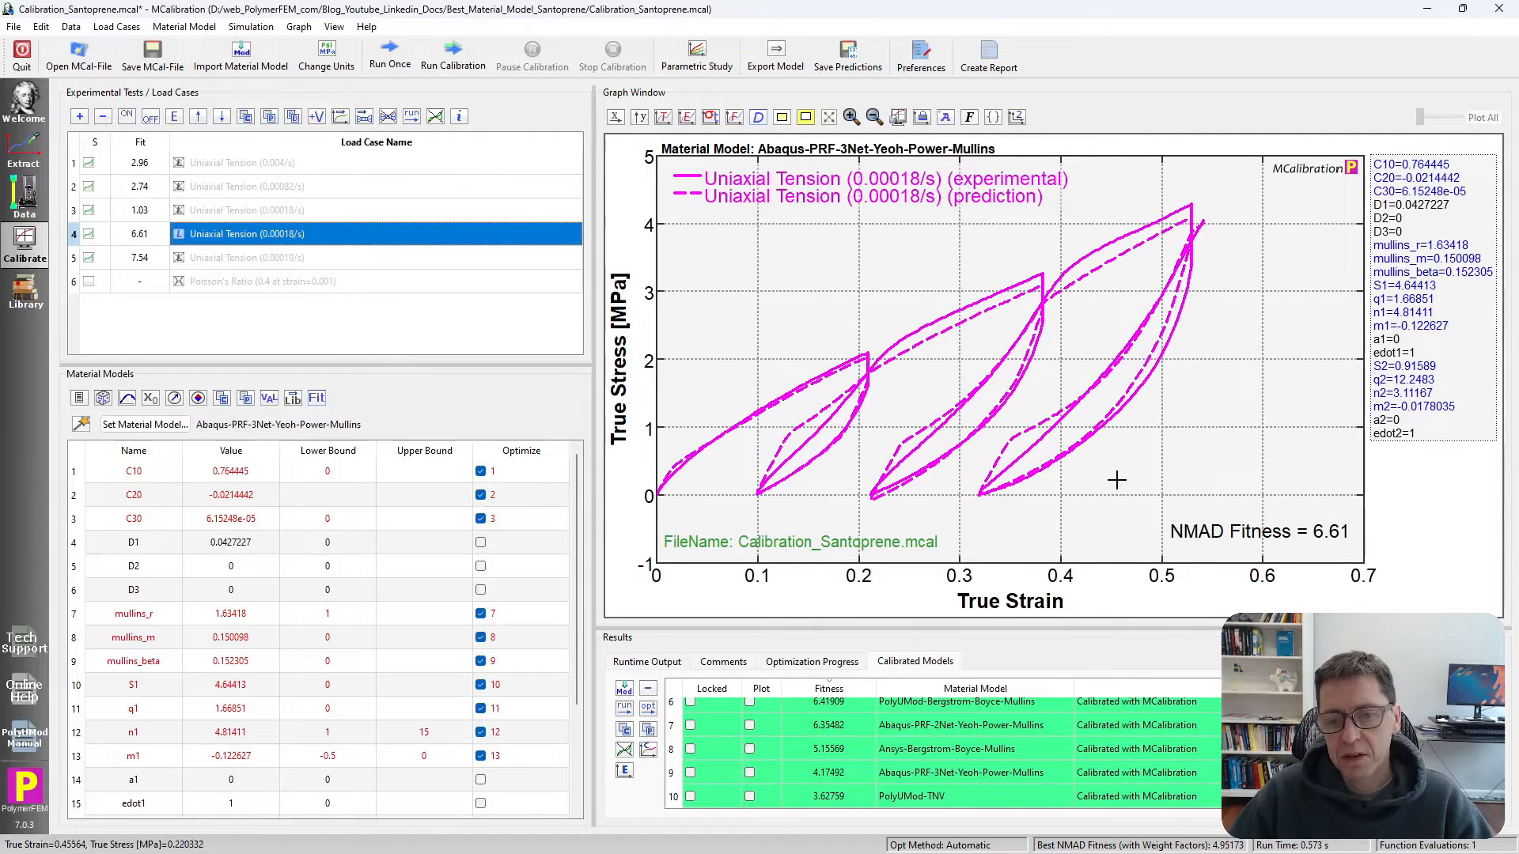
{"action": "mouse_move", "coordinate": [1020, 390]}
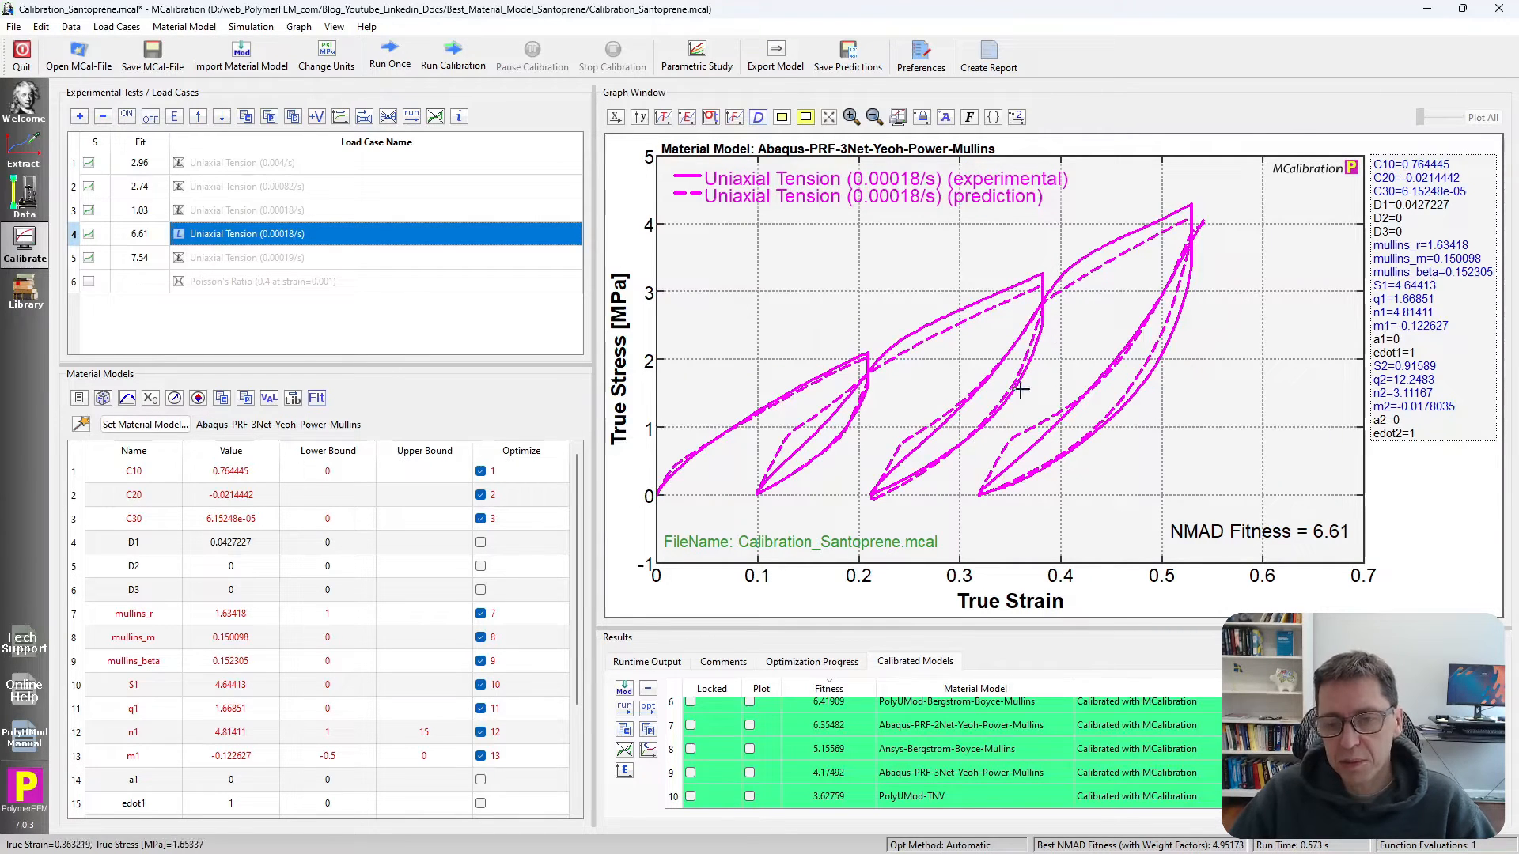
{"action": "mouse_move", "coordinate": [983, 410]}
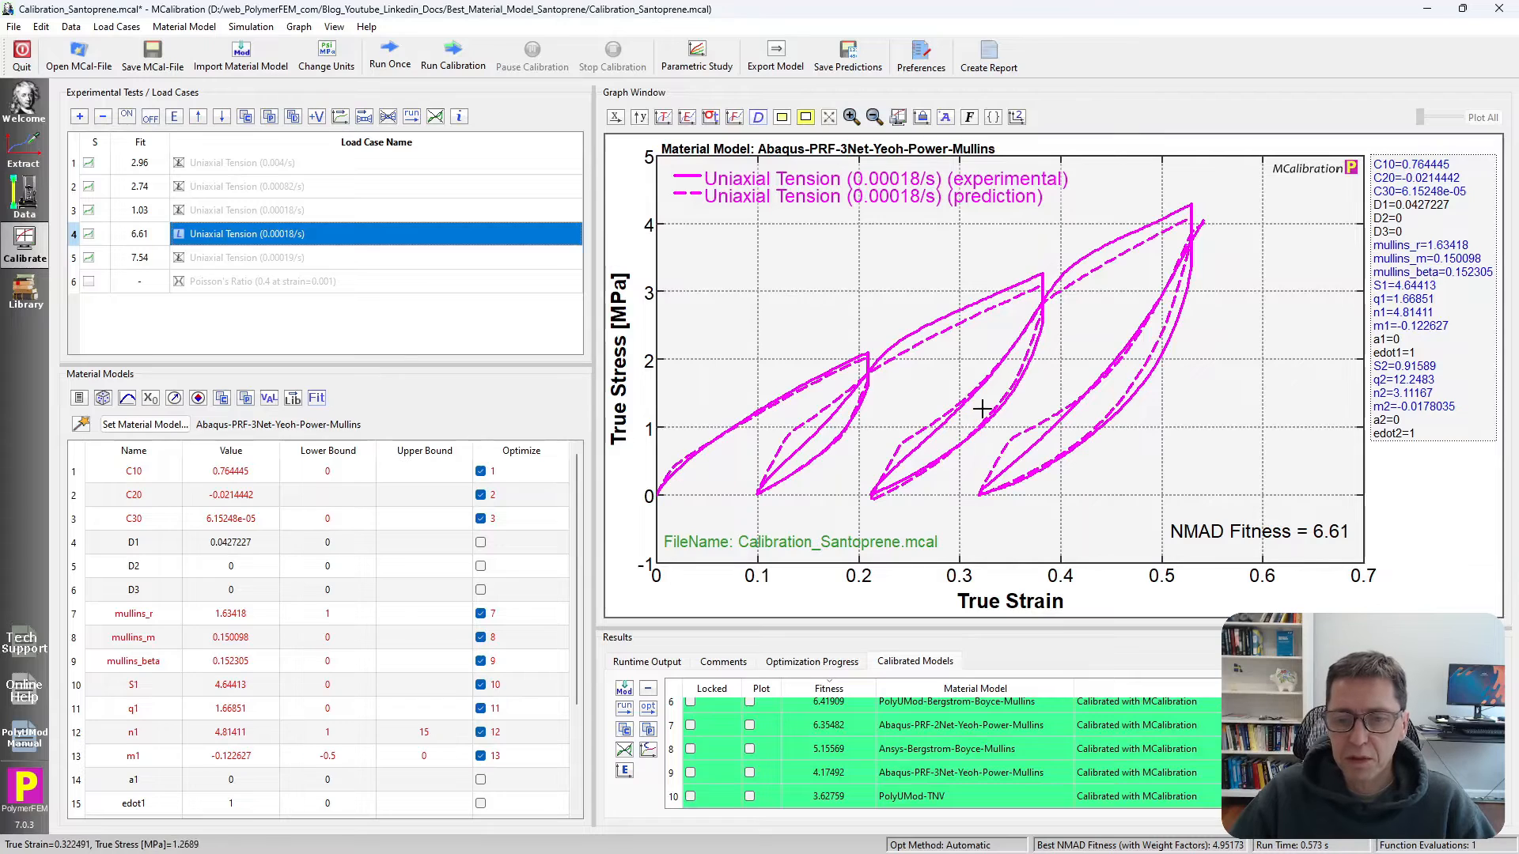
{"action": "mouse_move", "coordinate": [891, 448]}
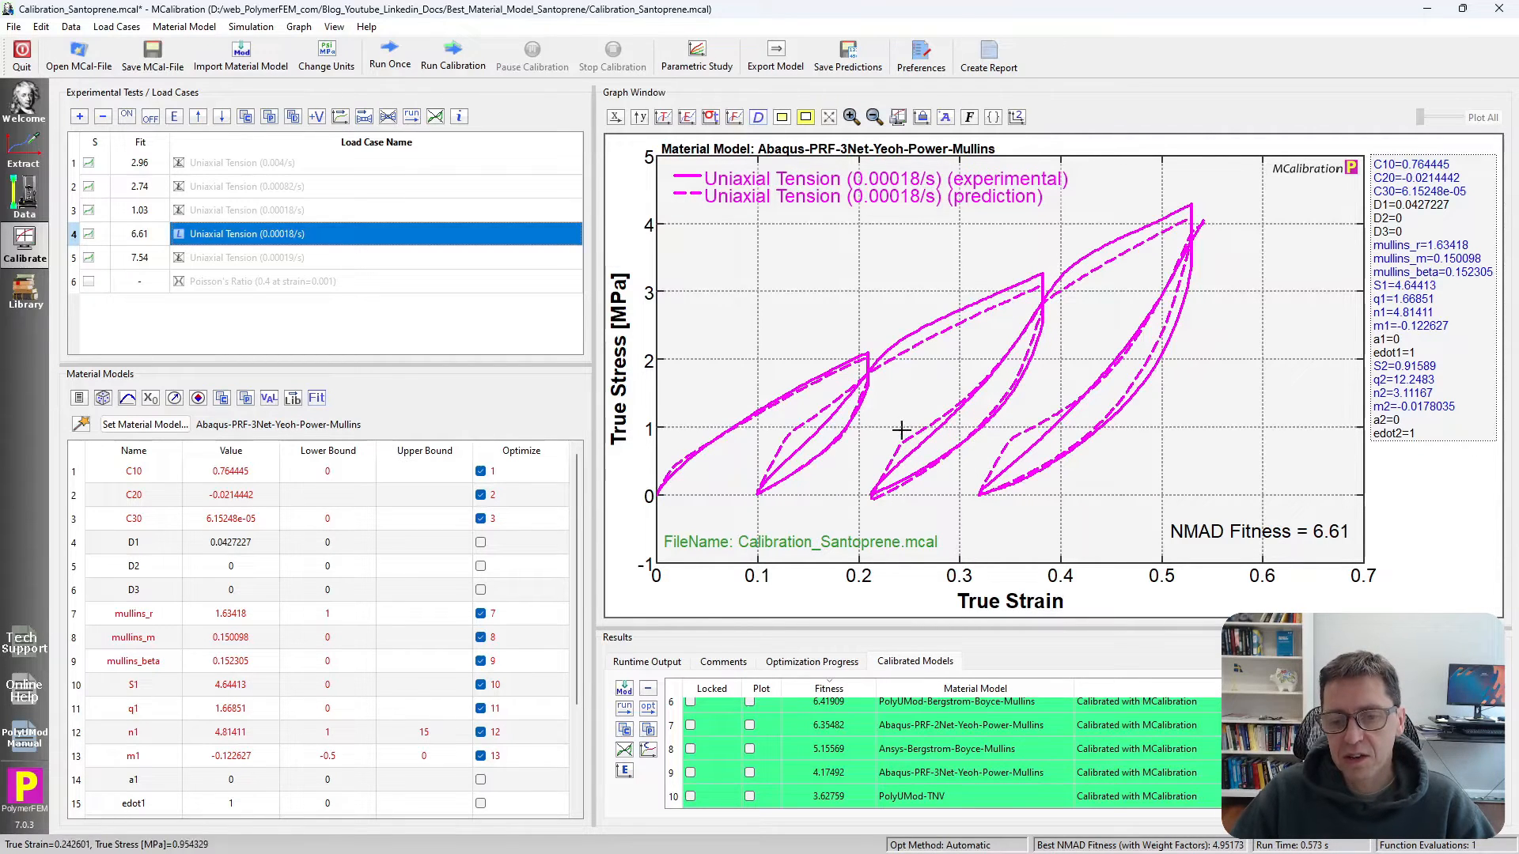
{"action": "mouse_move", "coordinate": [867, 496]}
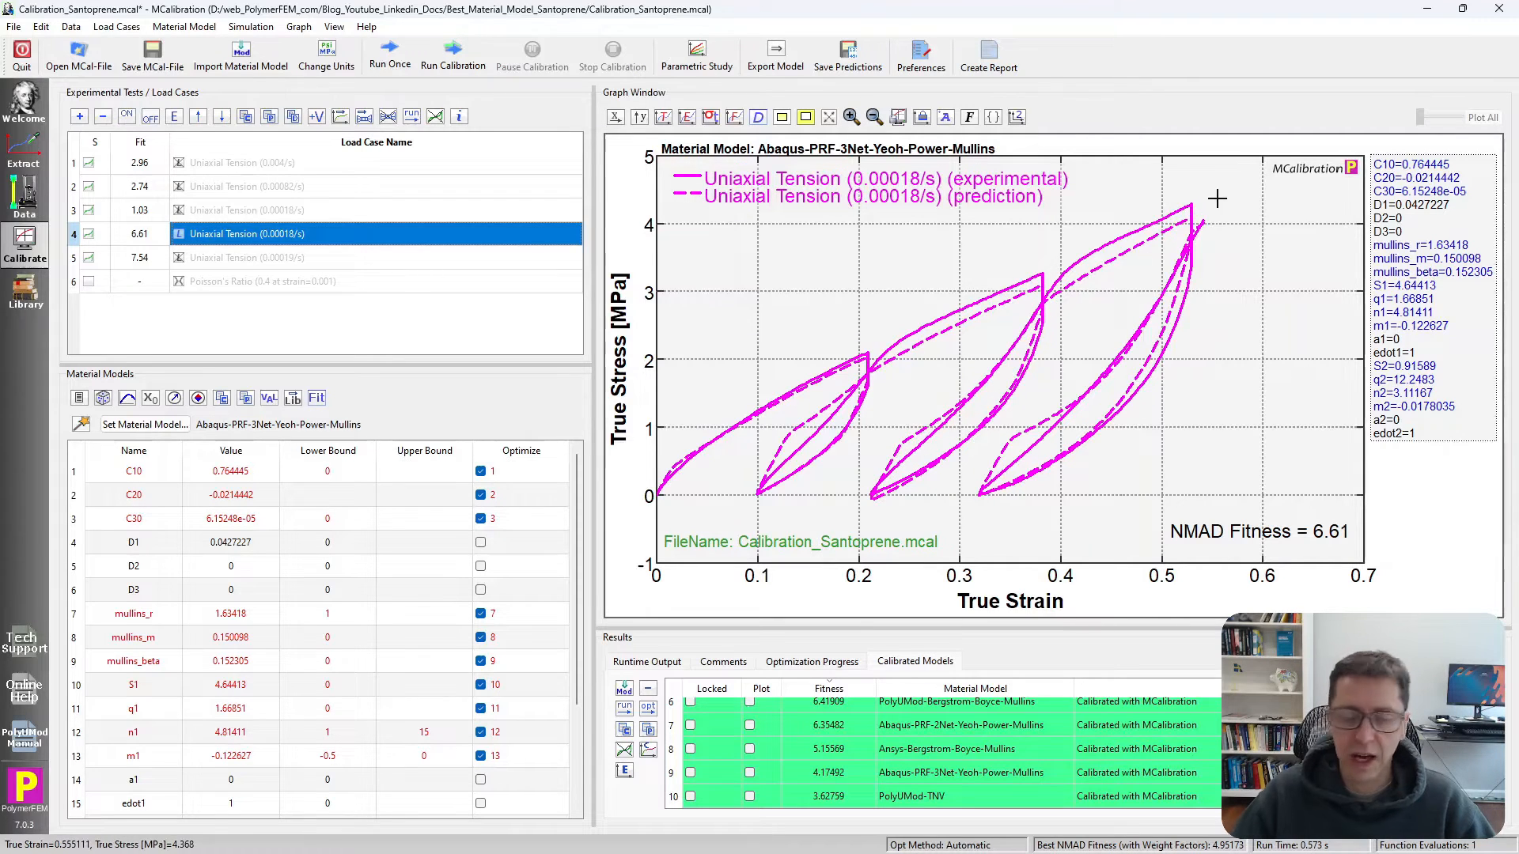
{"action": "left_click", "coordinate": [246, 258]}
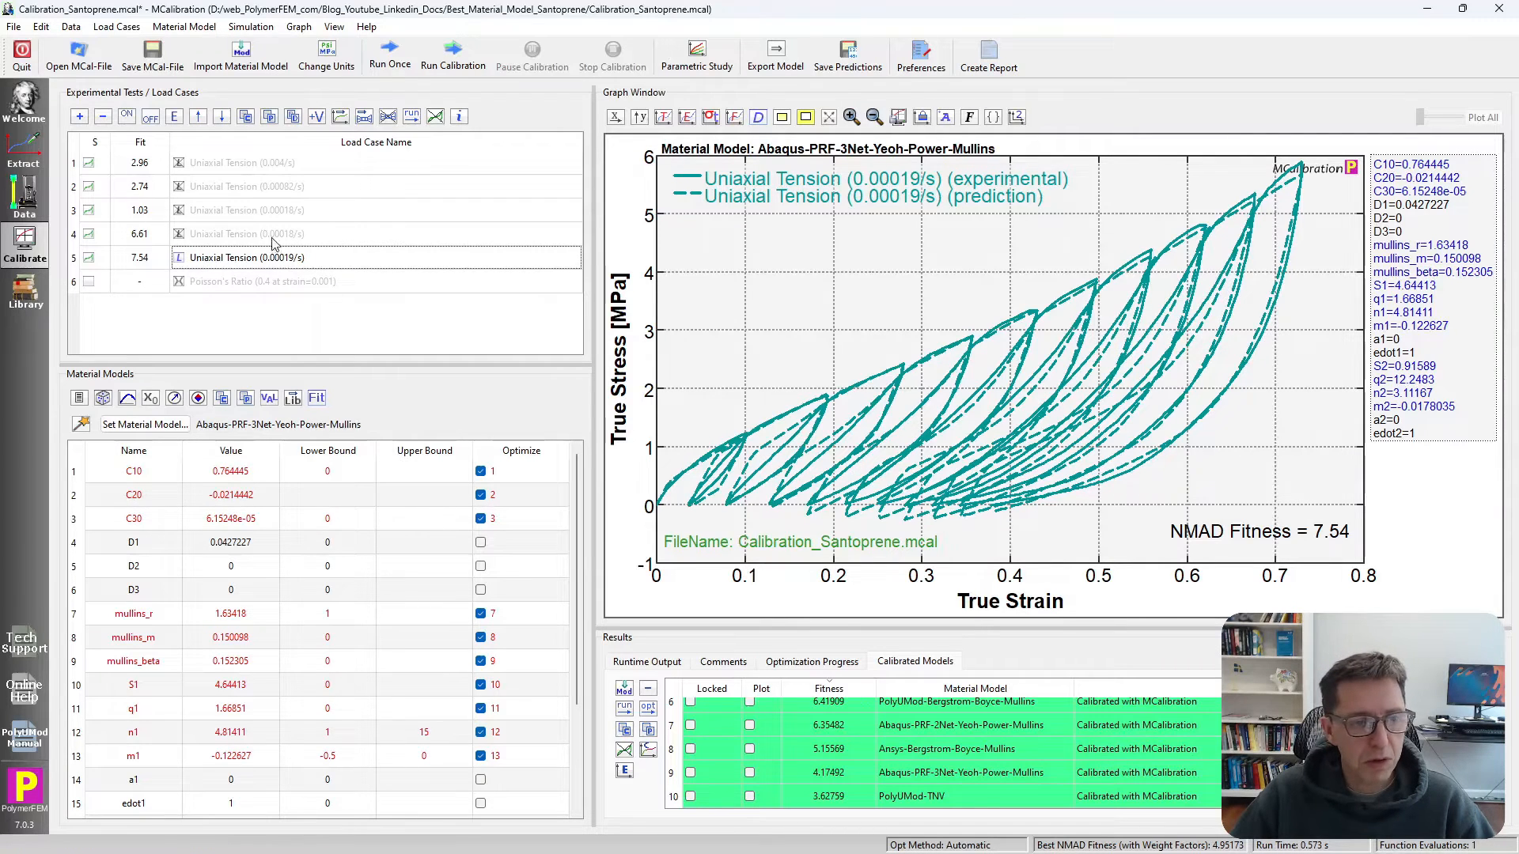
{"action": "left_click", "coordinate": [1485, 117]}
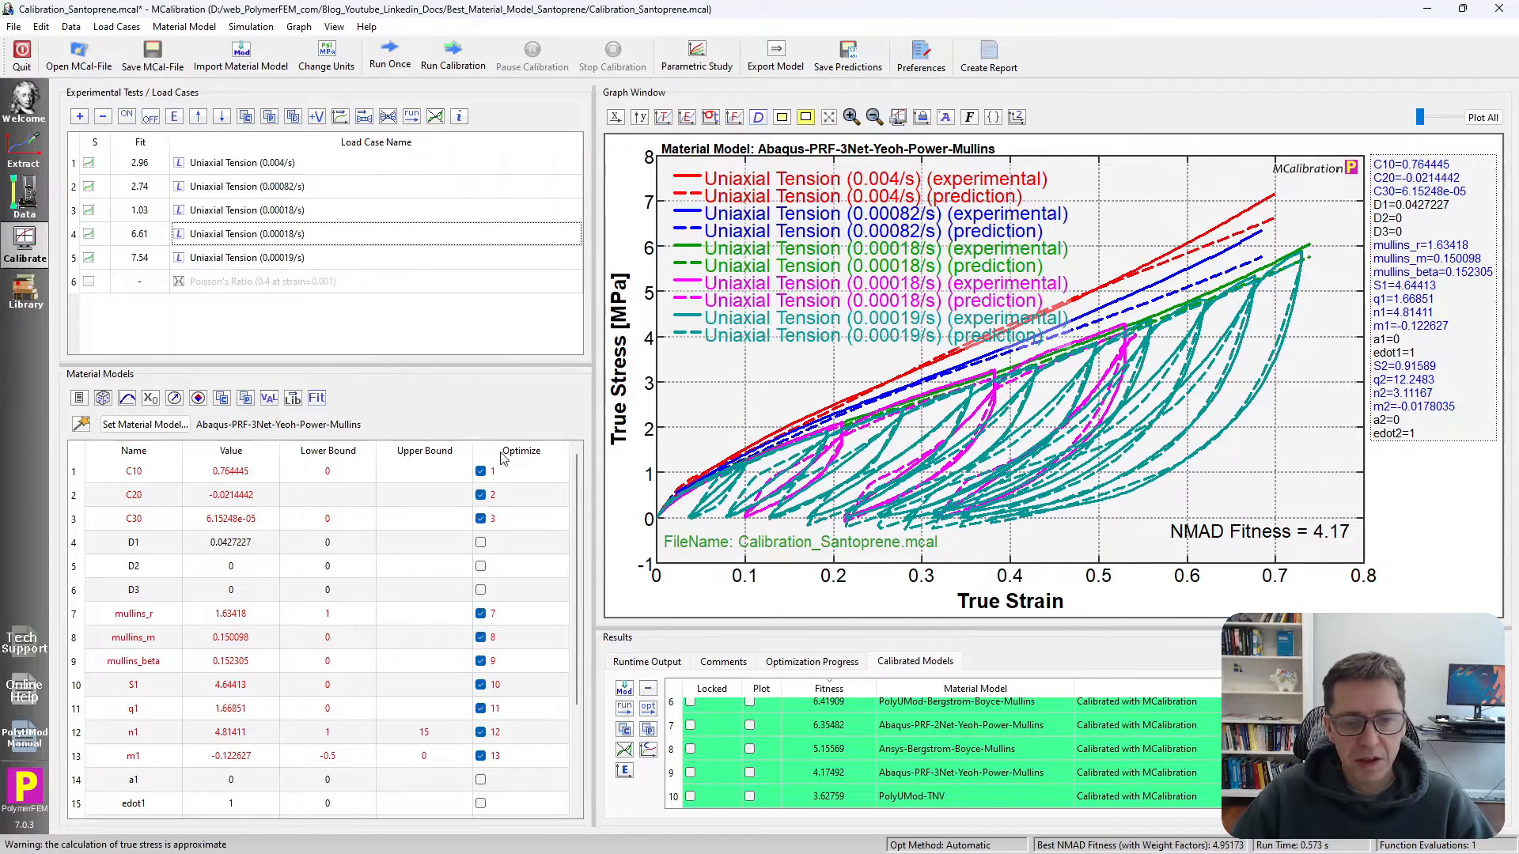
Step: Load PolyUMod-TNV and review its network settings without changes
{"action": "left_click", "coordinate": [911, 795]}
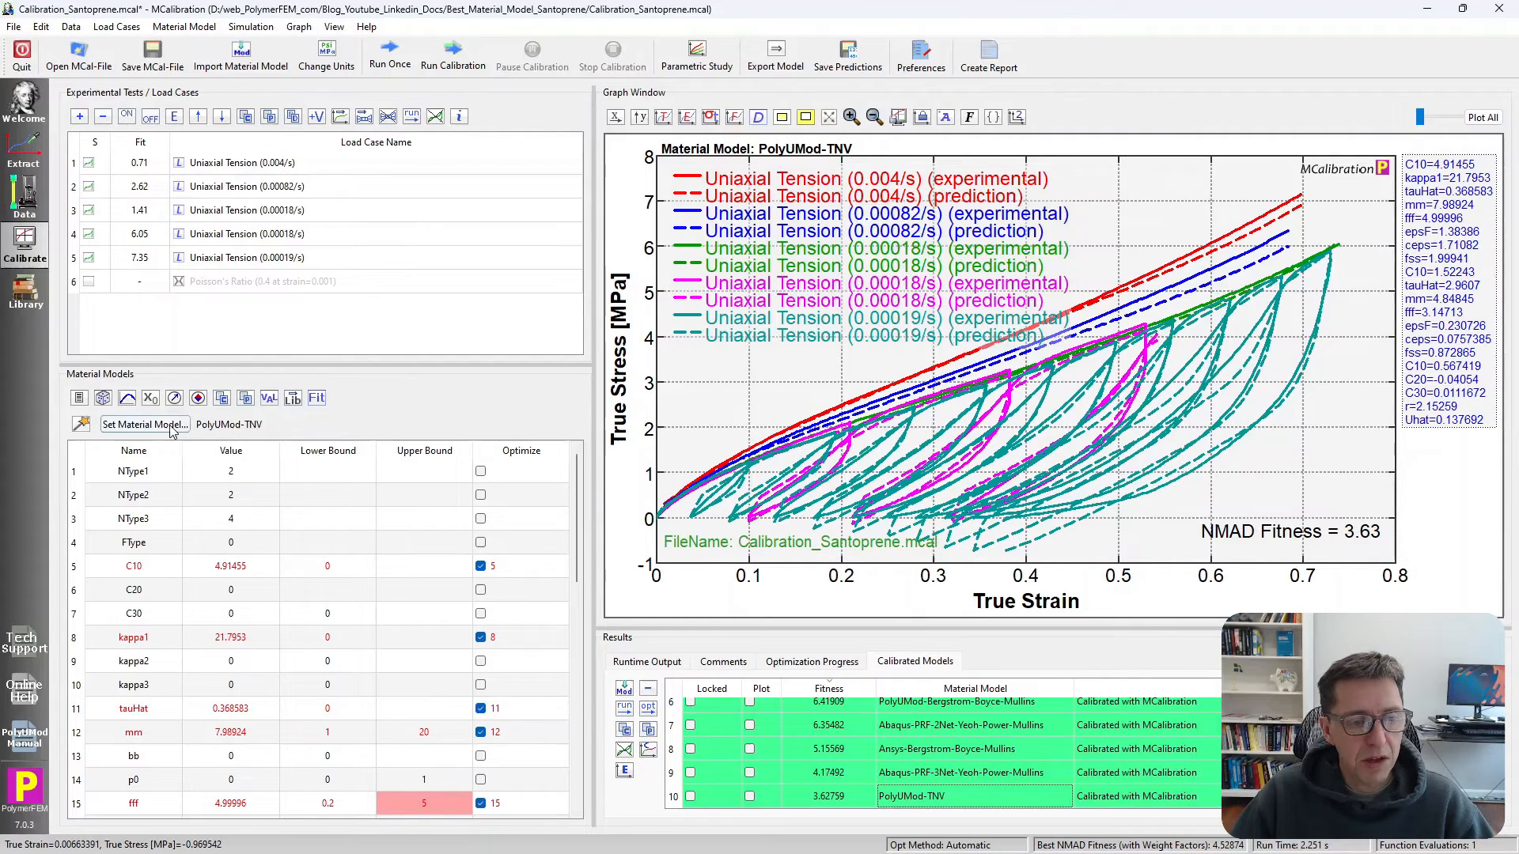
{"action": "left_click", "coordinate": [143, 424]}
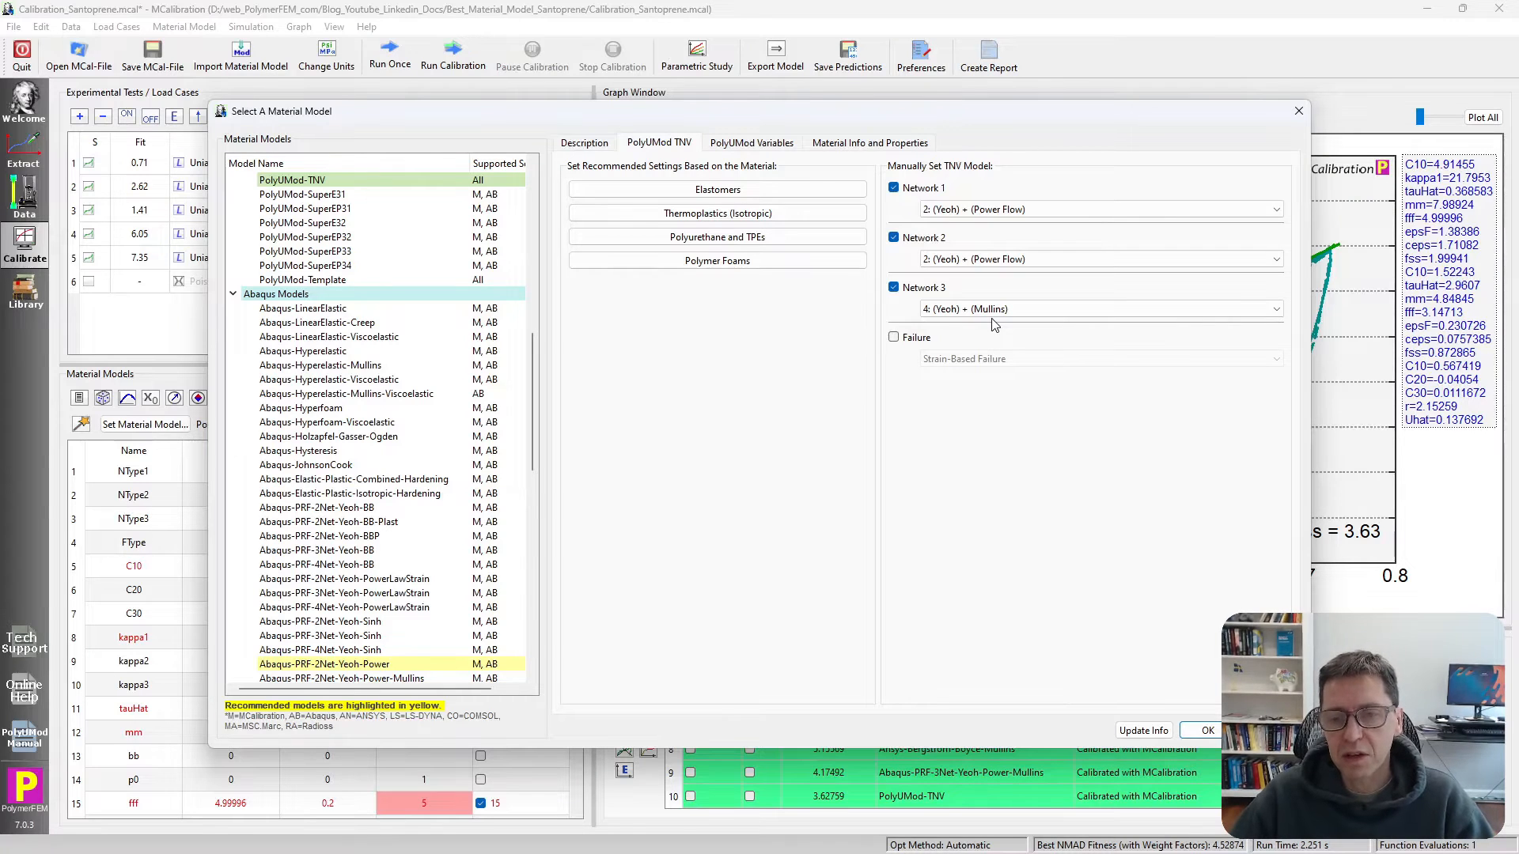
{"action": "mouse_move", "coordinate": [1007, 284]}
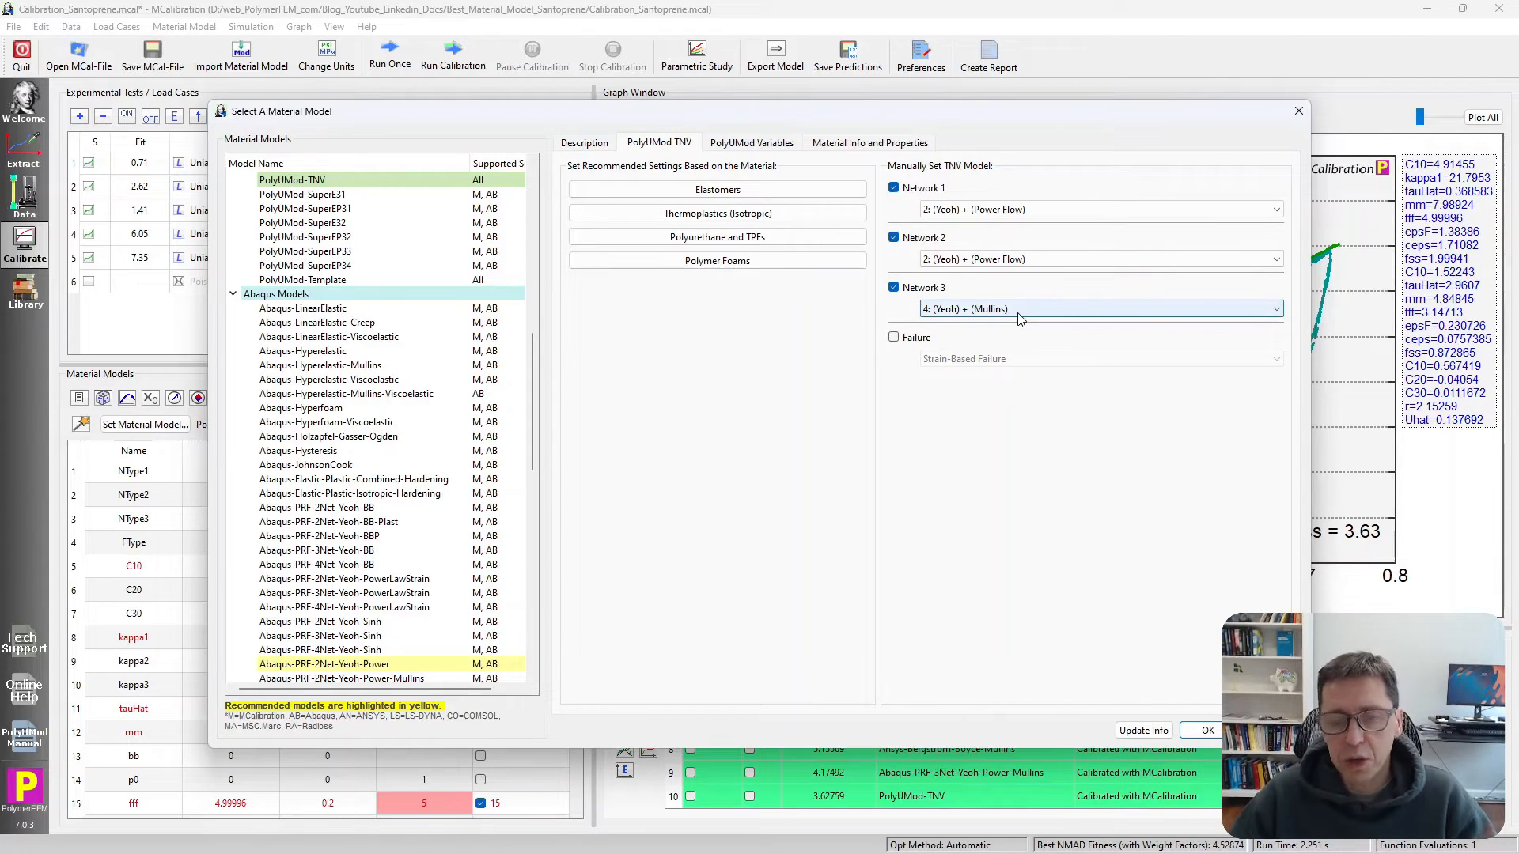
{"action": "left_click", "coordinate": [1201, 730]}
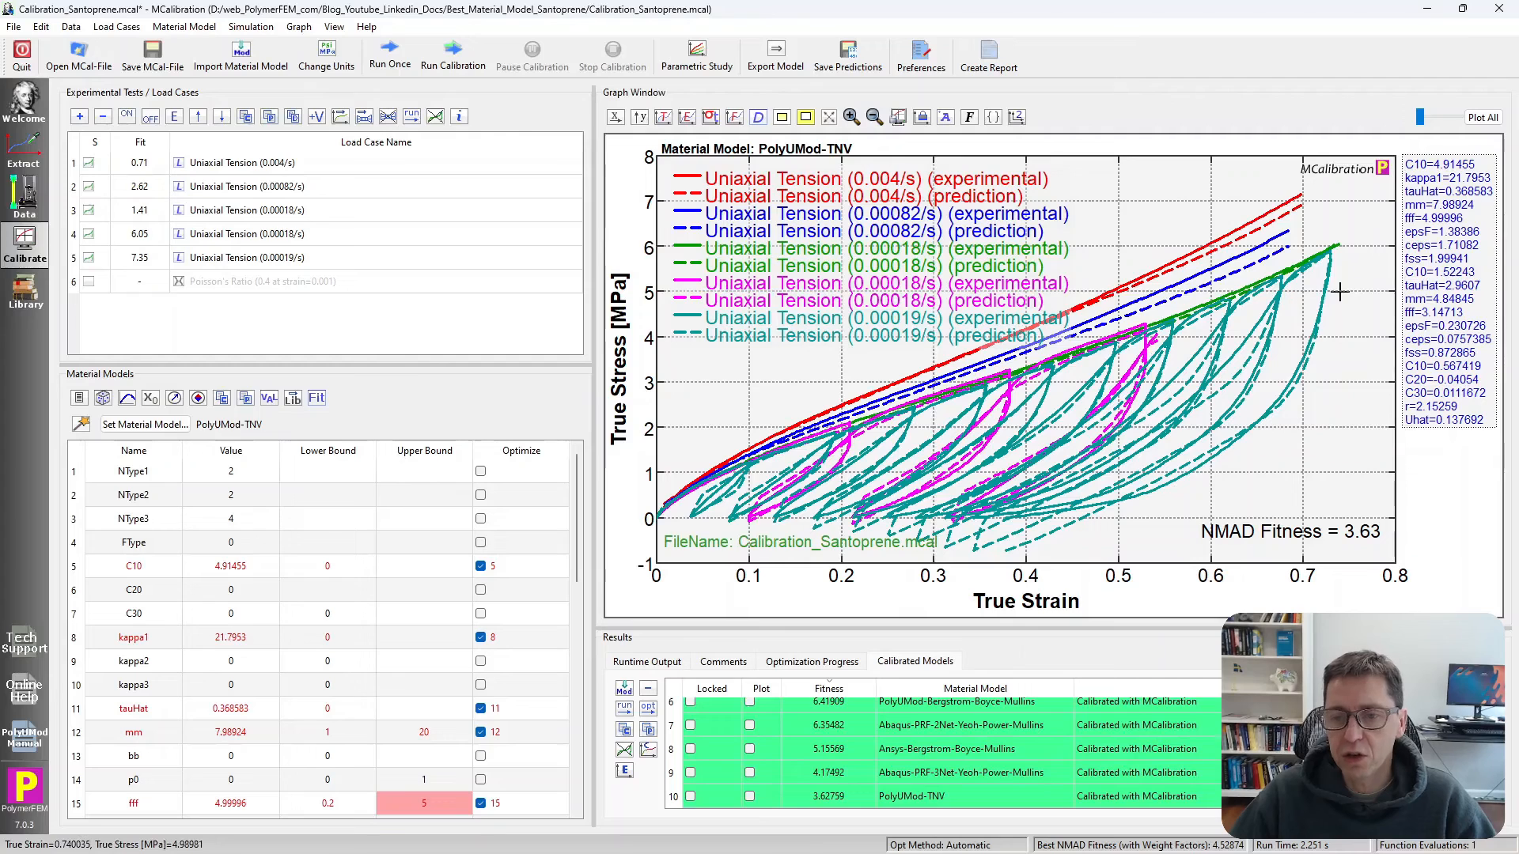
{"action": "left_click", "coordinate": [246, 257]}
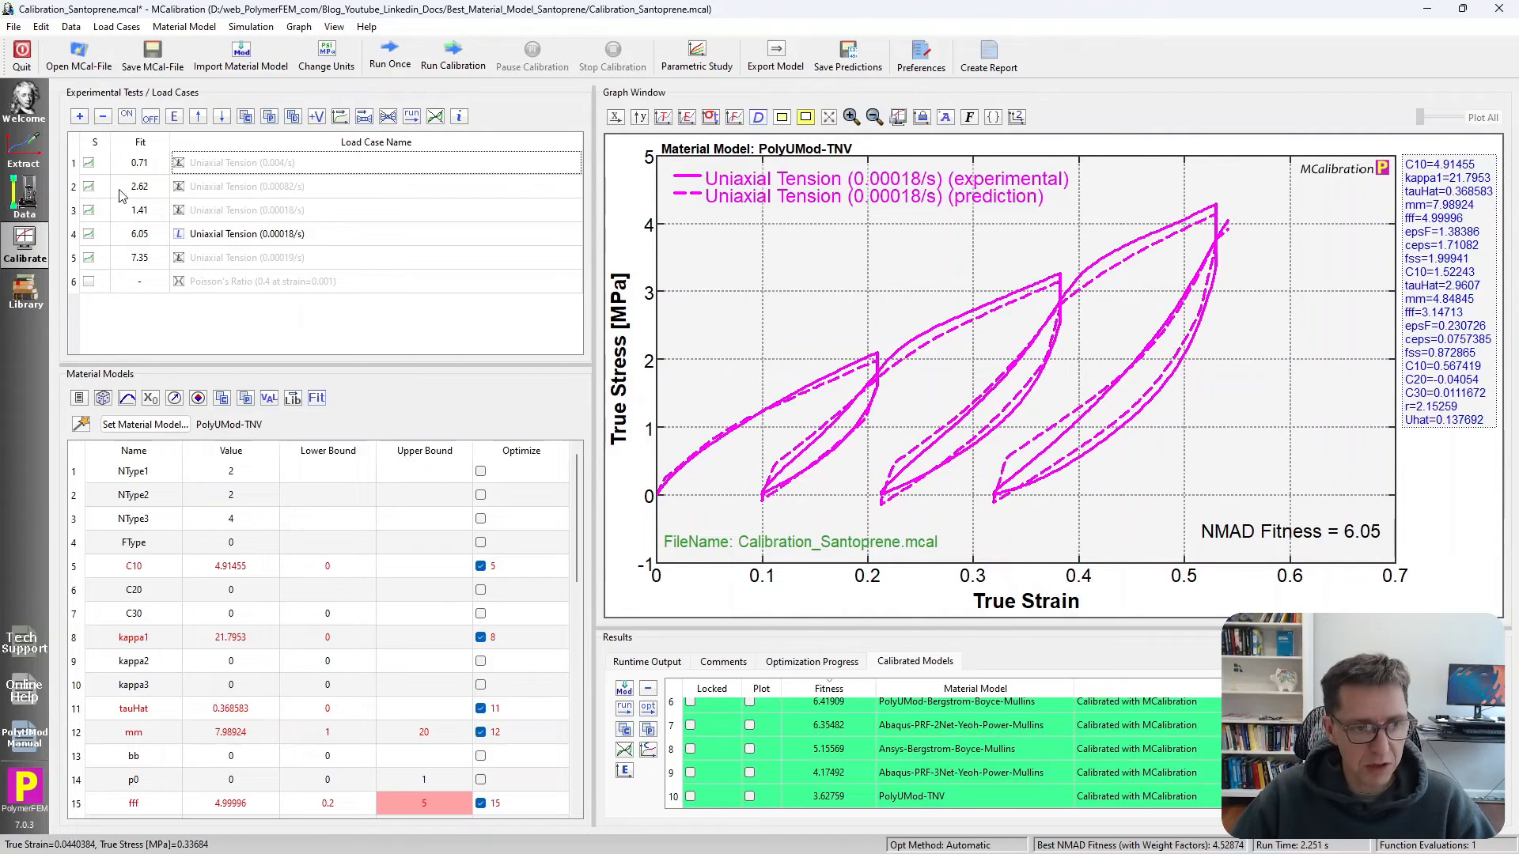
{"action": "left_click", "coordinate": [247, 257]}
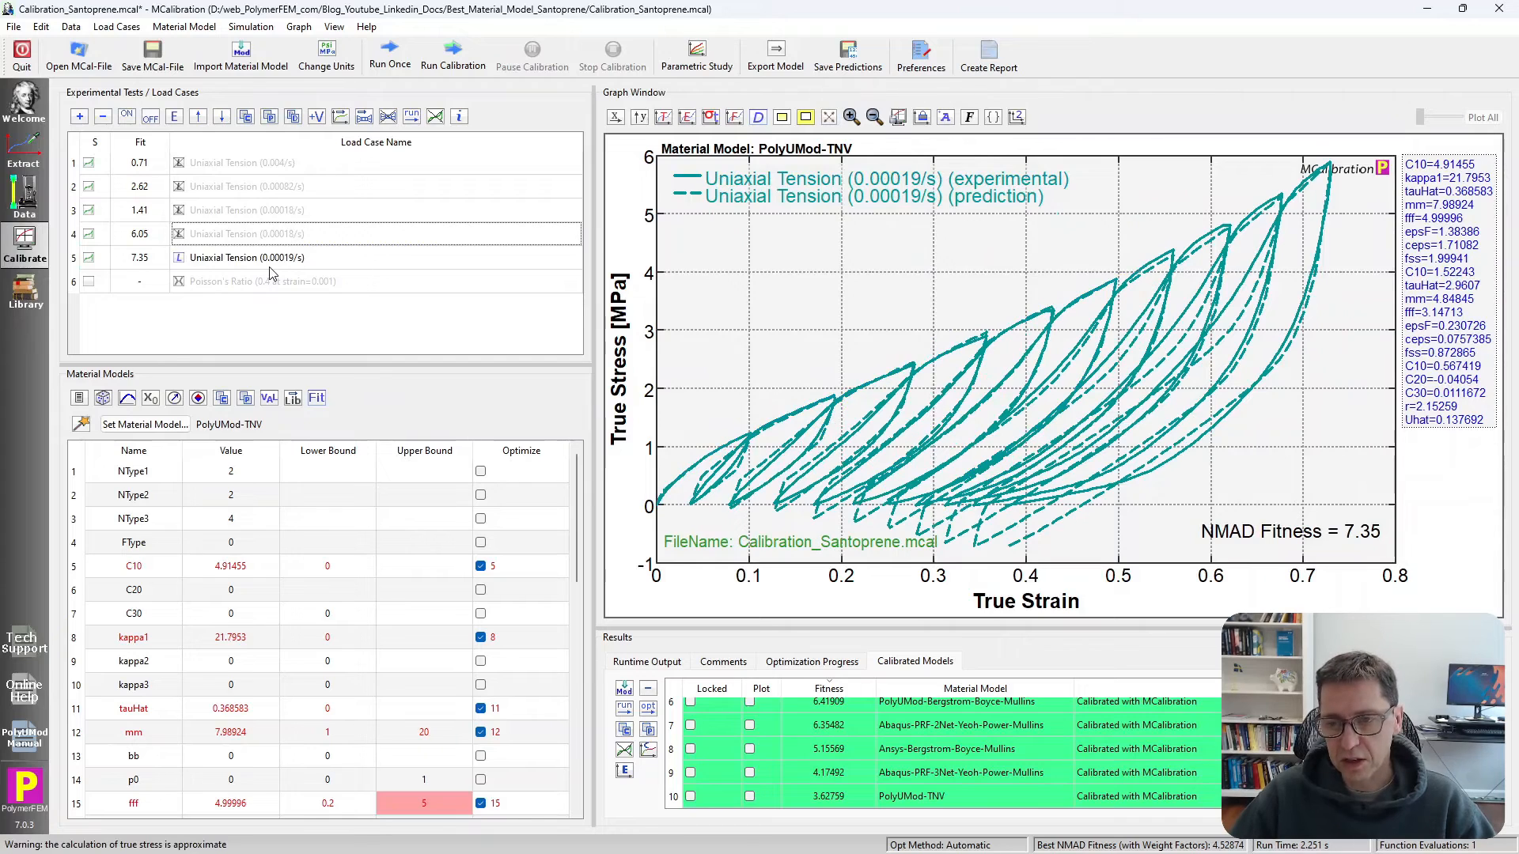
{"action": "mouse_move", "coordinate": [1121, 474]}
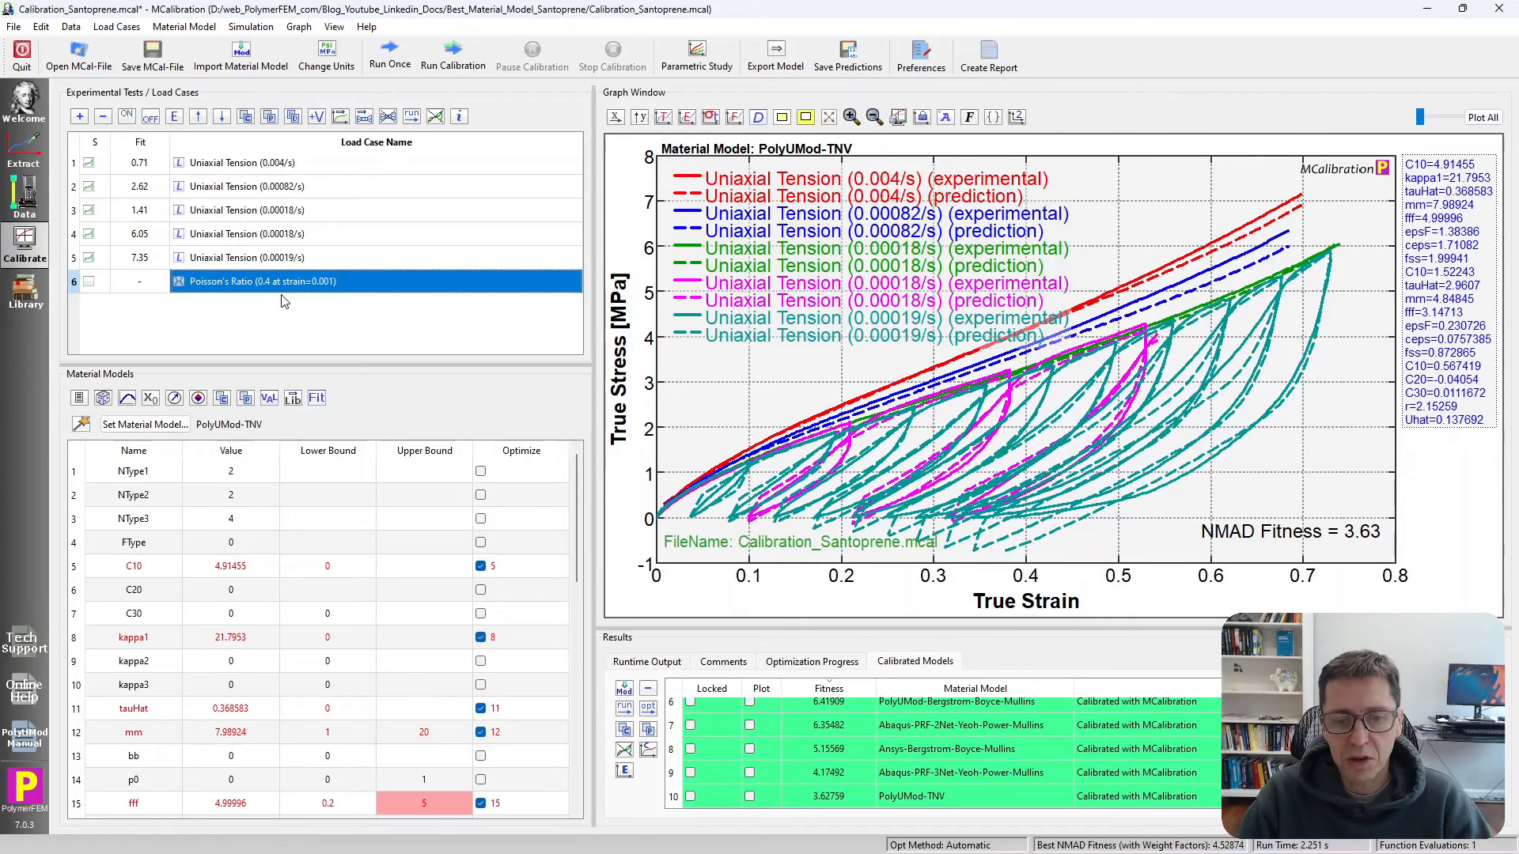
{"action": "mouse_move", "coordinate": [465, 378]}
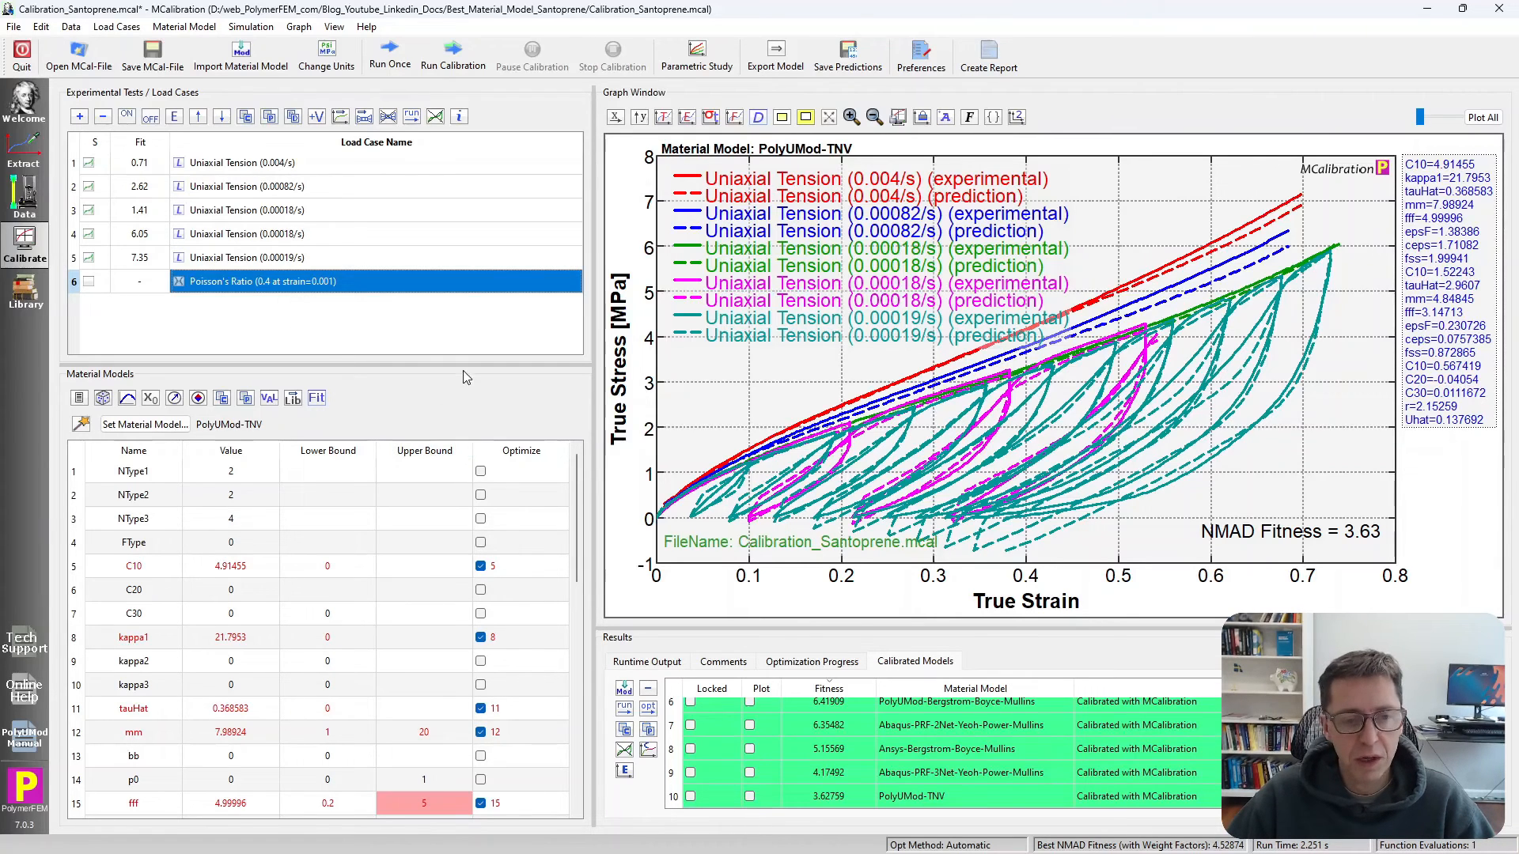